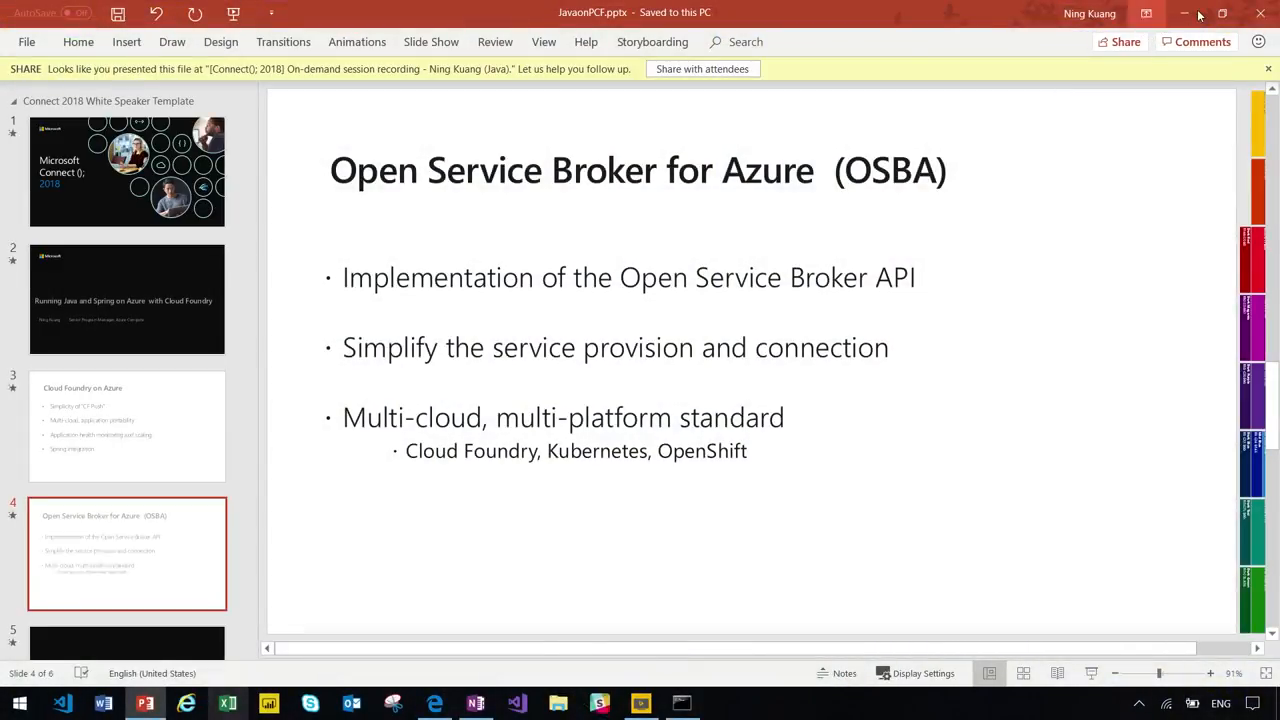
Minimize PowerPoint so the Command Prompt in the spring-music folder shows
left_click(680, 704)
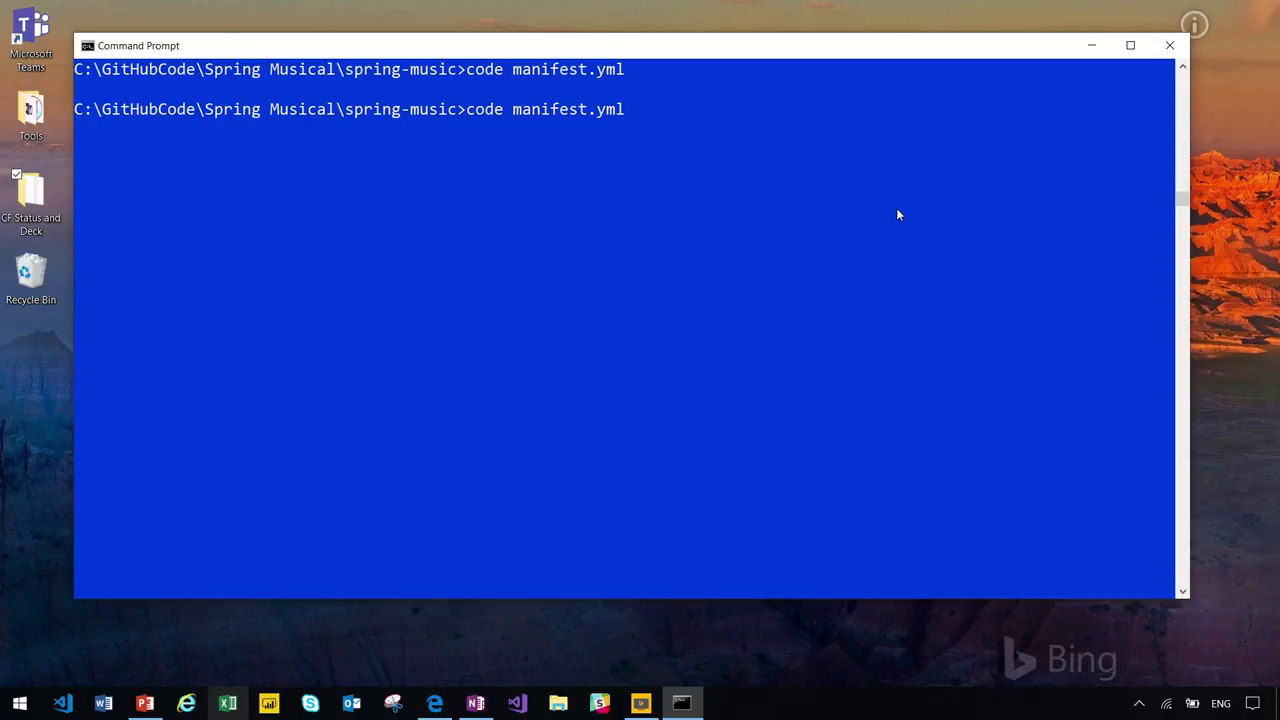
Run 'code manifest.yml' to view the manifest with 2G memory and the APPLICATION_INSIGHTS_IKEY setting
key("Return")
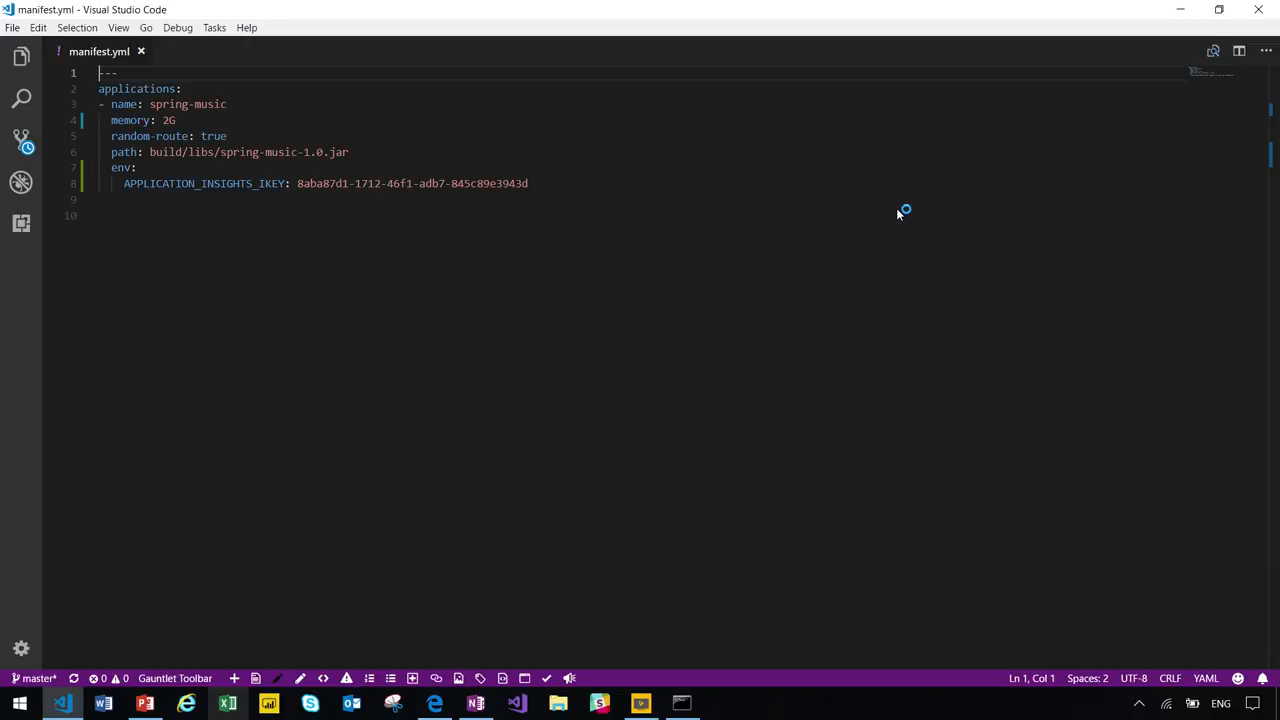
mouse_move(896, 214)
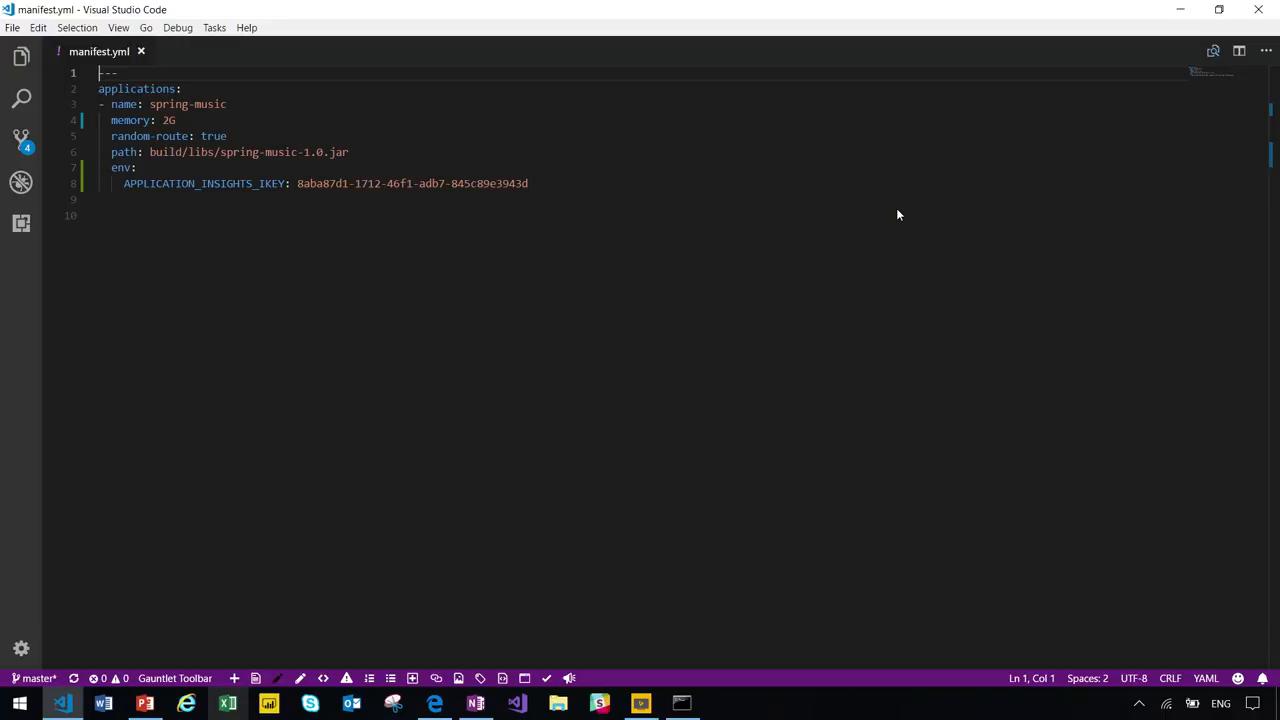
mouse_move(1264, 10)
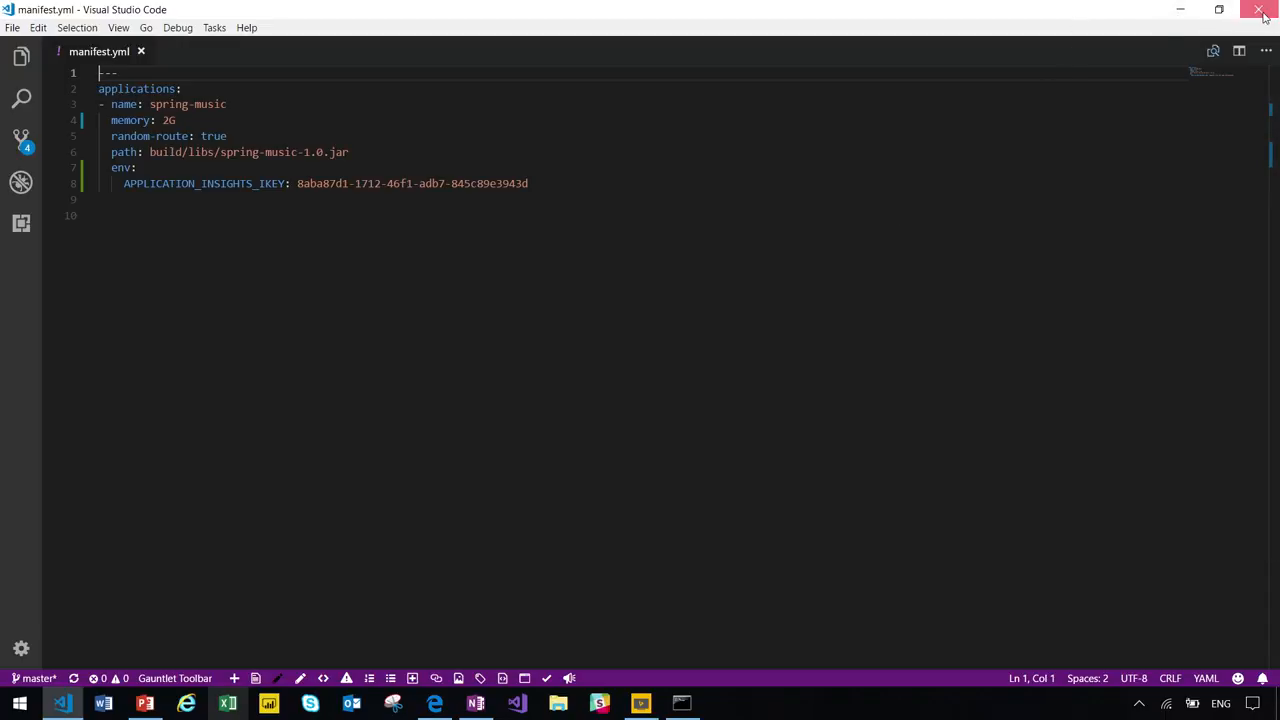
Close VS Code and deploy spring-music with 'cf push' until one 2G instance is running
left_click(1258, 8)
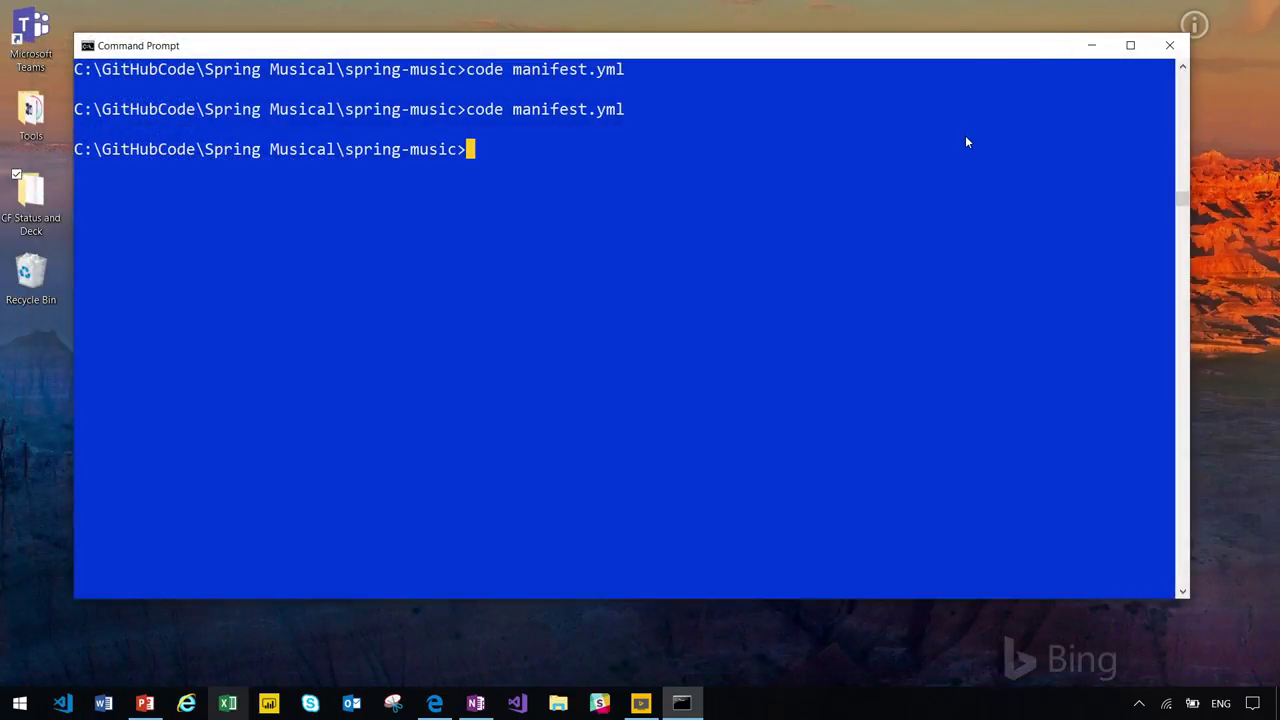
type("cf")
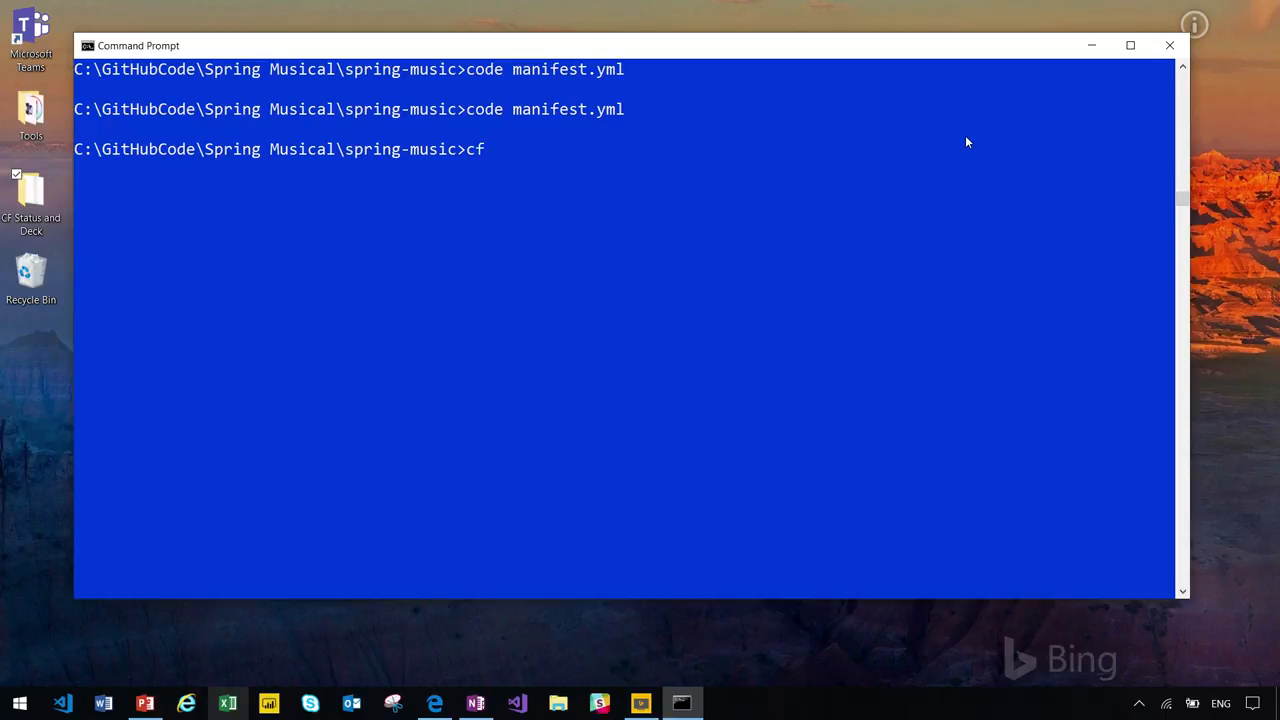
type("push")
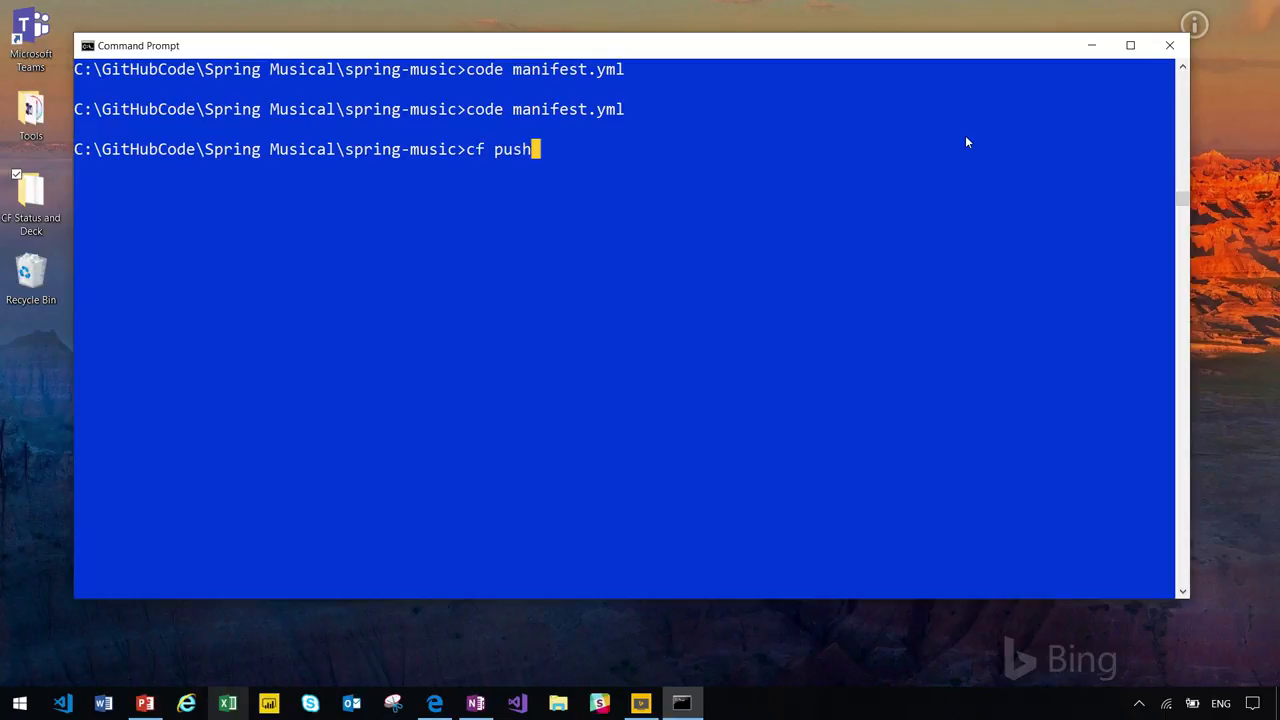
key("Return")
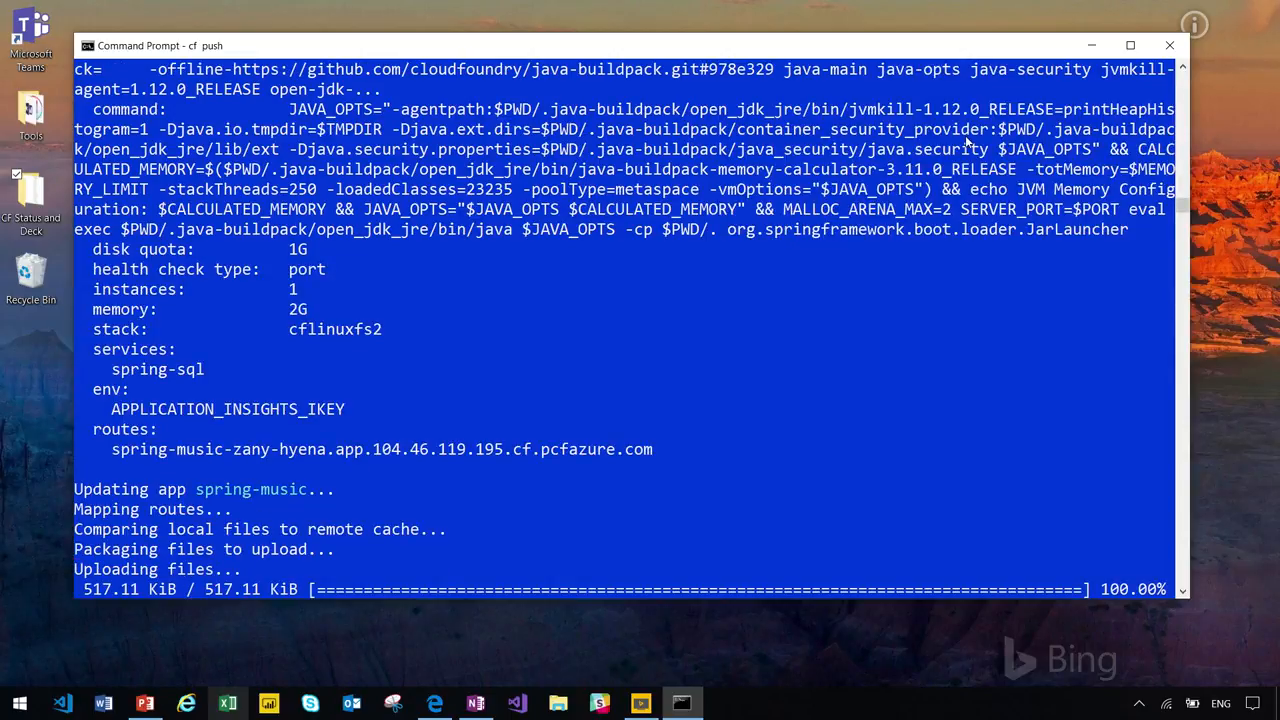
scroll("down", 3)
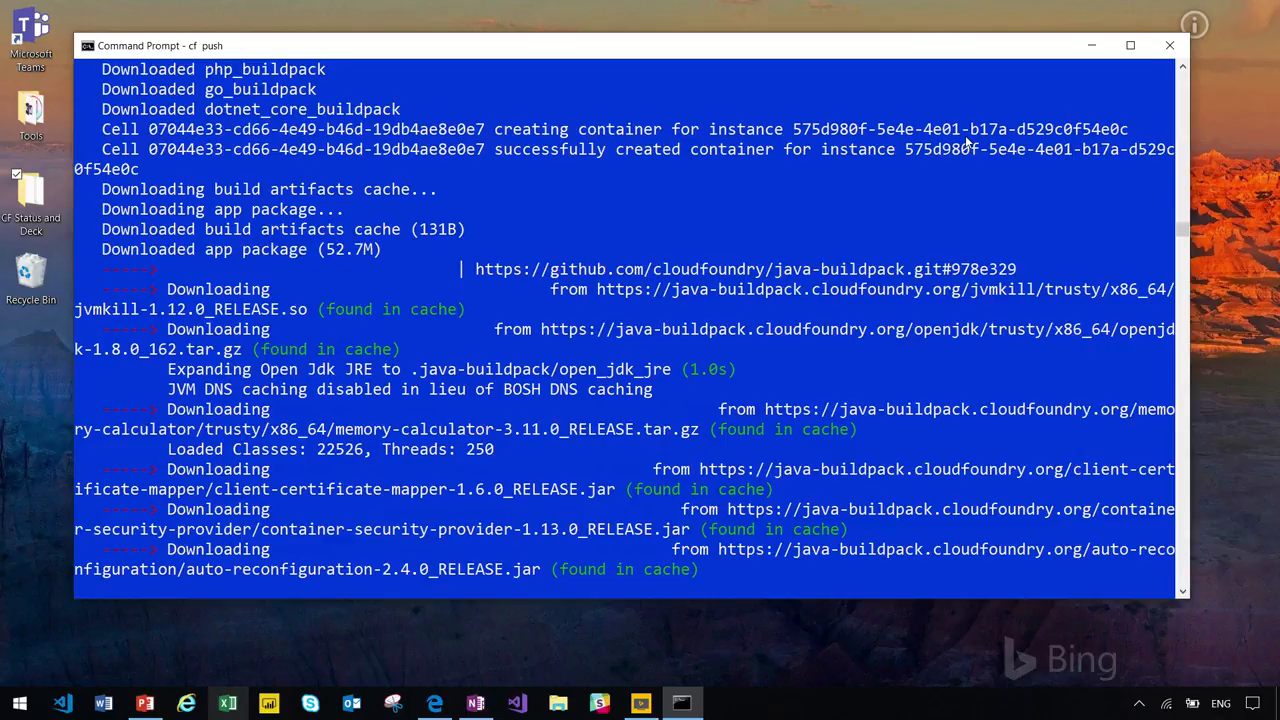
scroll("down", 3)
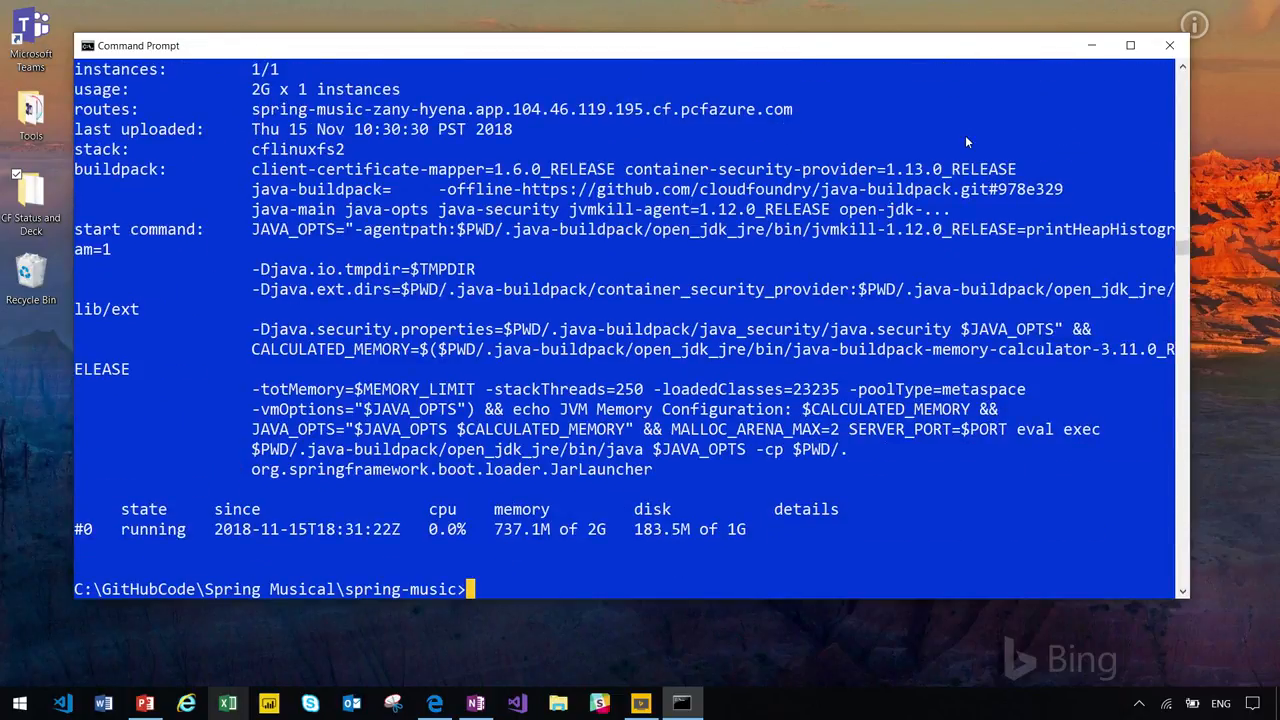
List apps with 'cf apps' and select spring-music's zany-hyena route address to copy it
type("cf")
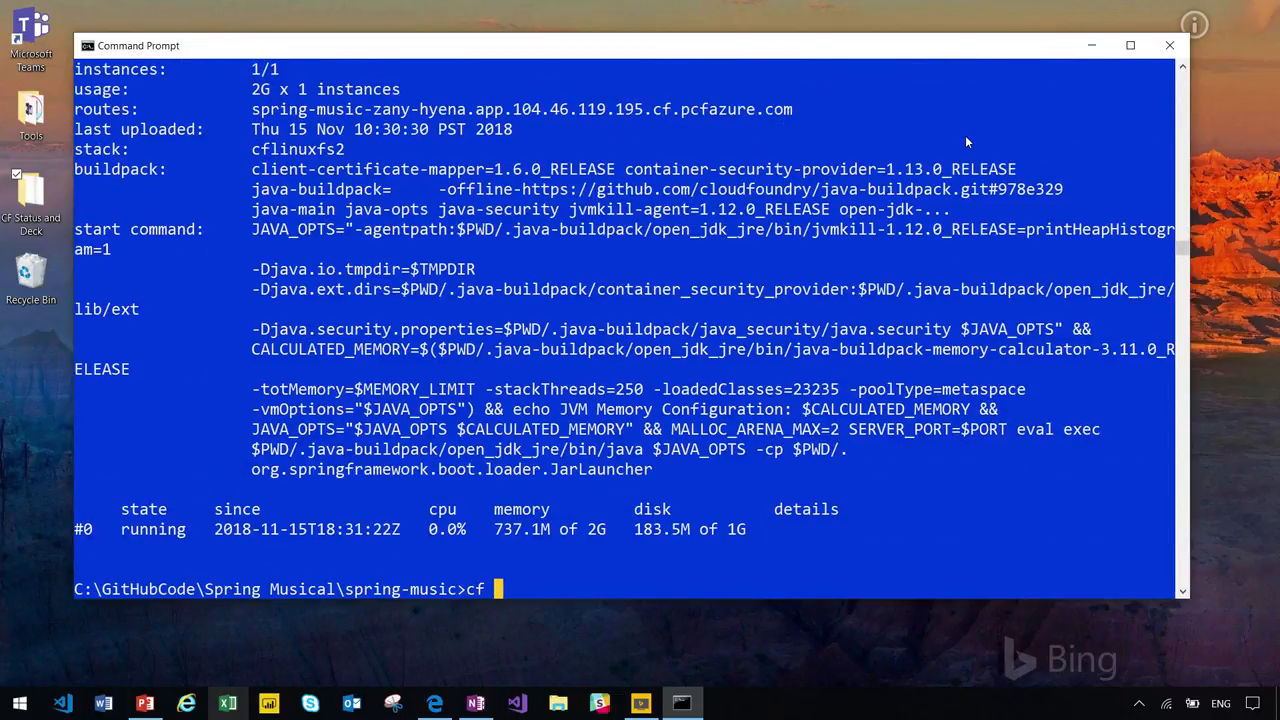
type("apps")
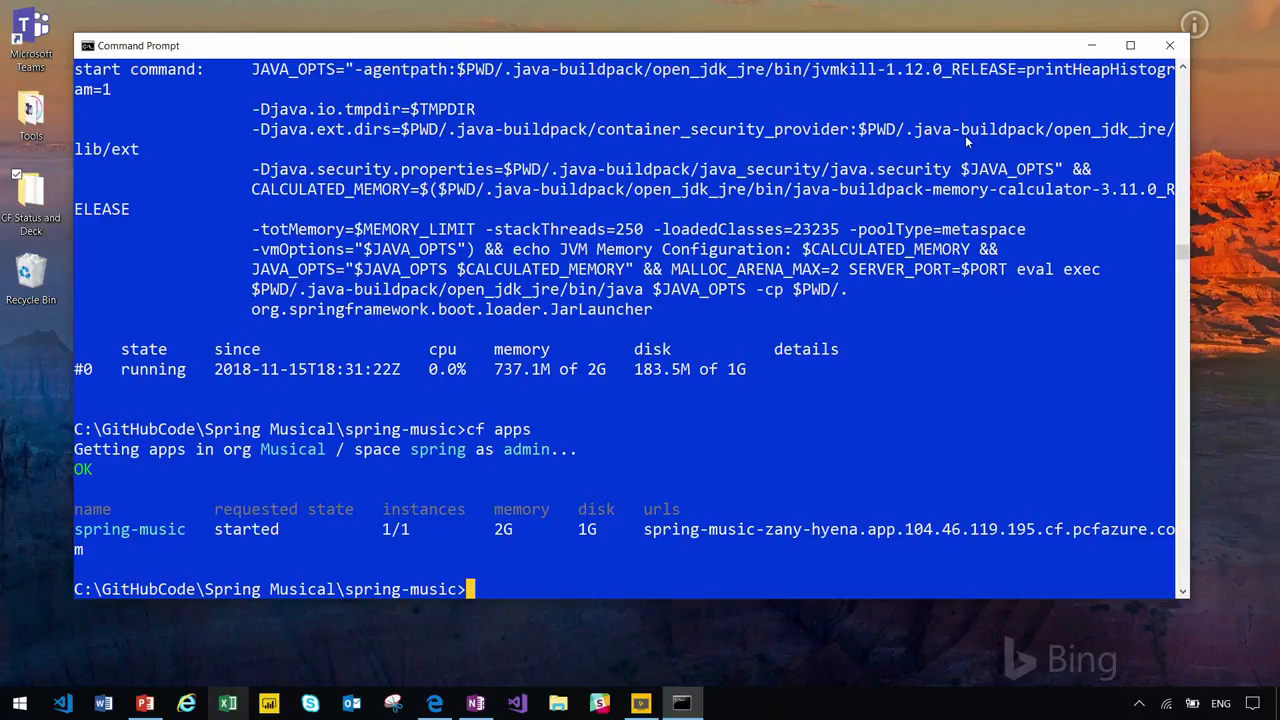
mouse_move(680, 310)
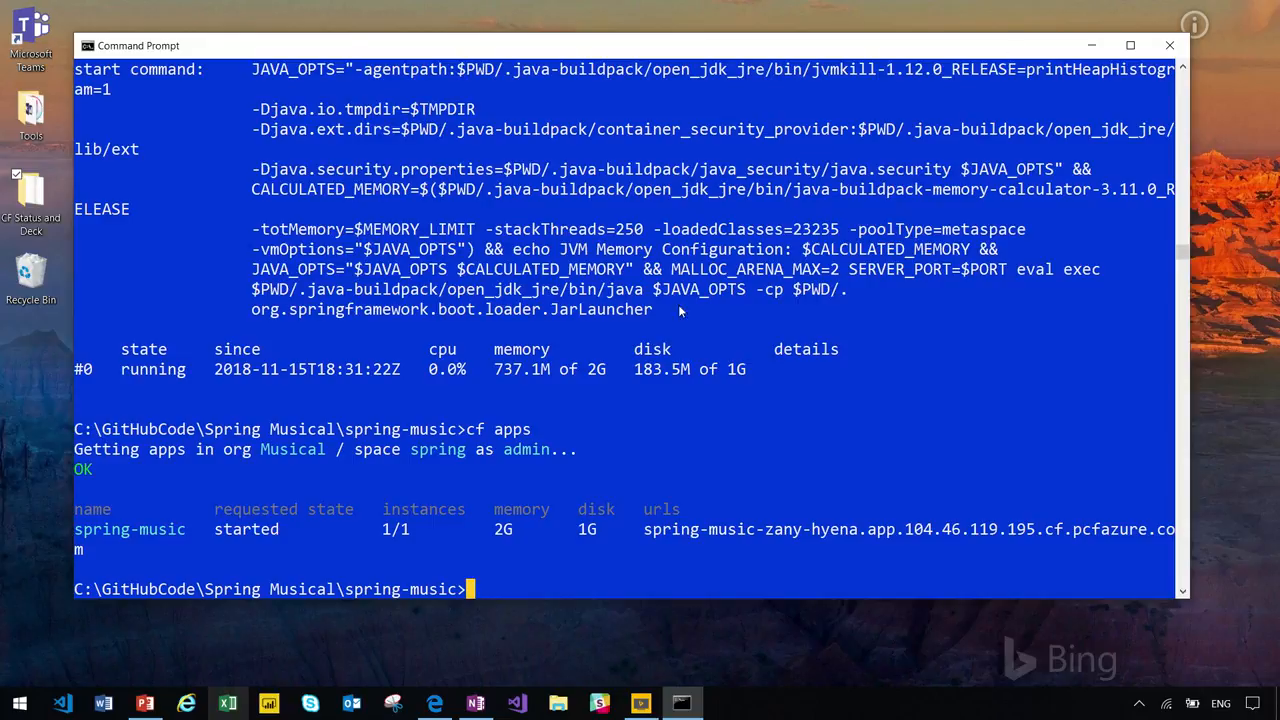
mouse_move(422, 540)
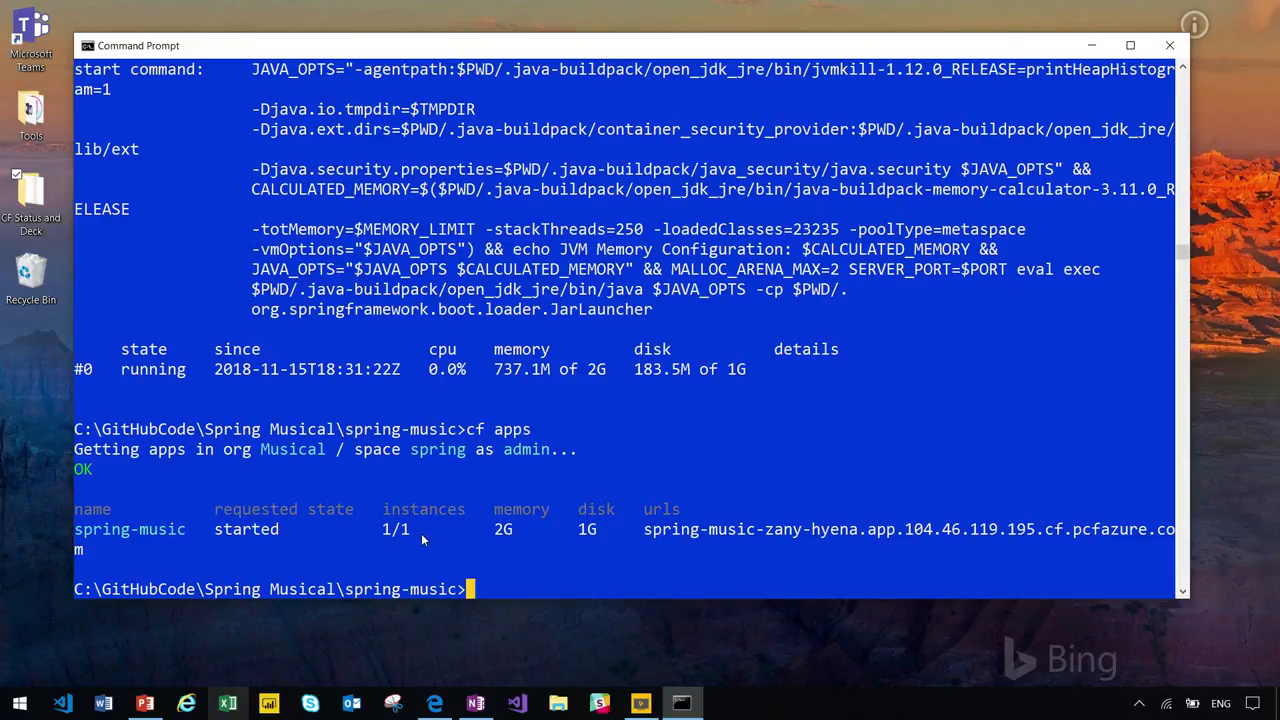
mouse_move(596, 544)
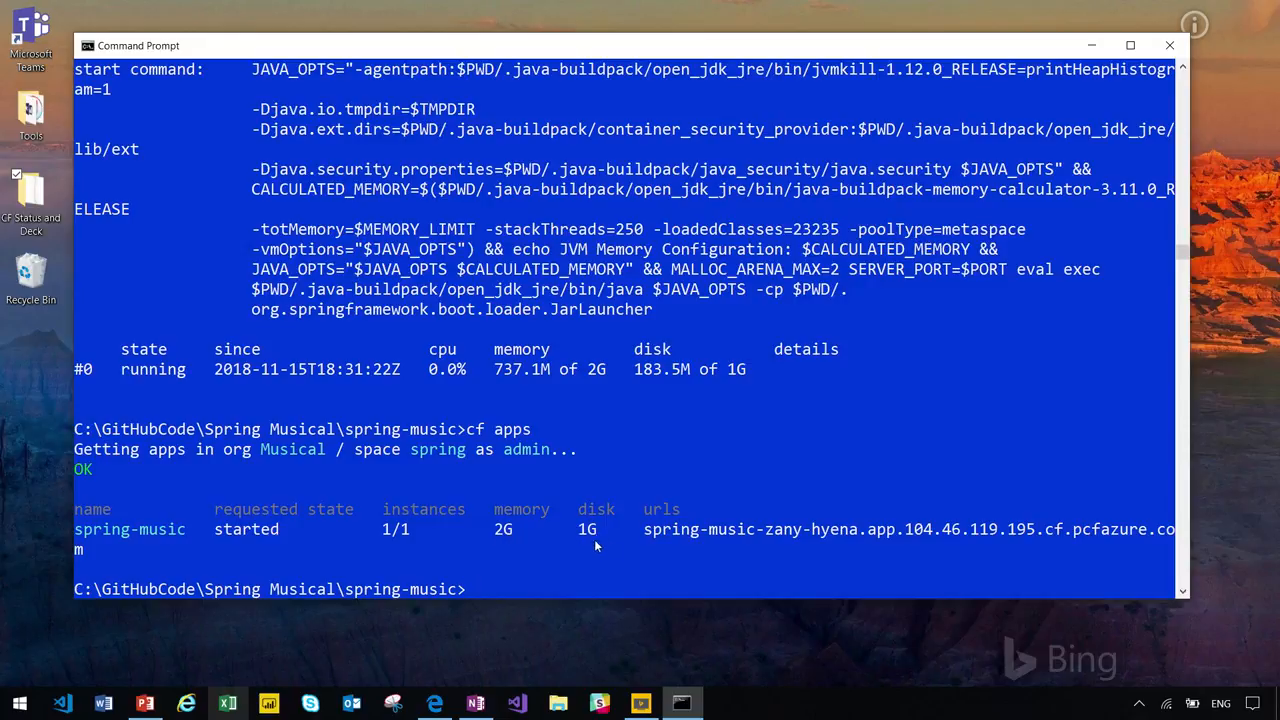
double_click(698, 528)
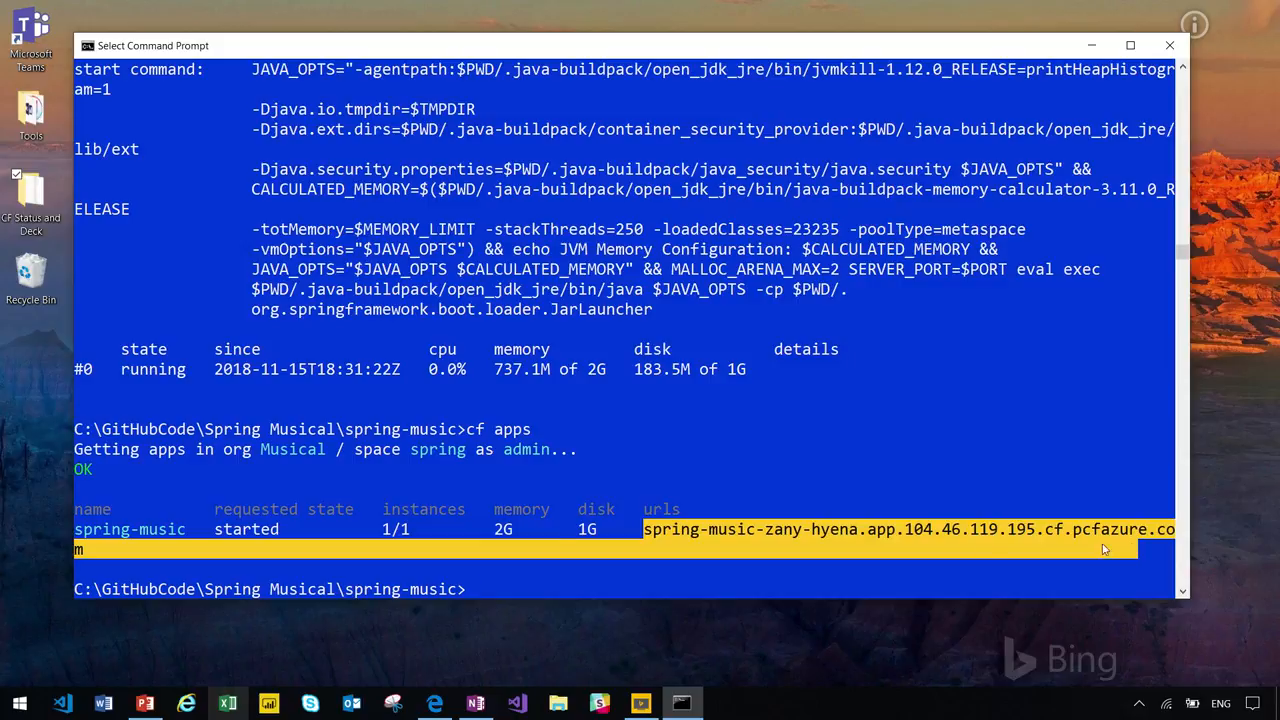
mouse_move(1120, 8)
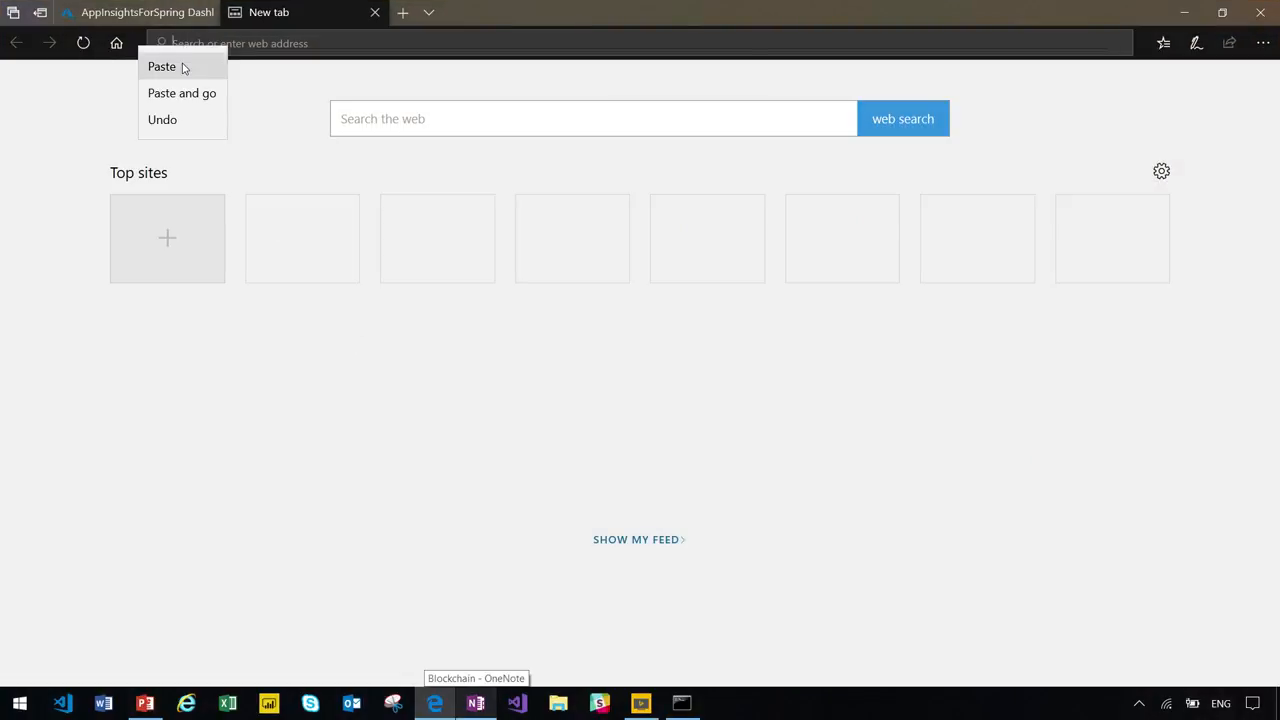
Paste and go to the zany-hyena route to load the Albums page, then return to Command Prompt
left_click(182, 92)
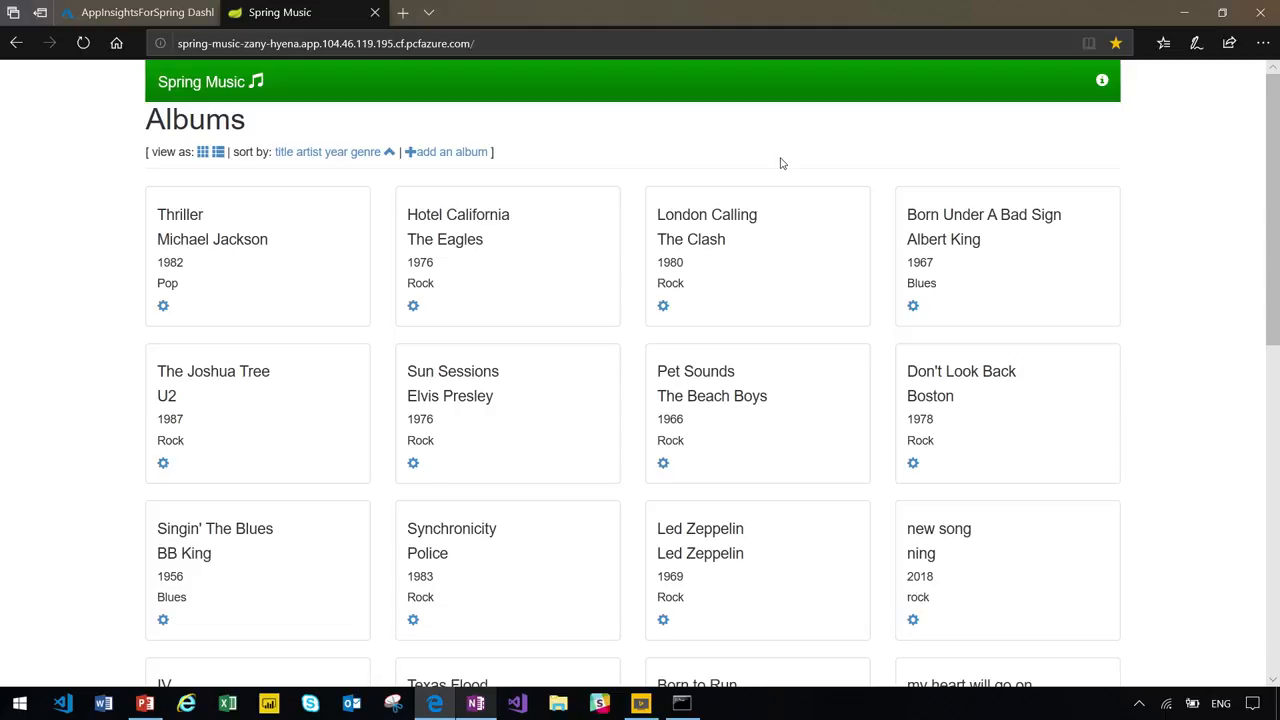
mouse_move(544, 92)
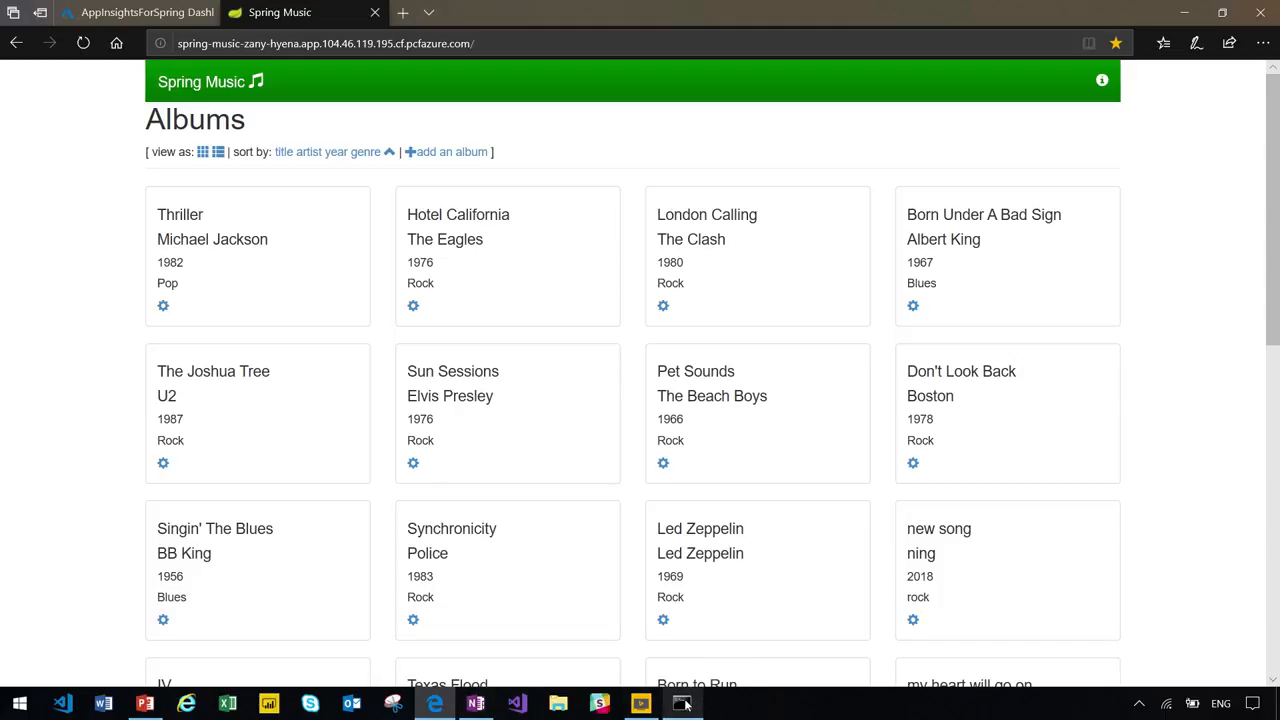
left_click(684, 704)
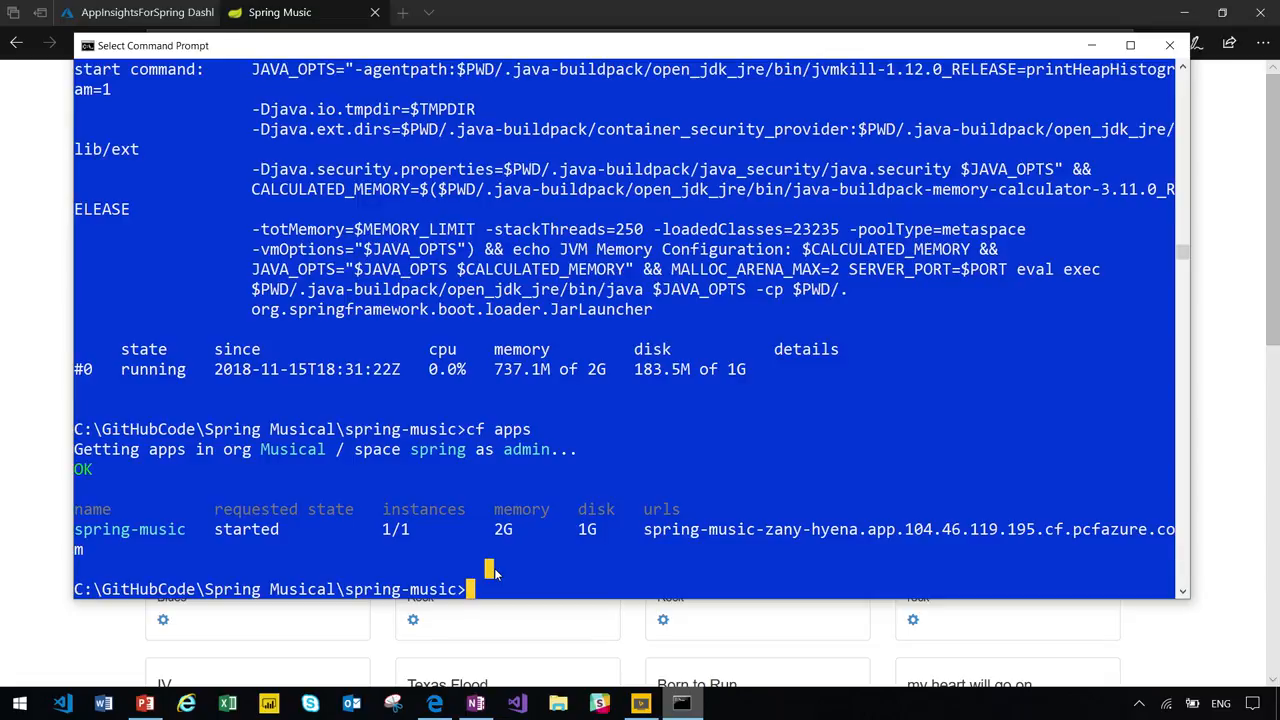
Scale spring-music to 3 instances with 'cf scale spring-music -i 3'
type("cf scale")
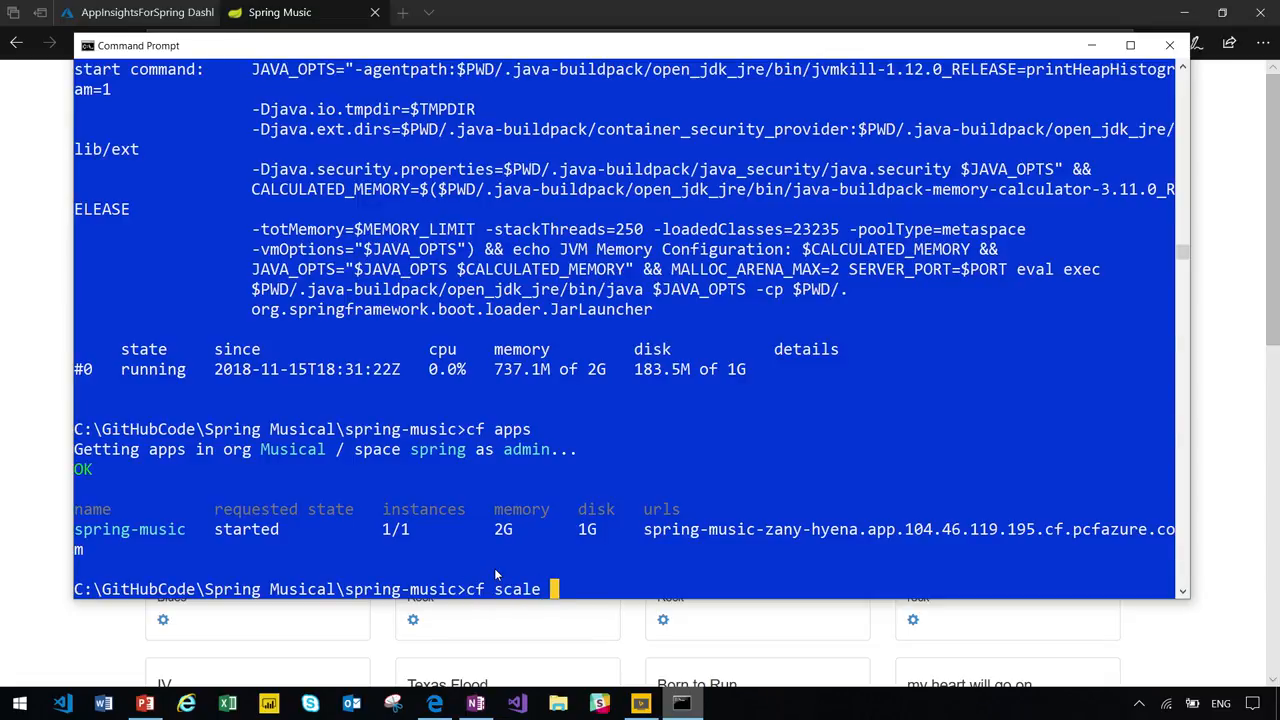
type("spring")
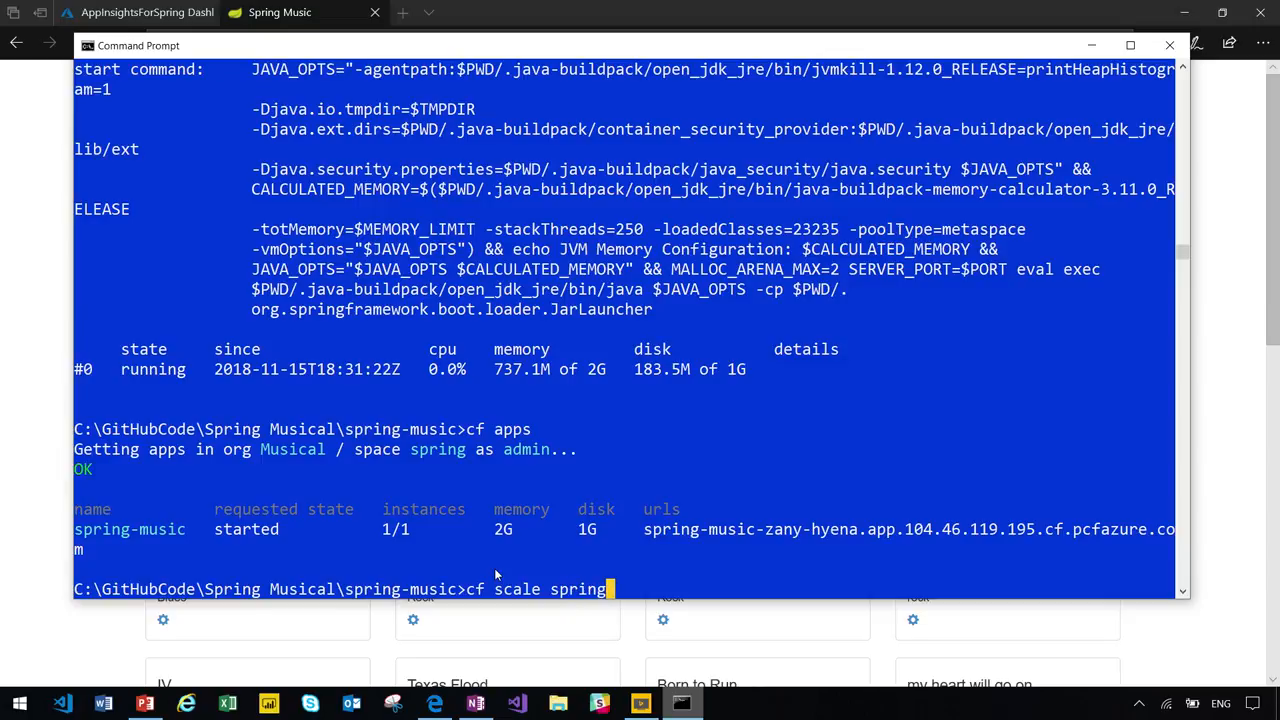
type("-music")
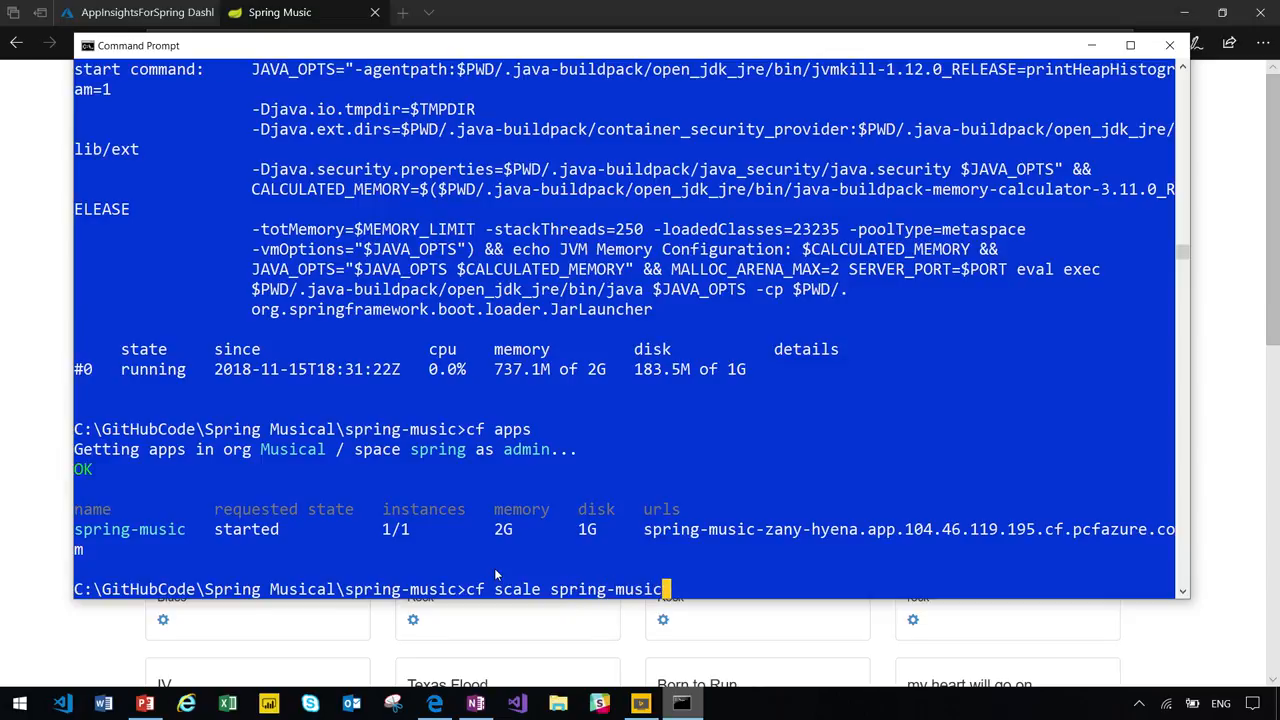
type("-i 3")
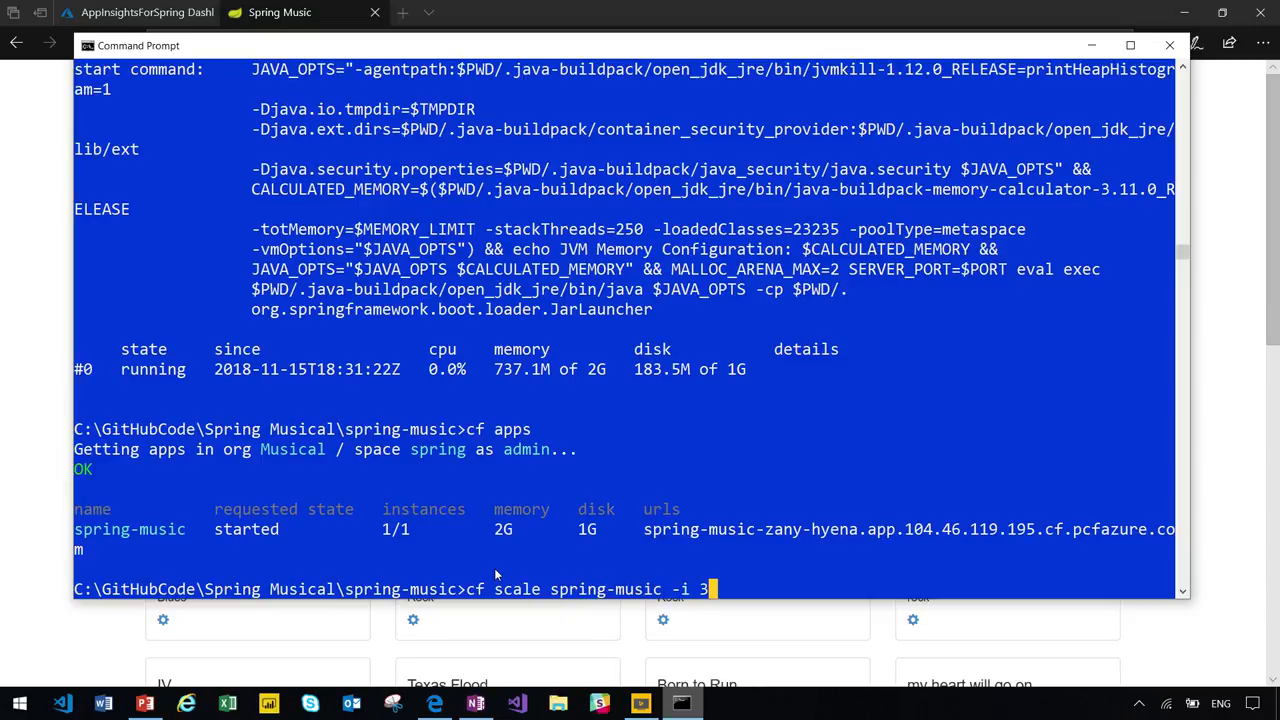
key("Return")
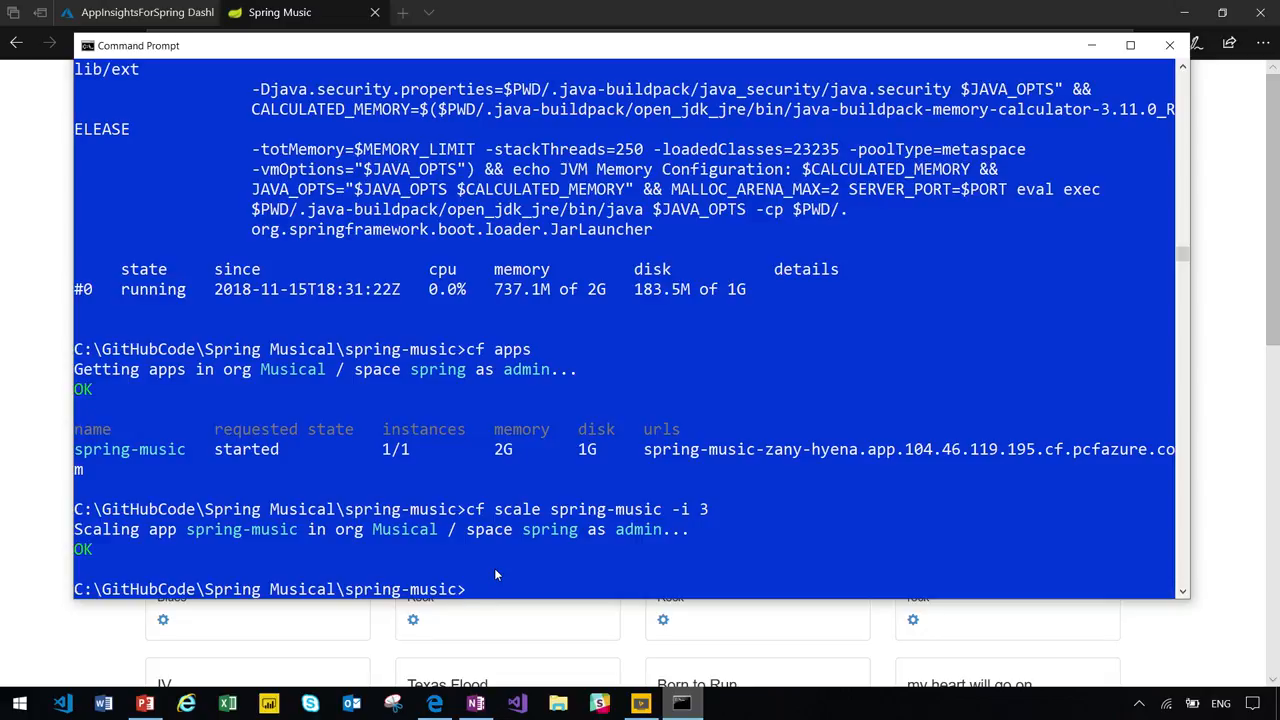
Re-query the app list with 'cf a' to confirm the new instance count
type("cf a")
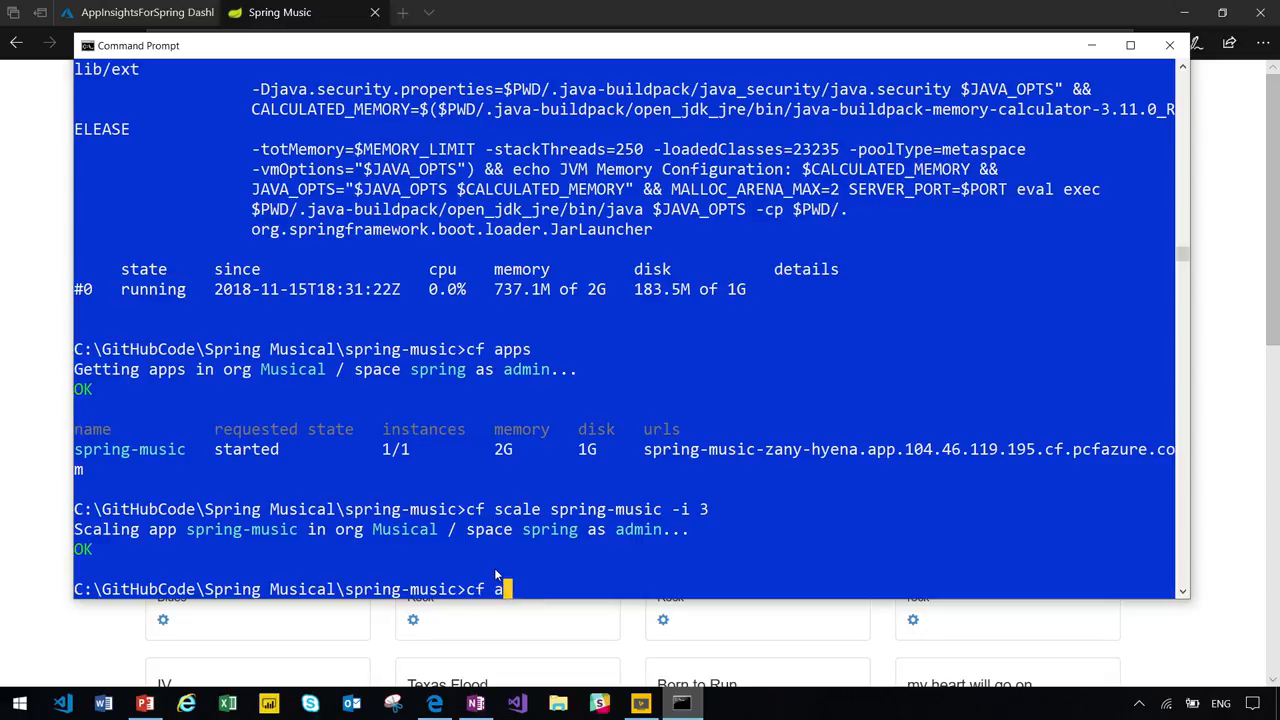
key("Return")
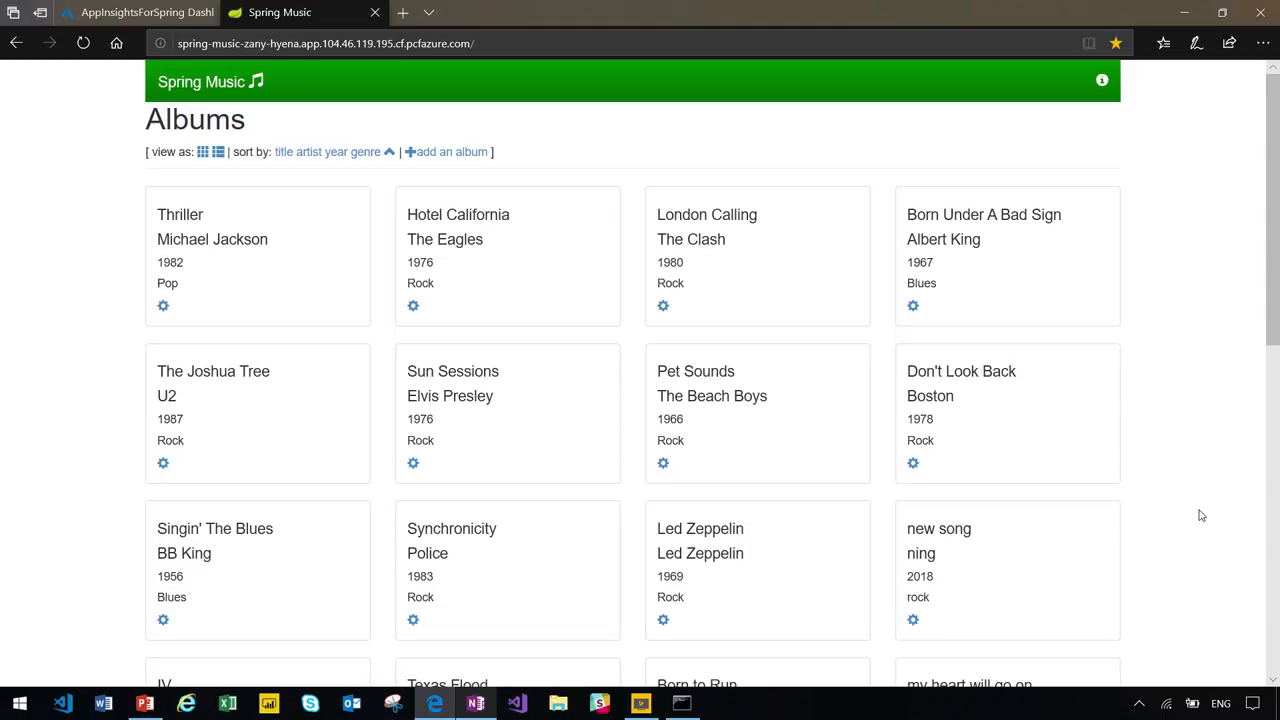
mouse_move(1198, 204)
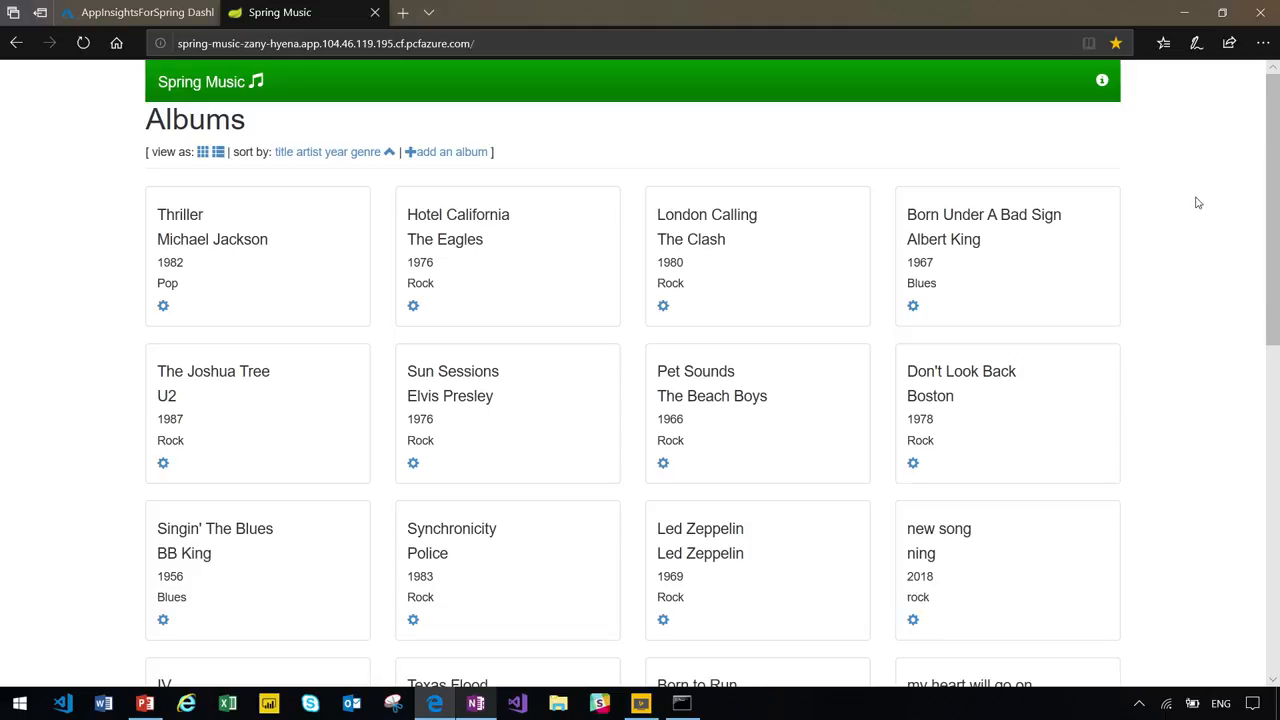
mouse_move(872, 566)
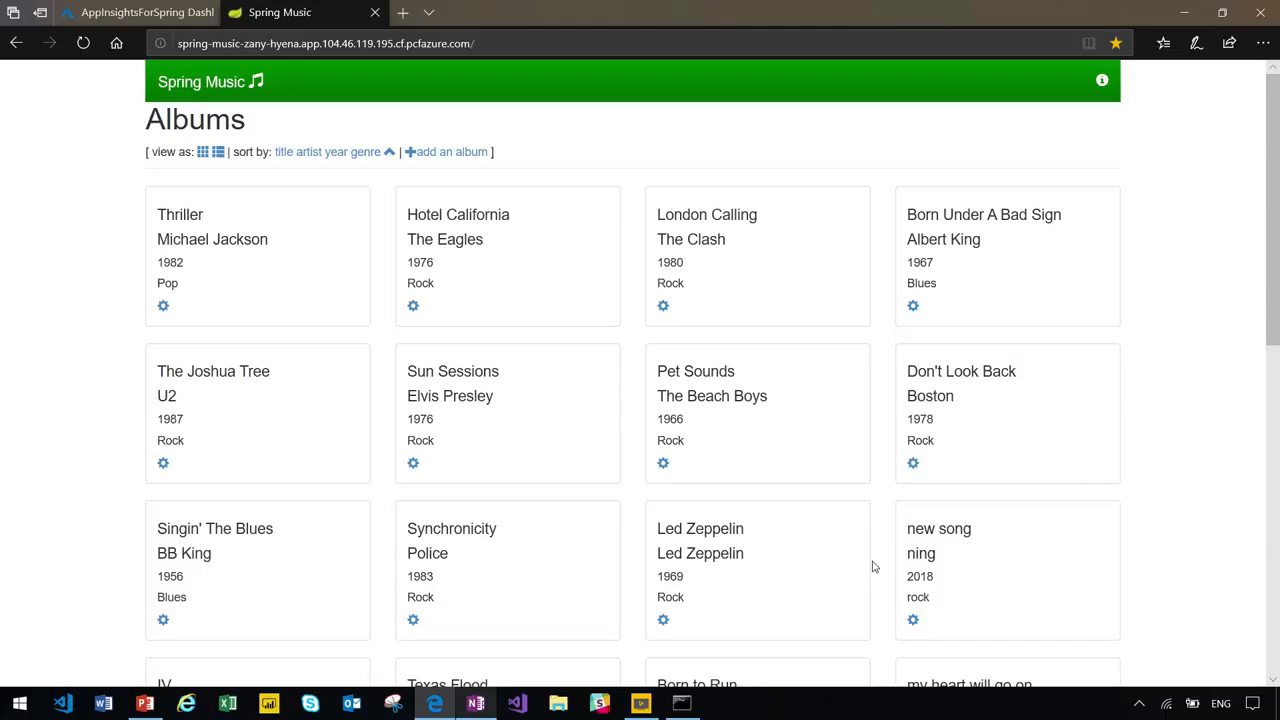
mouse_move(716, 254)
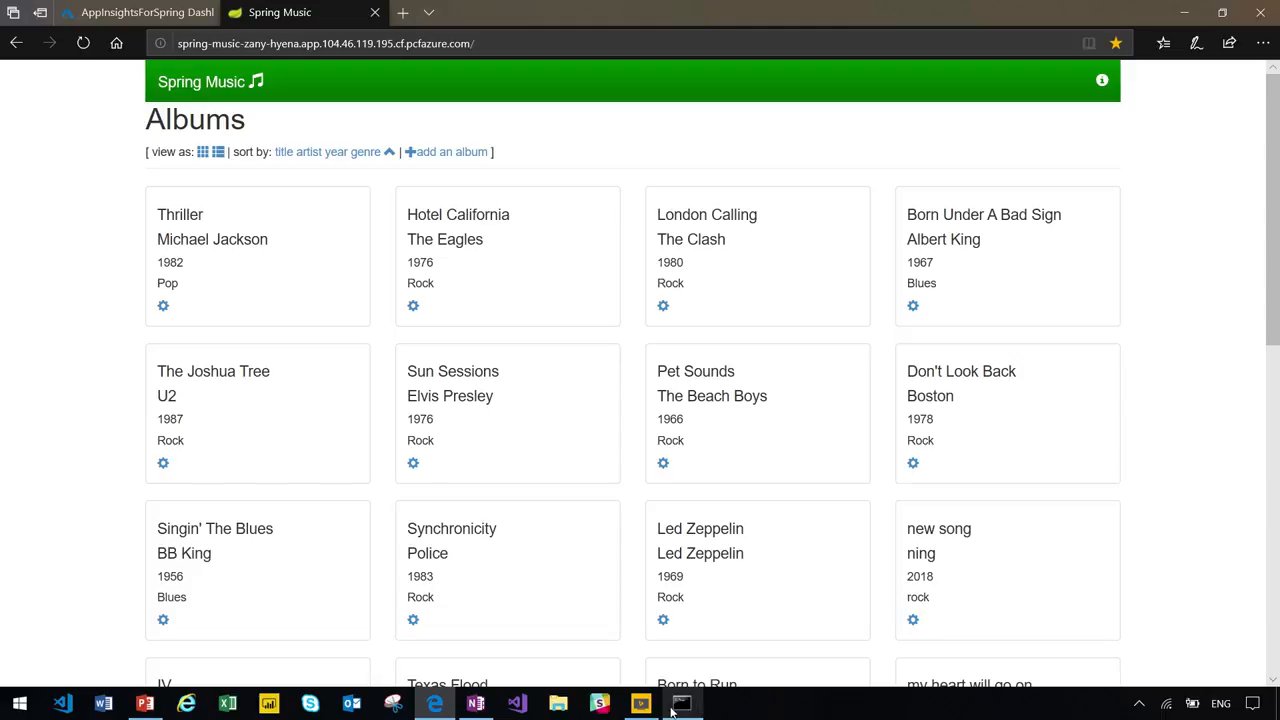
Bring Command Prompt forward to see spring-music started with 3/3 instances
left_click(680, 704)
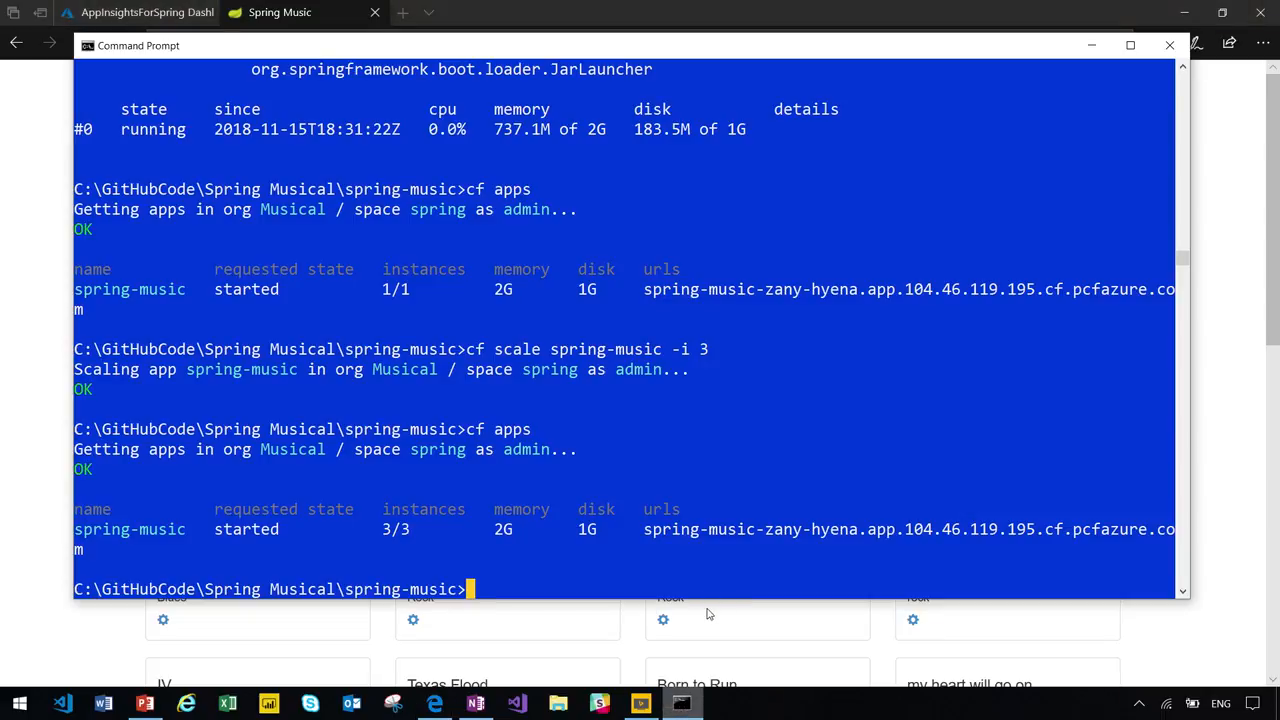
List the Cloud Foundry marketplace of Azure services and plans, including azure-sql, azure-storage and azure-rediscache
type("cf m")
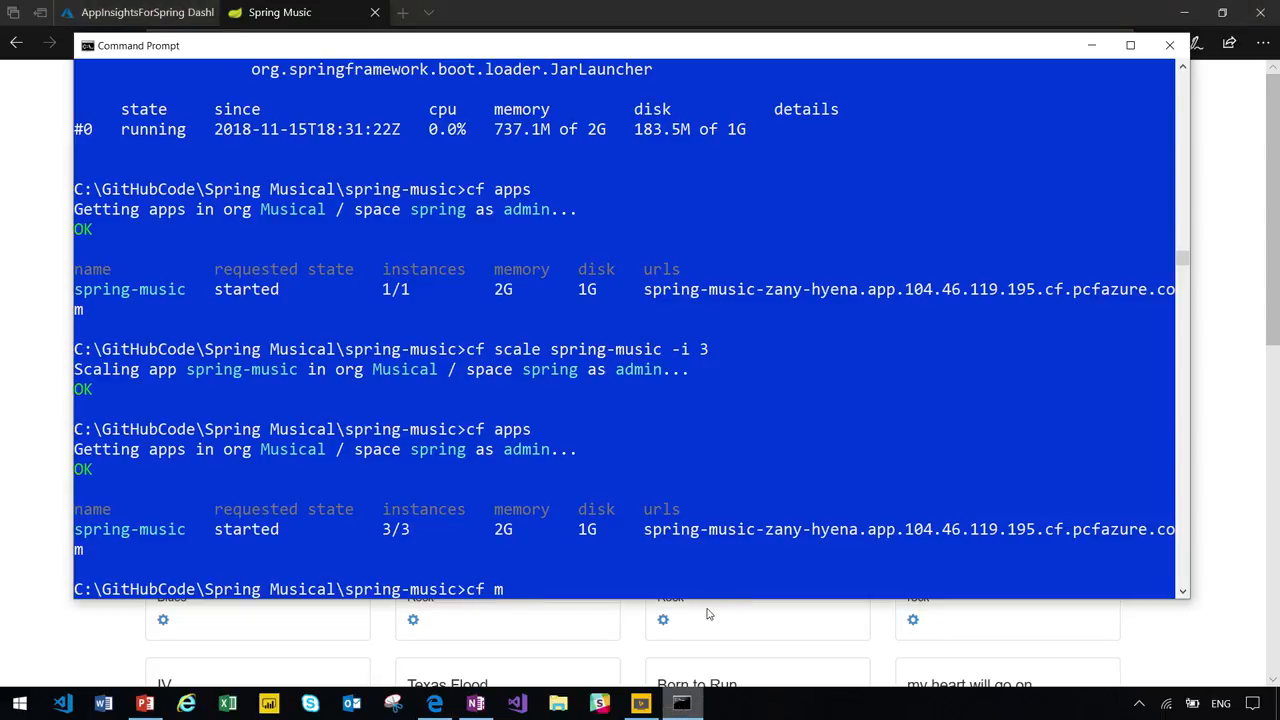
type("arketplace")
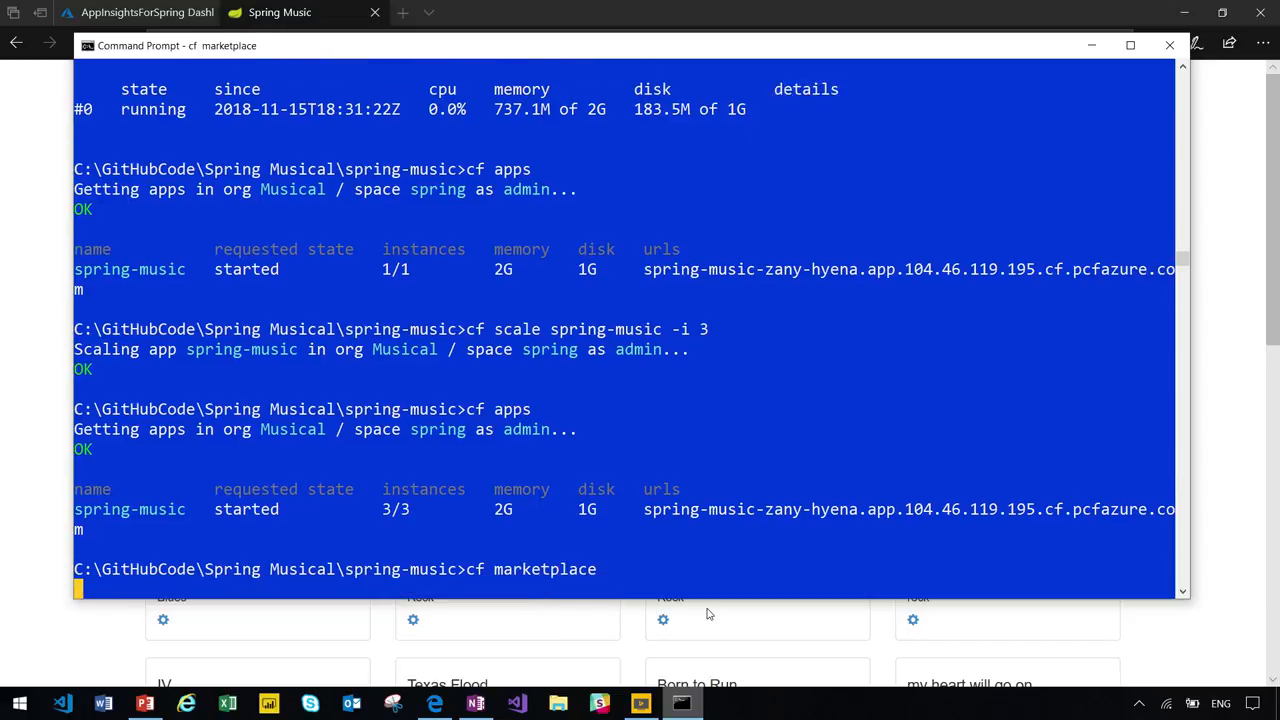
key("Return")
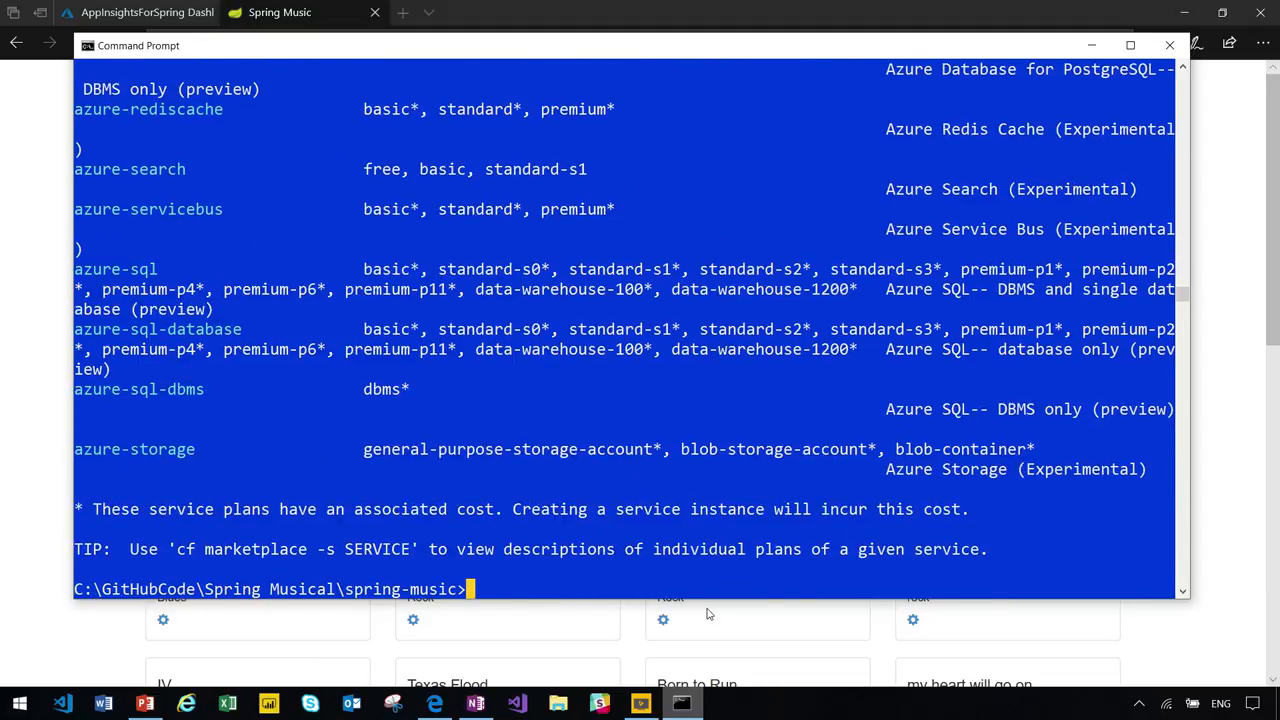
mouse_move(804, 448)
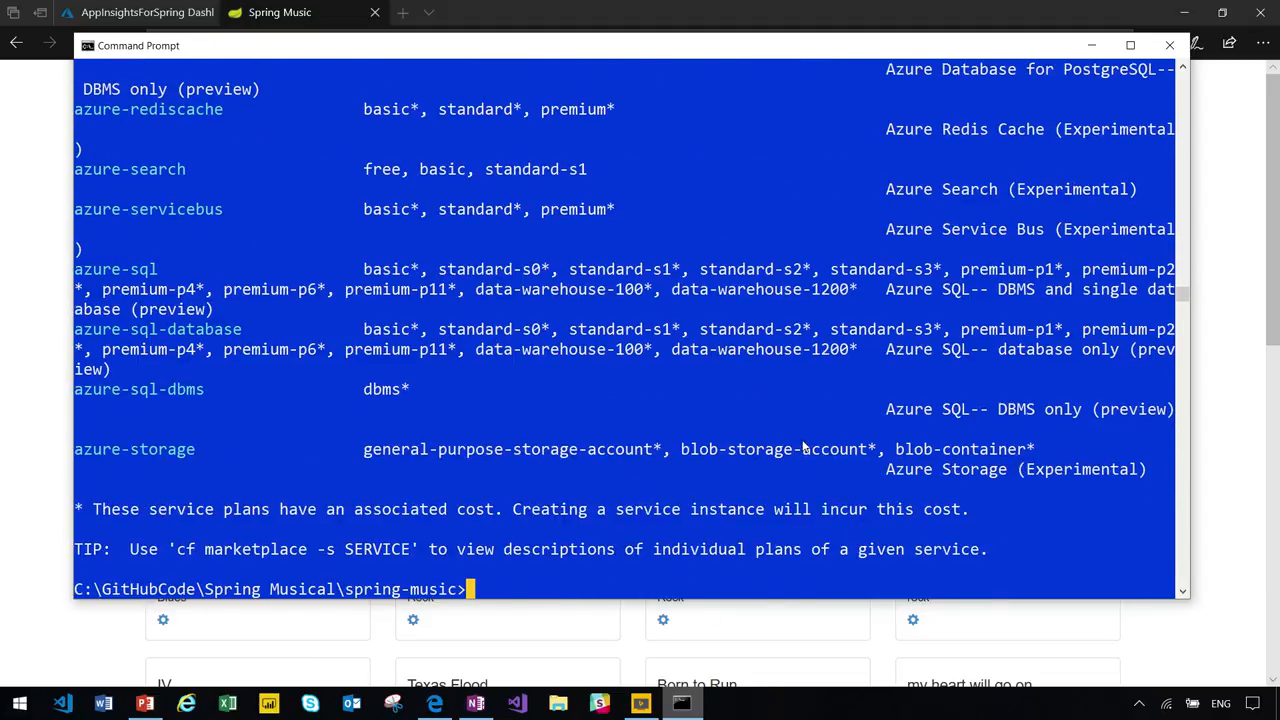
scroll("up", 3)
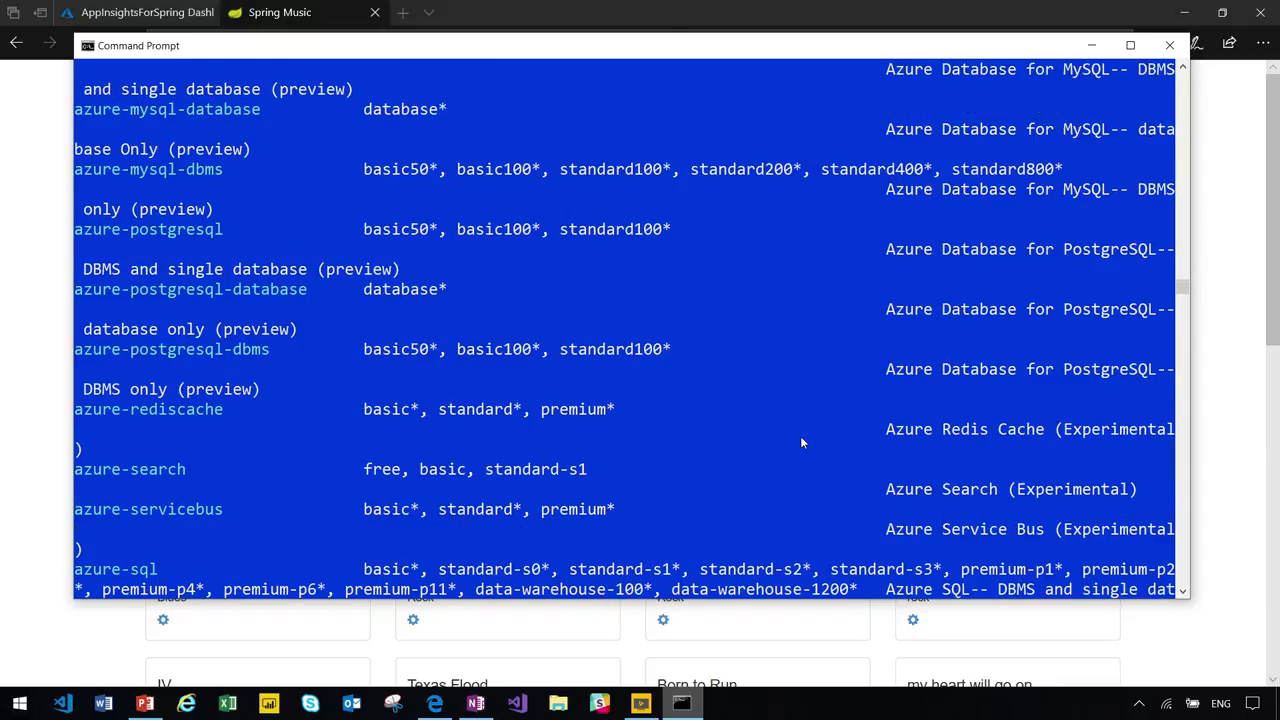
scroll("up", 3)
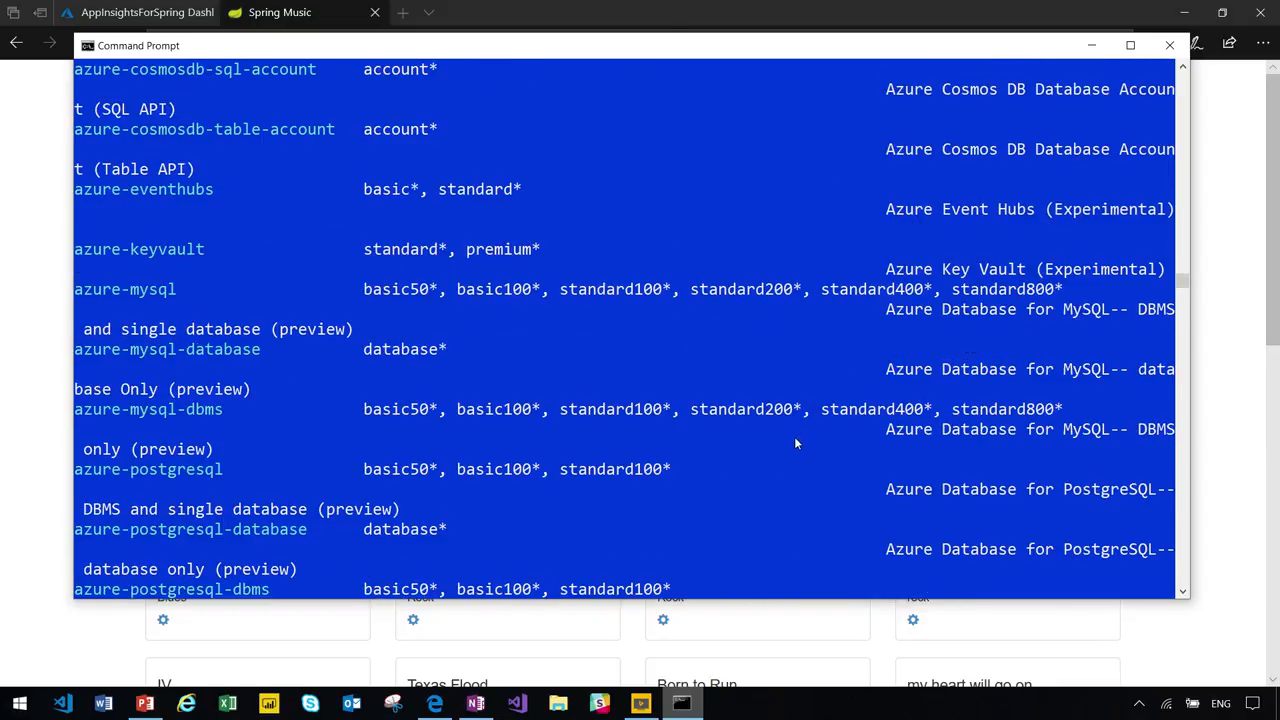
scroll("down", 3)
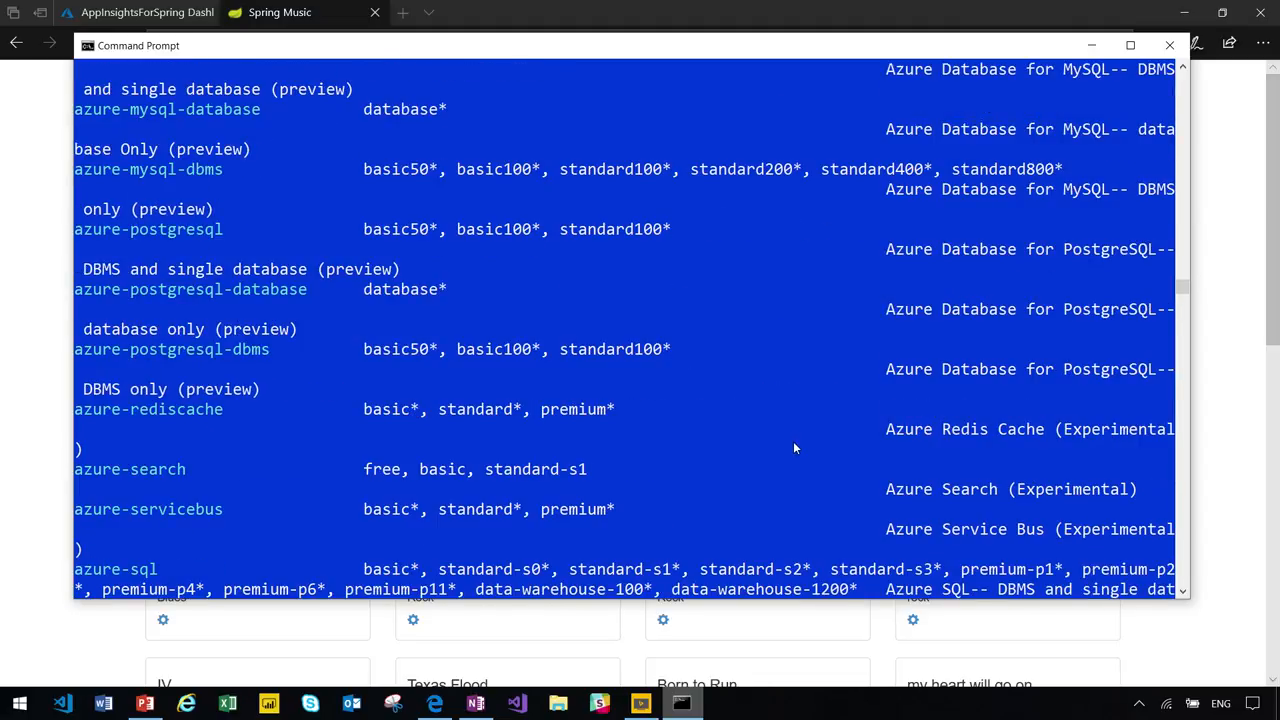
scroll("down", 3)
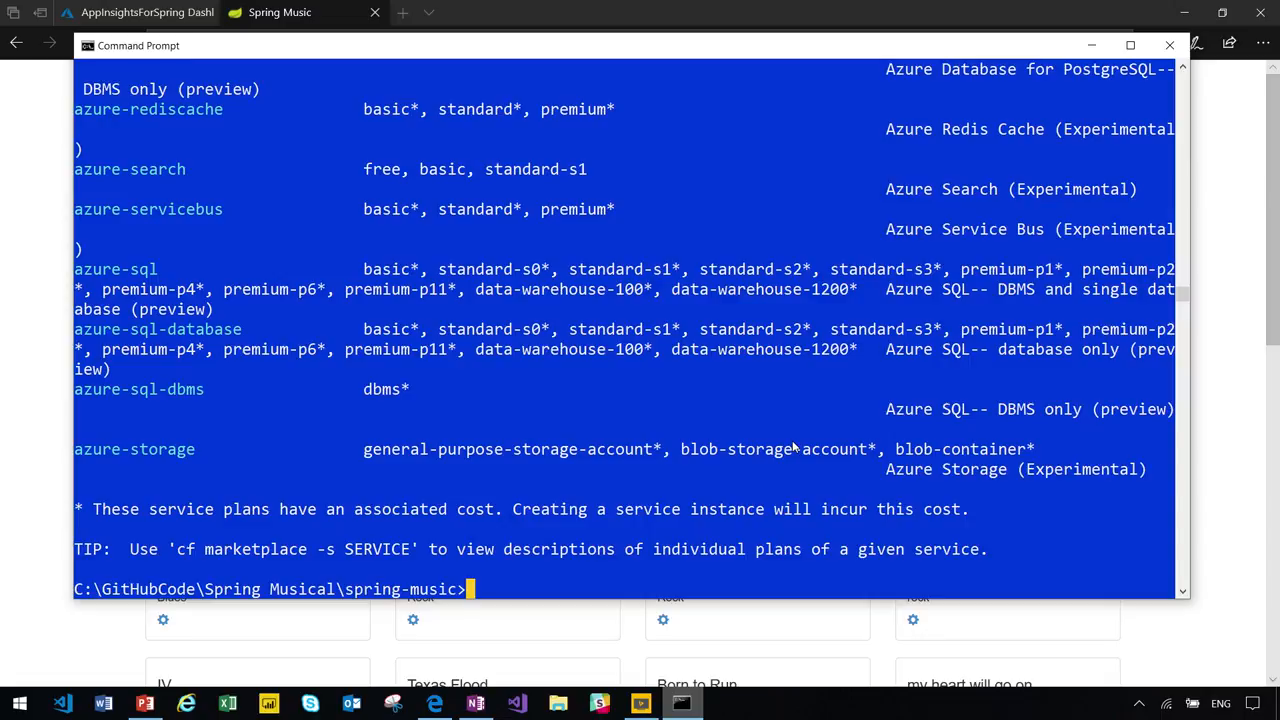
List service instances with 'cf services', showing spring-sql azure-sql basic bound to spring-music
type("cf ser")
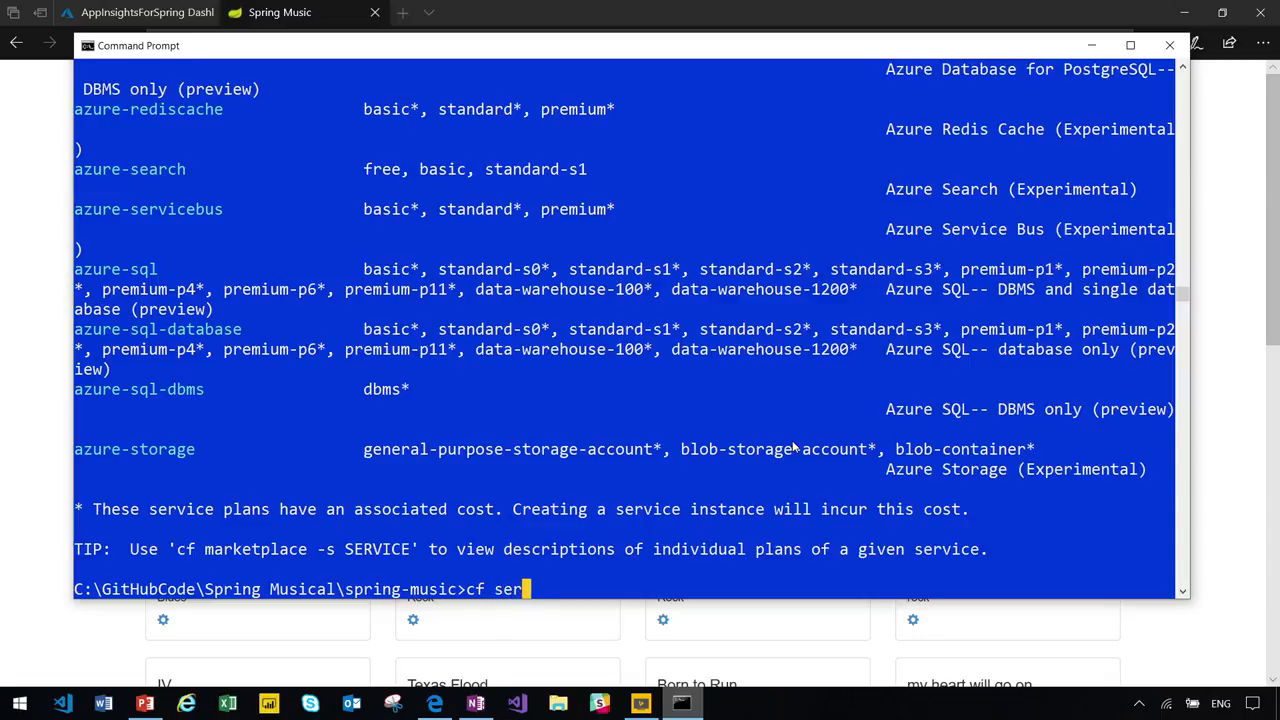
type("vice")
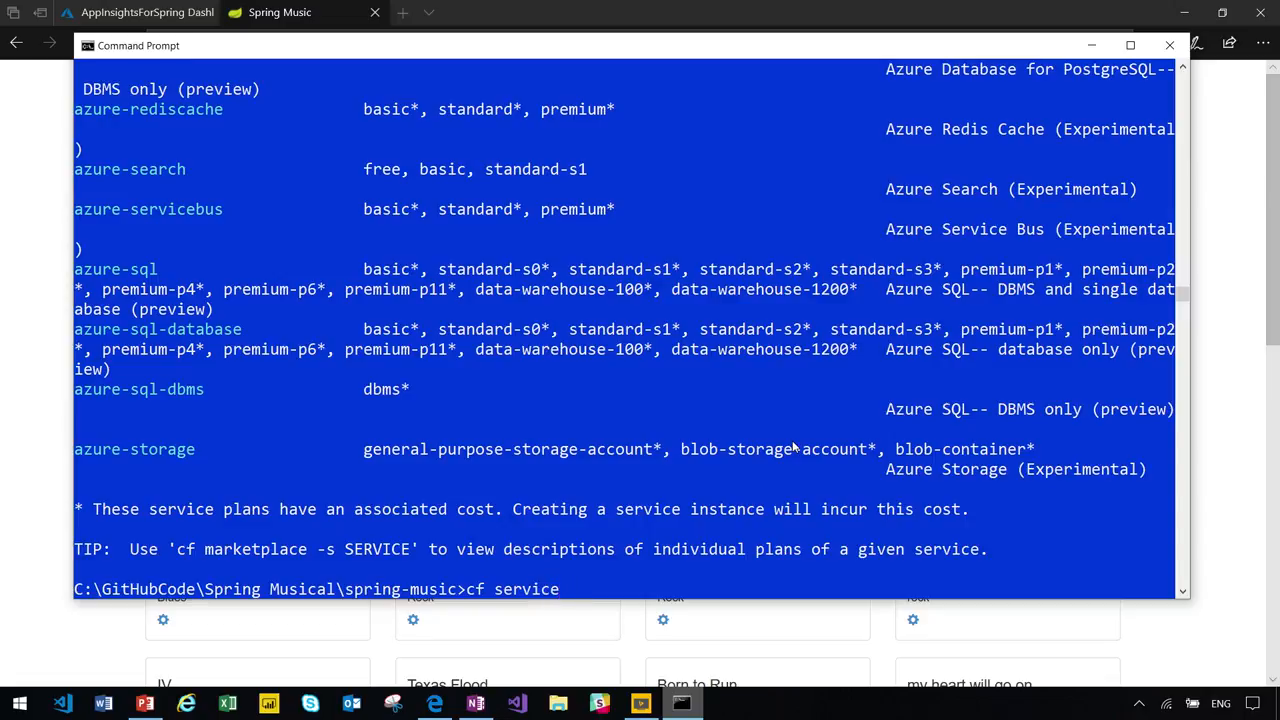
key("Return")
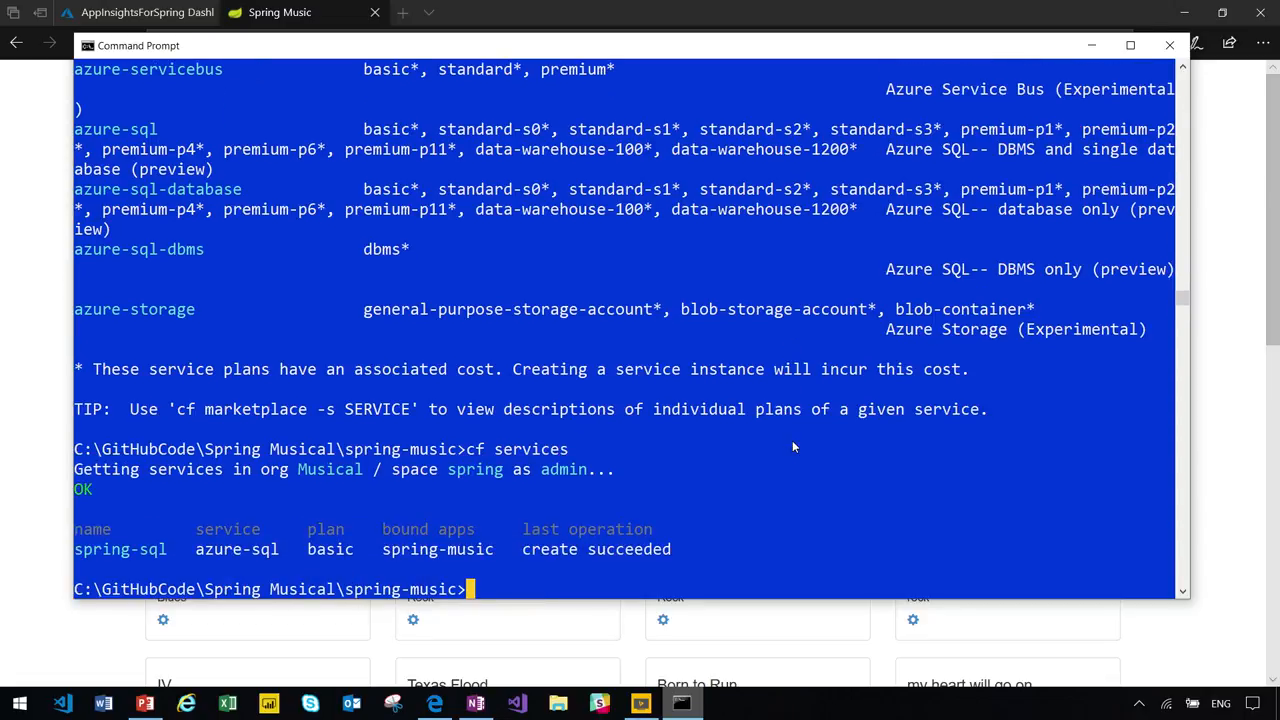
mouse_move(216, 558)
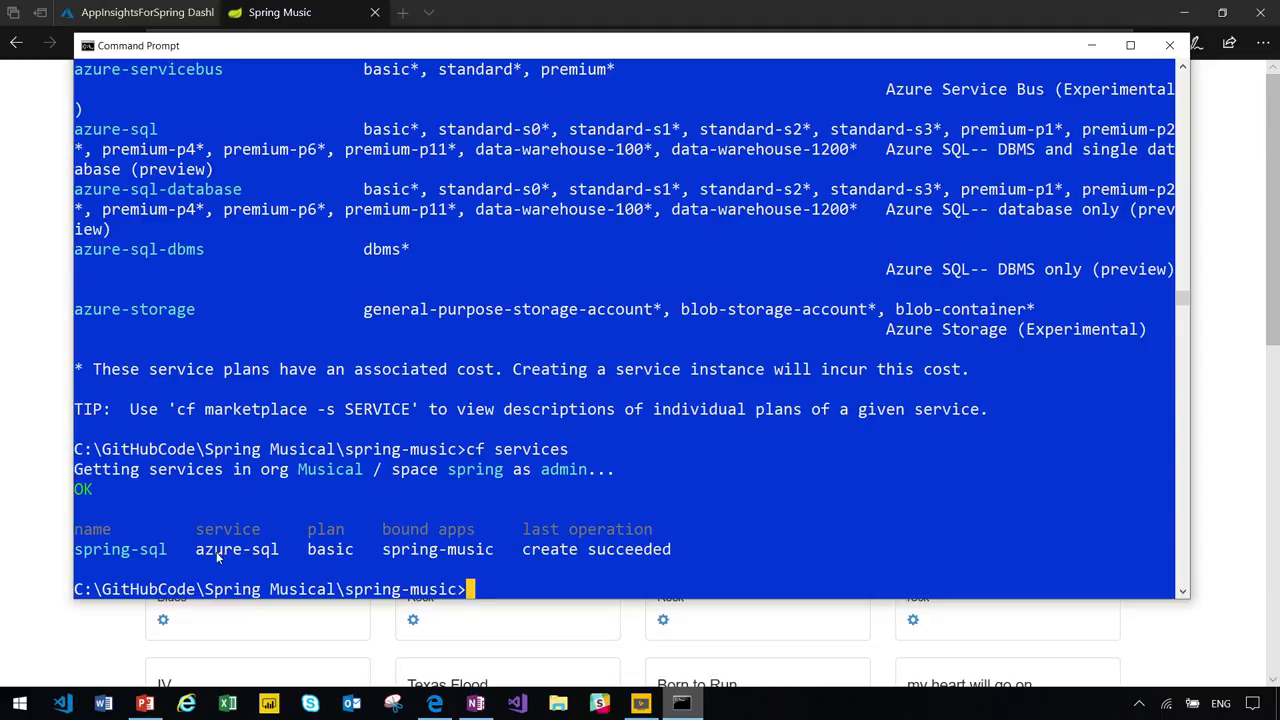
mouse_move(128, 564)
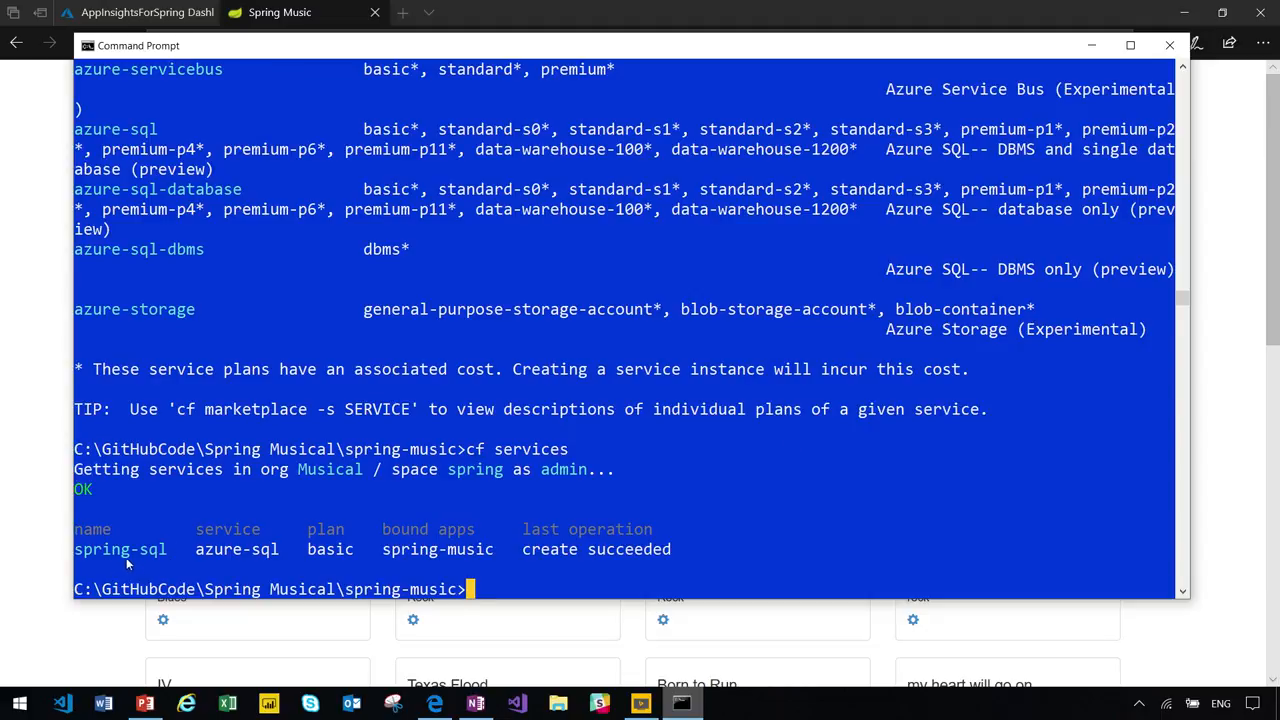
mouse_move(160, 564)
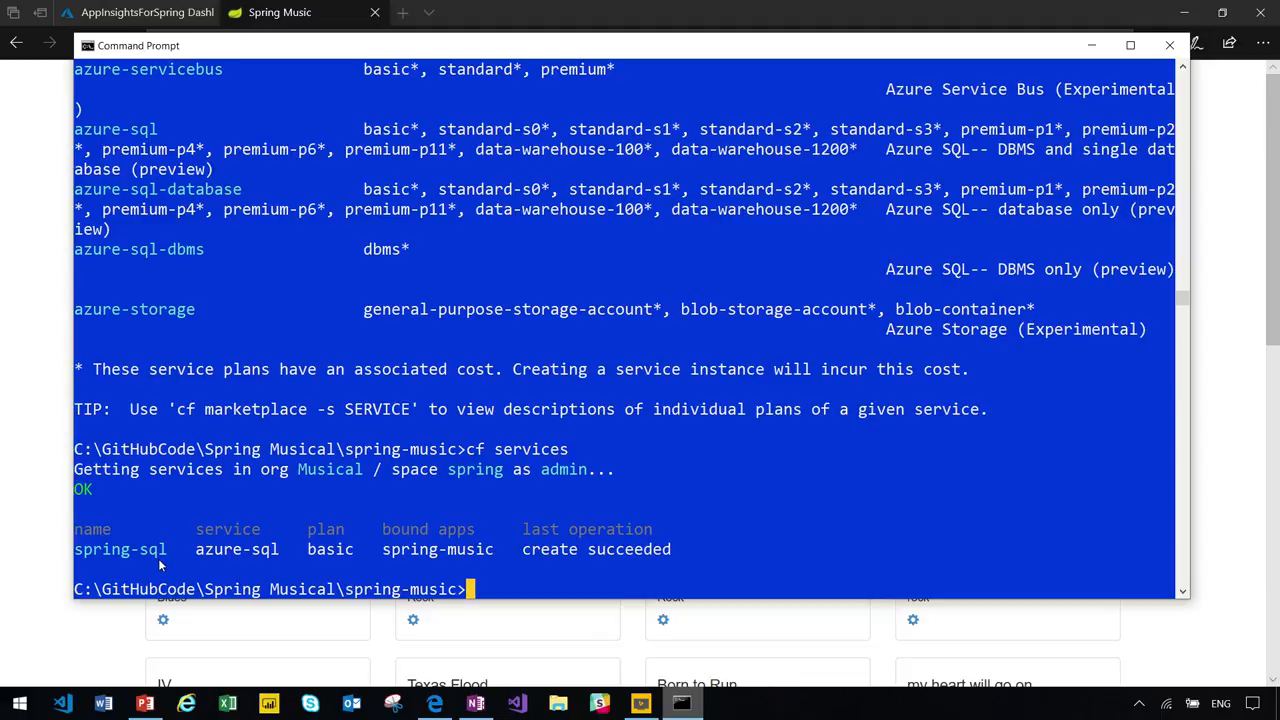
mouse_move(370, 556)
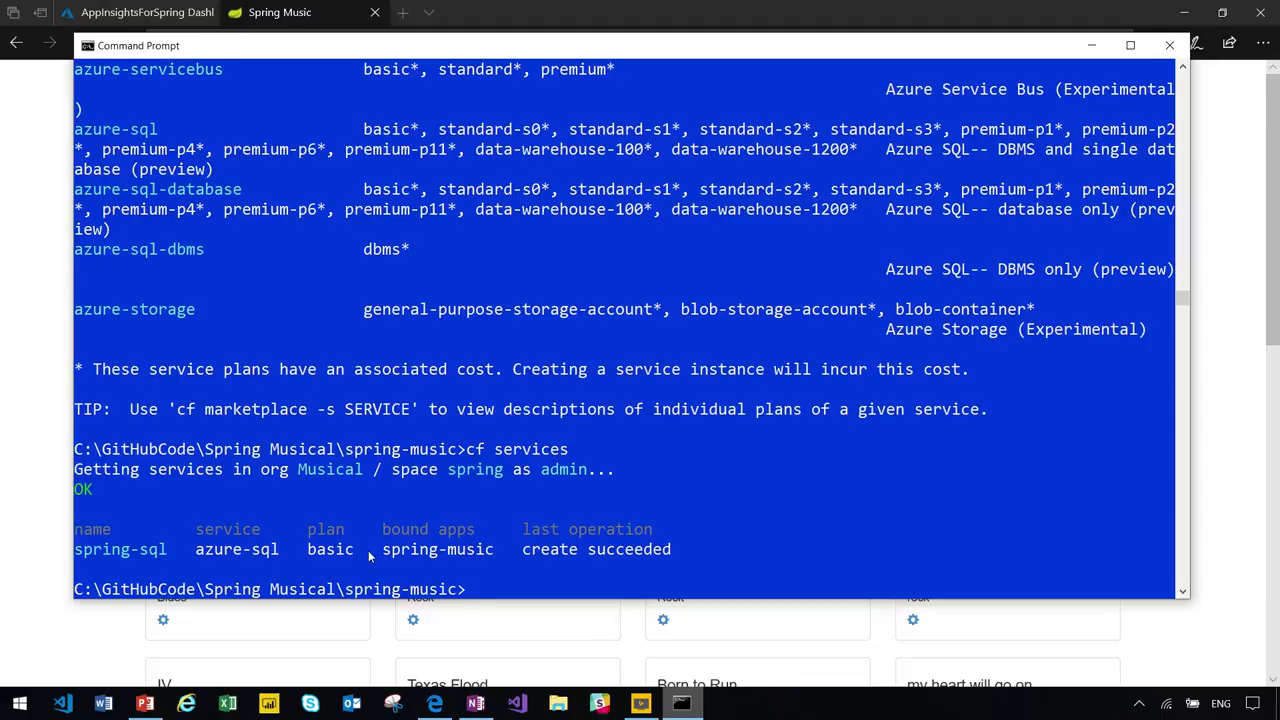
mouse_move(472, 552)
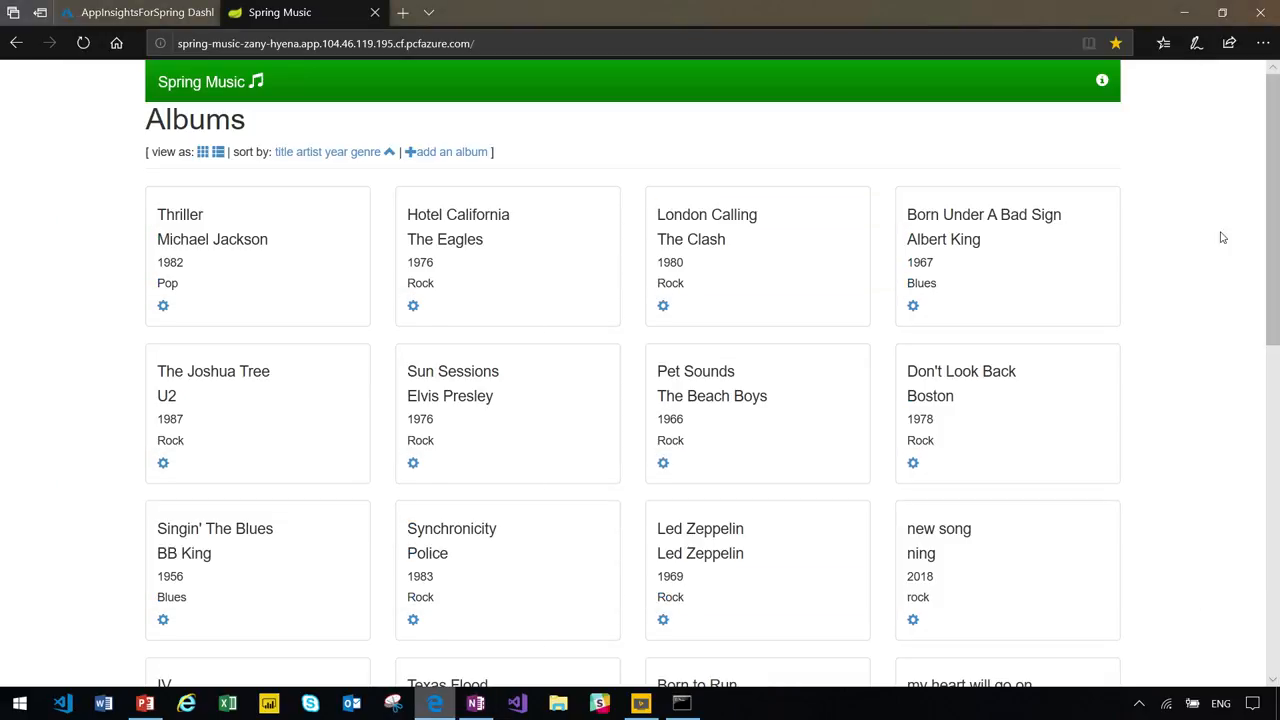
mouse_move(1102, 80)
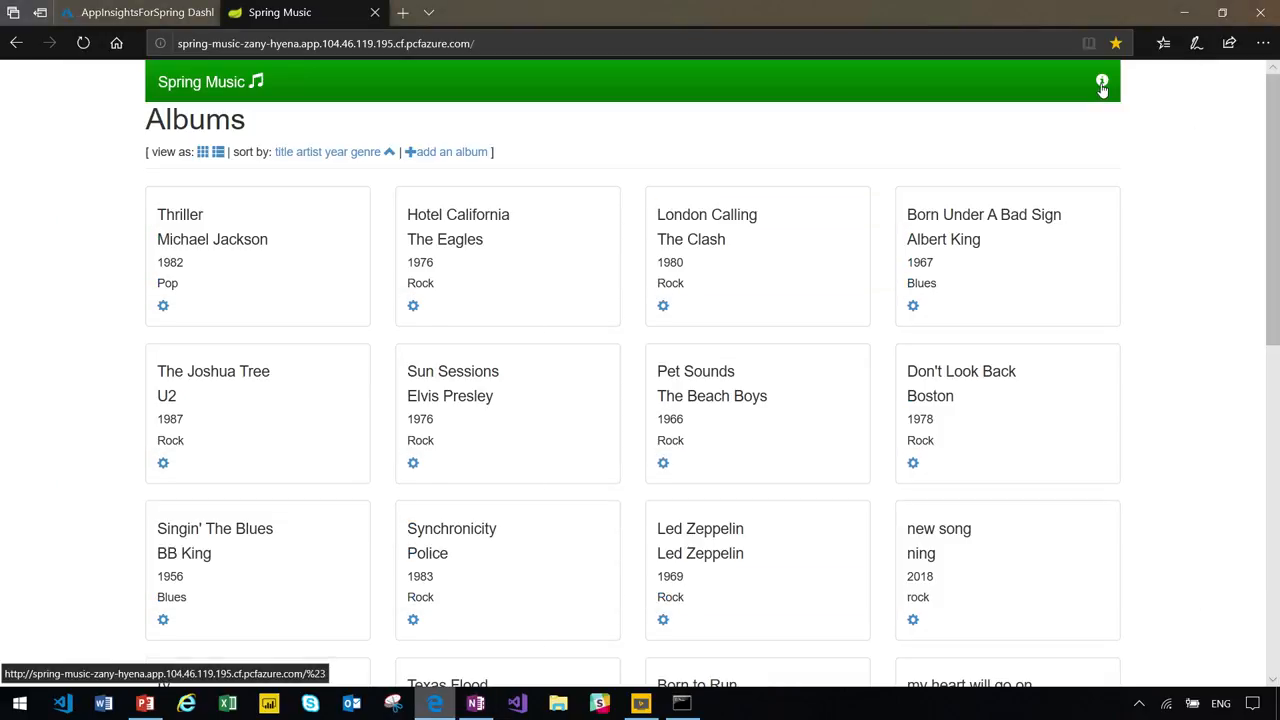
left_click(1102, 80)
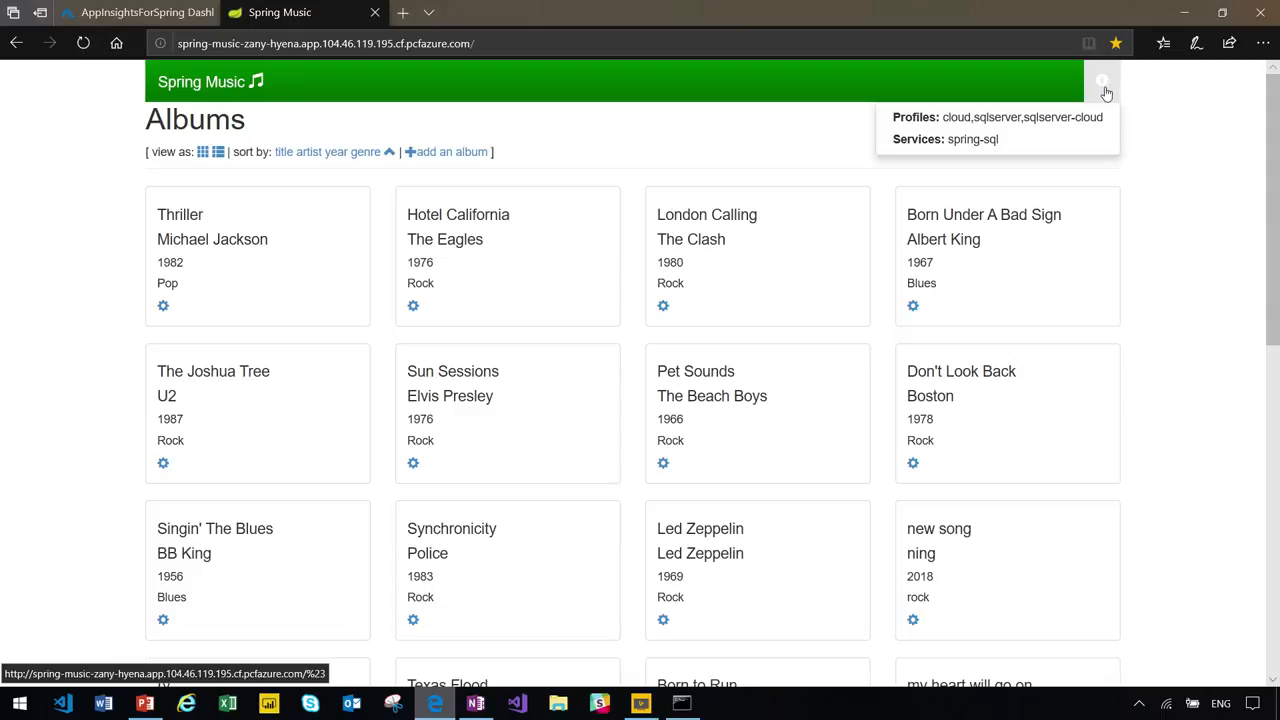
mouse_move(1014, 140)
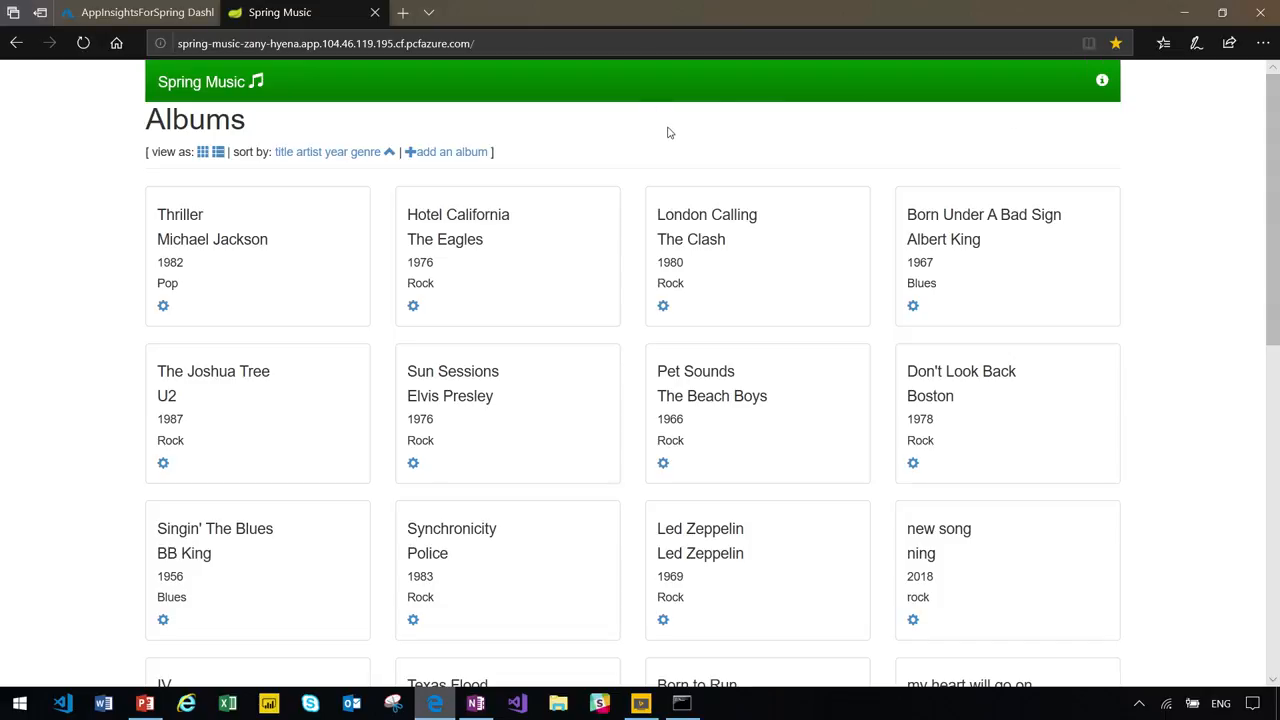
Add and save the album 'new song' by ning, year 2018, genre rock
left_click(446, 152)
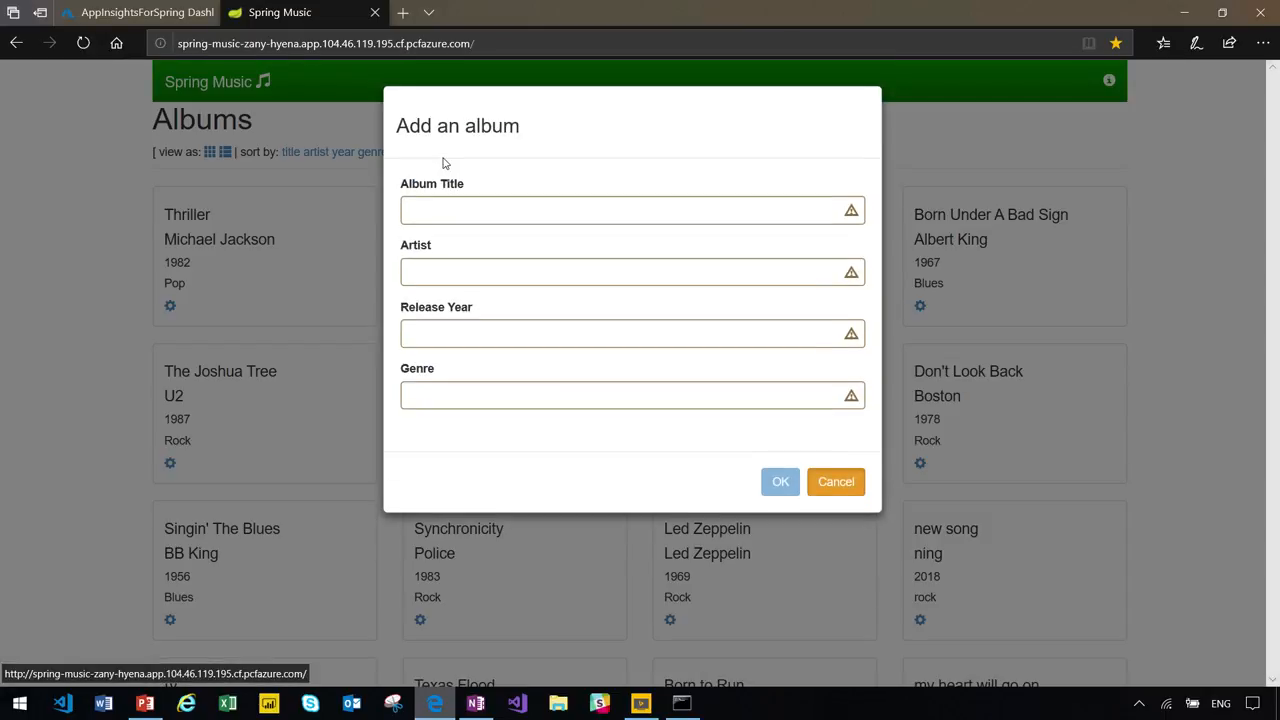
left_click(632, 210)
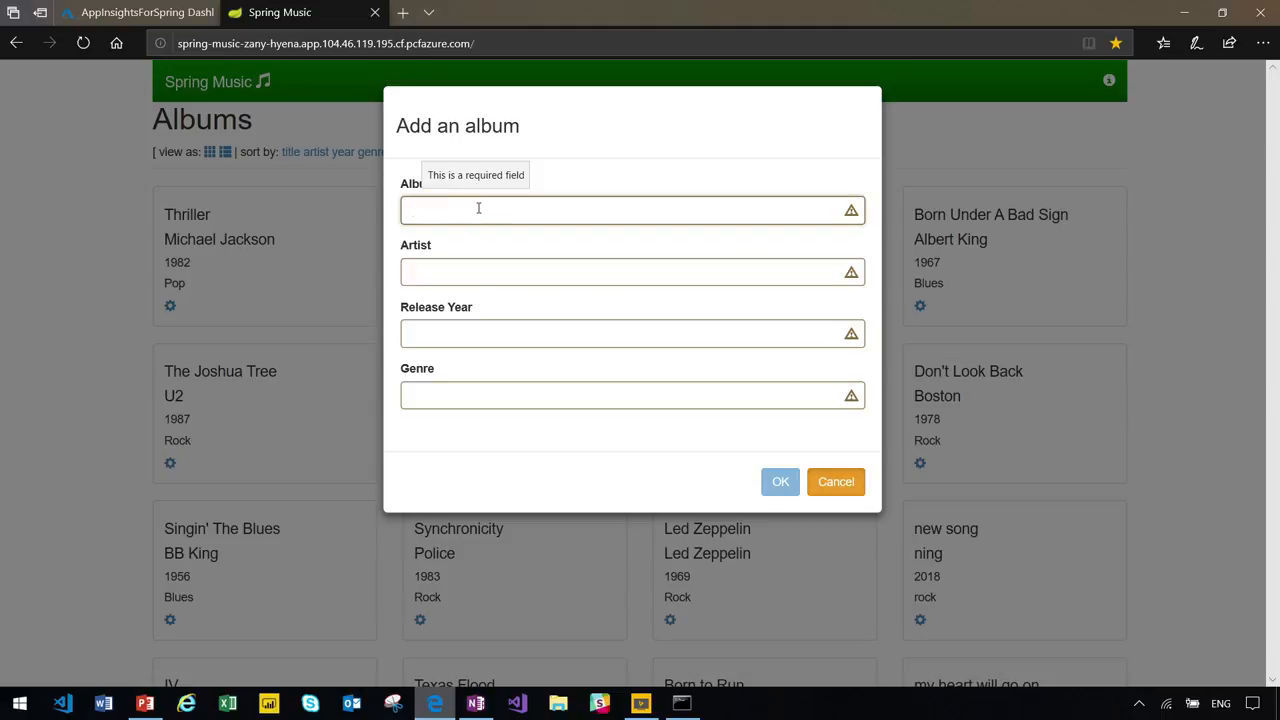
type("new song")
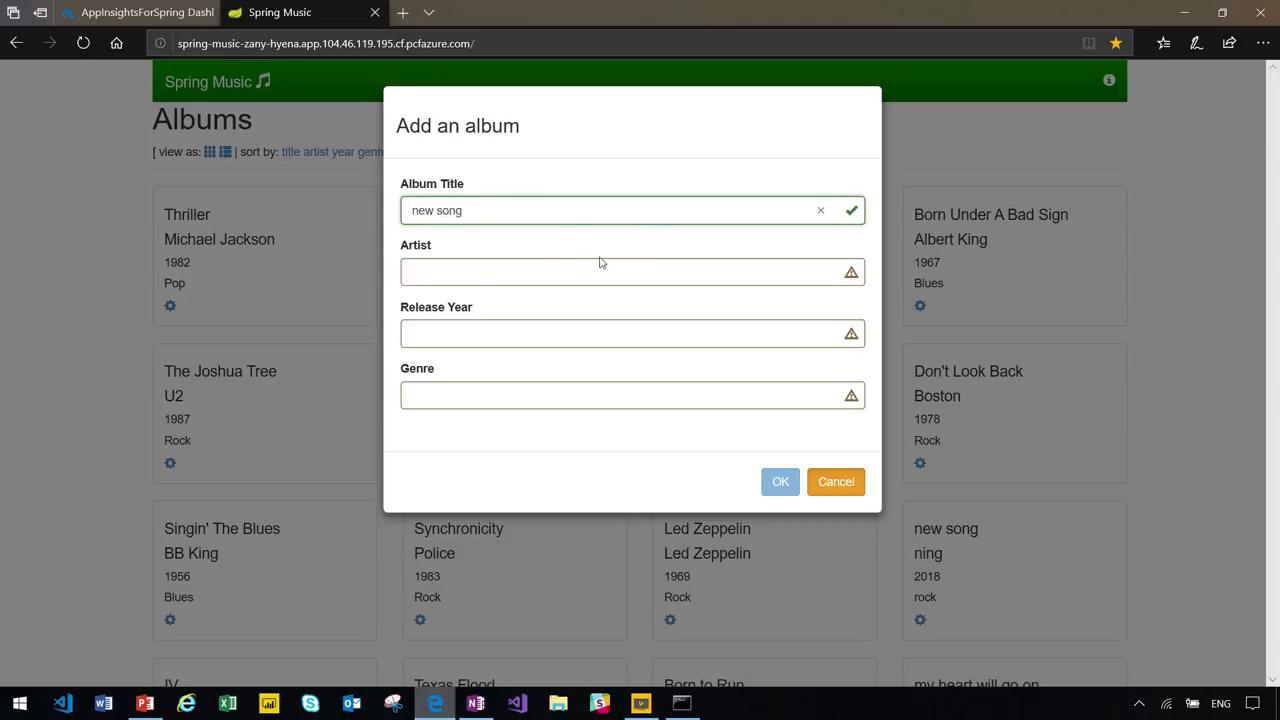
type("ni")
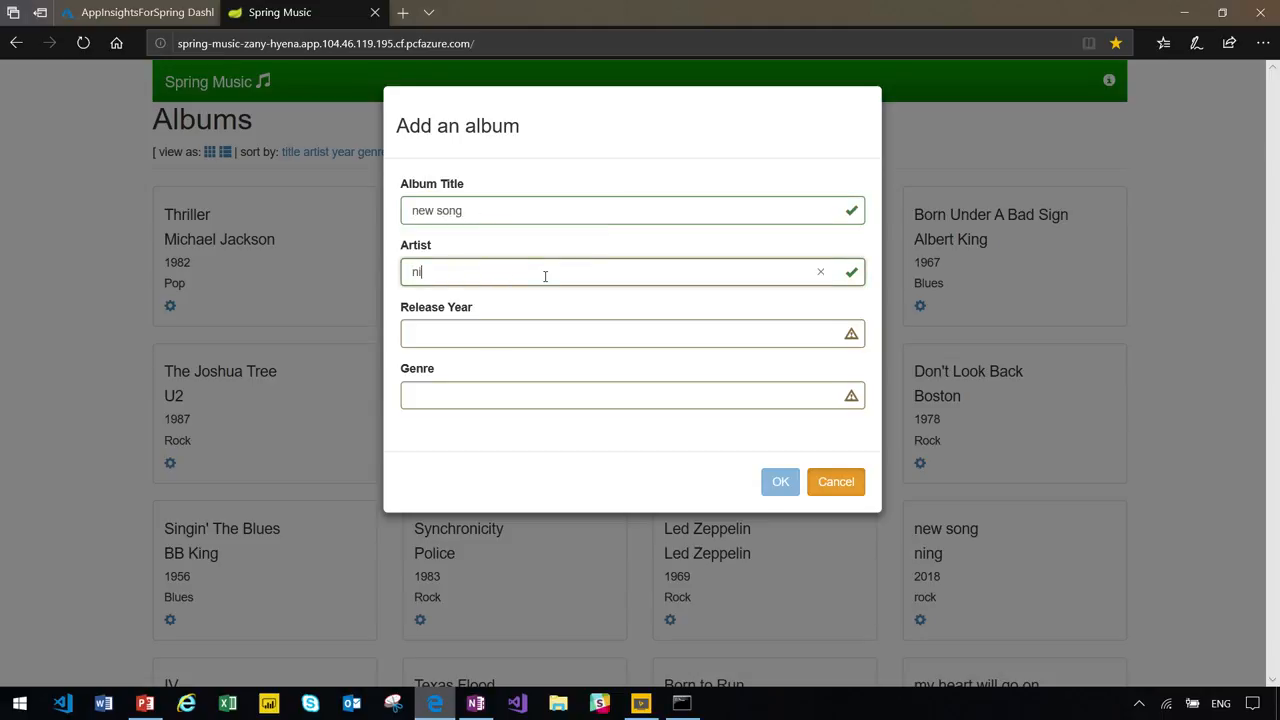
type("g")
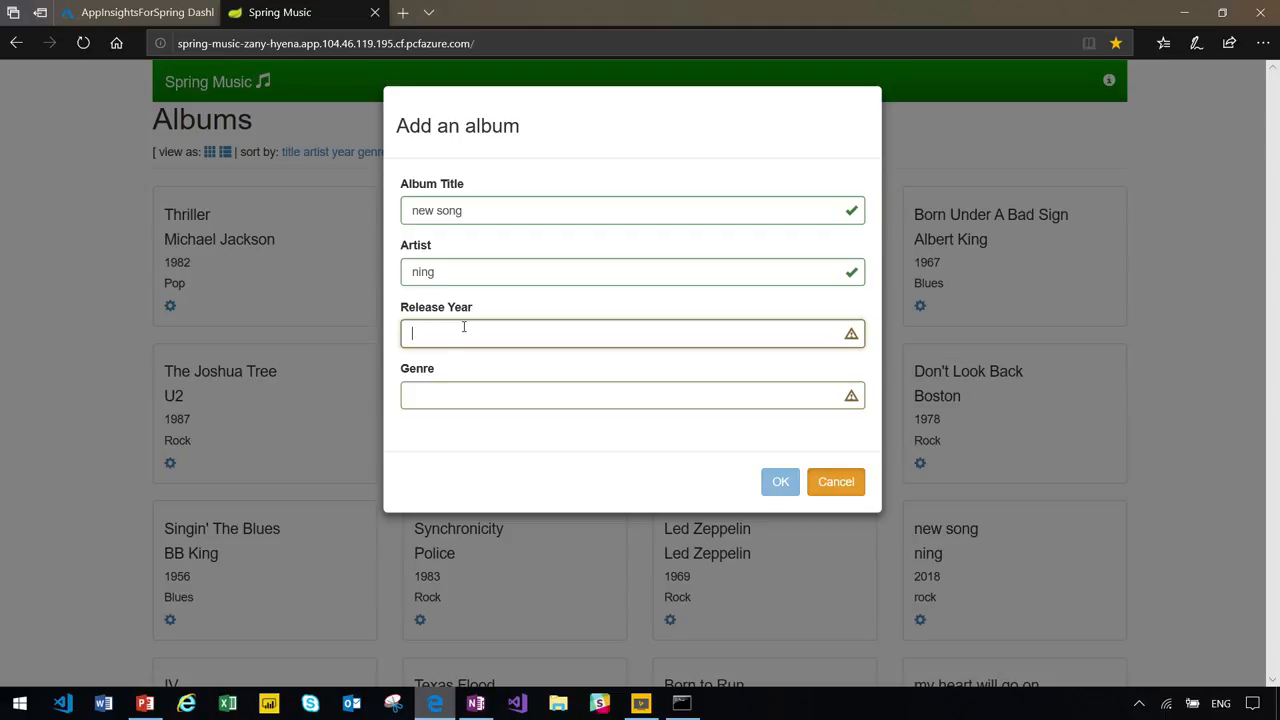
type("2018")
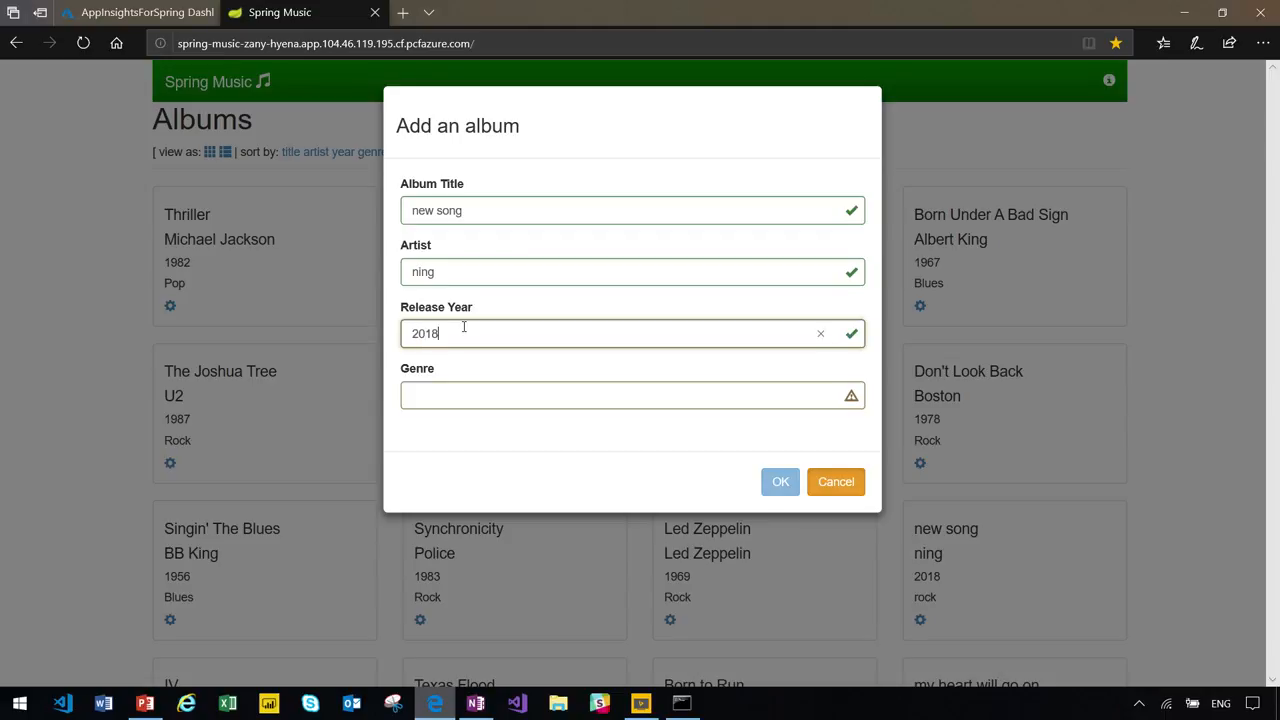
left_click(632, 394)
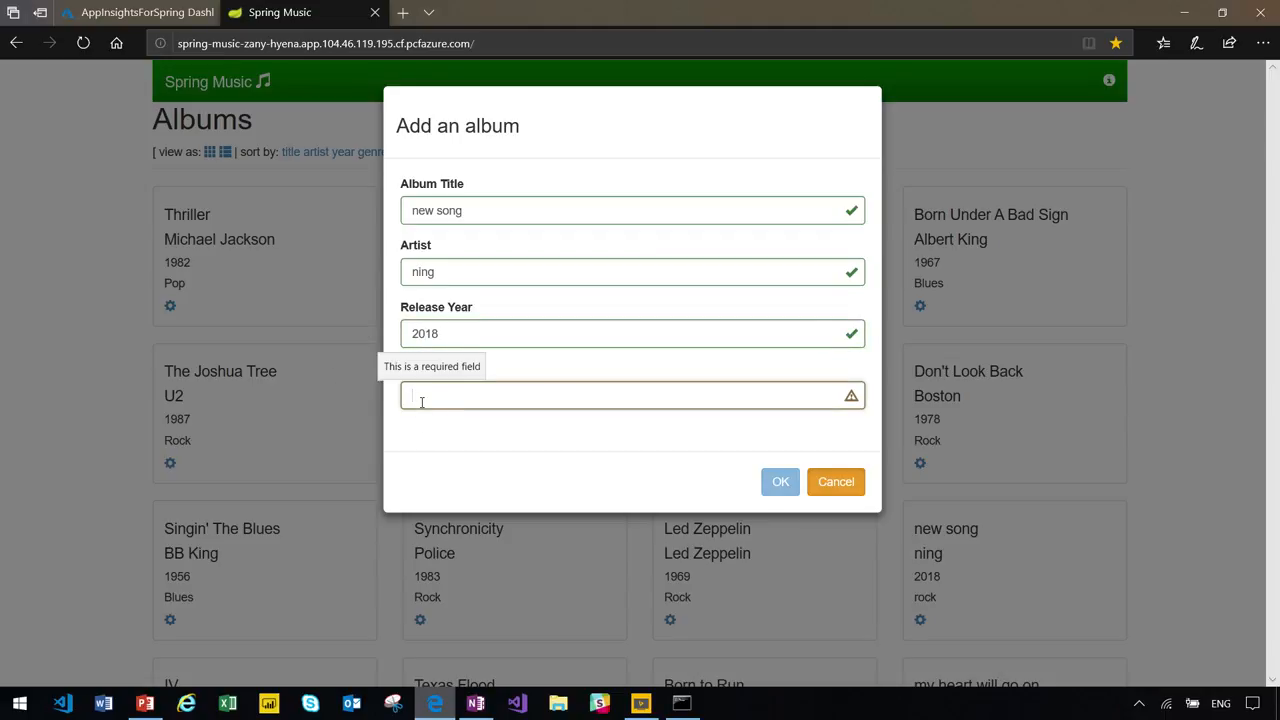
type("rock")
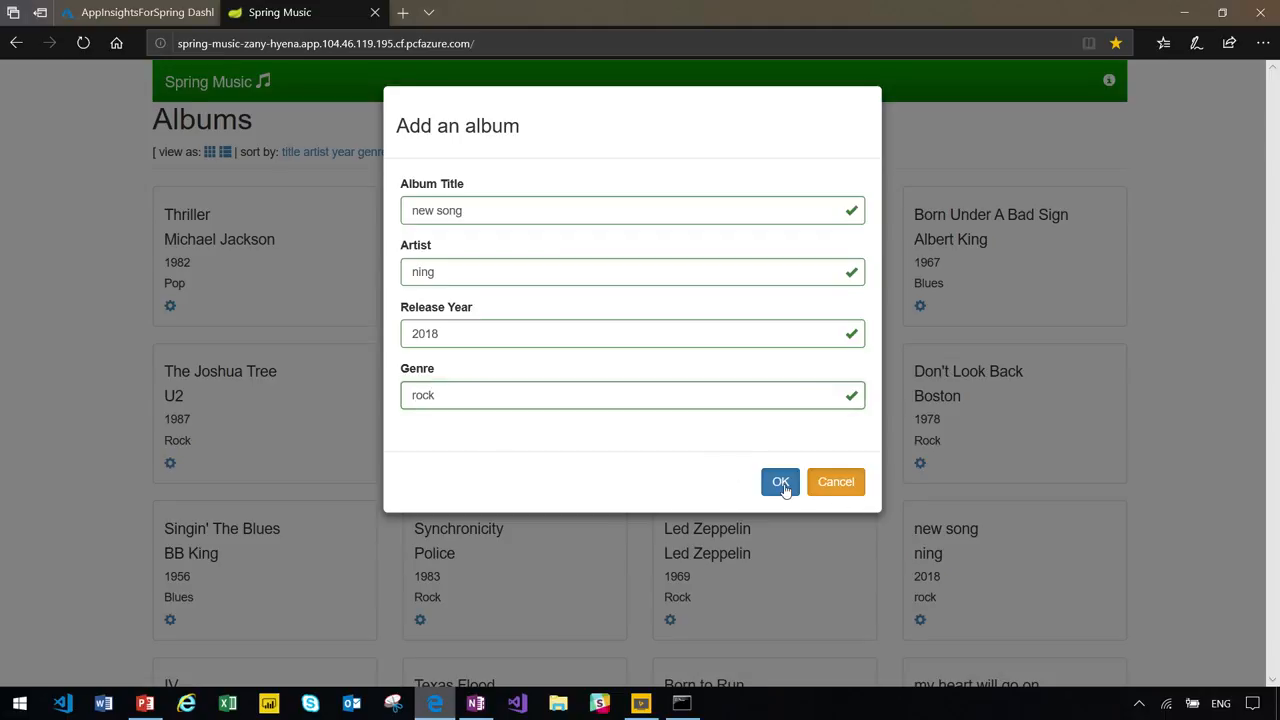
left_click(780, 480)
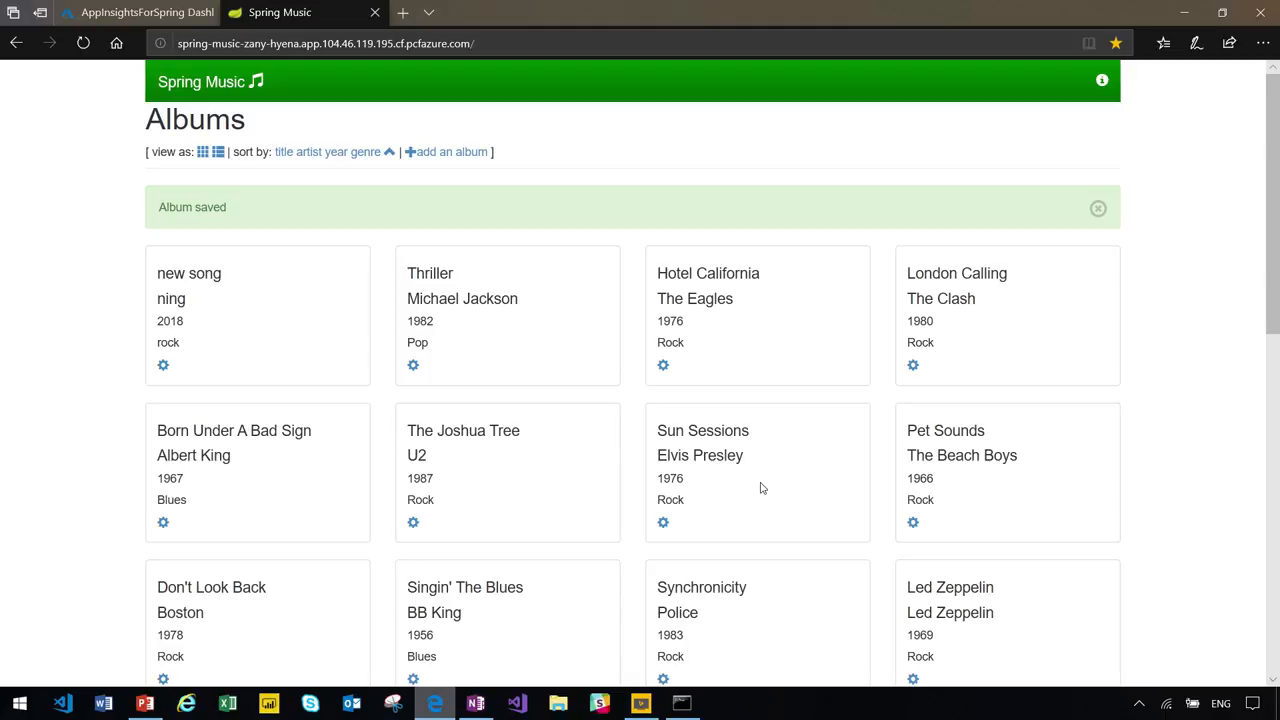
Review the AppInsightsForSpring dashboard's live servers, response time, CPU, I/O and memory charts
left_click(136, 12)
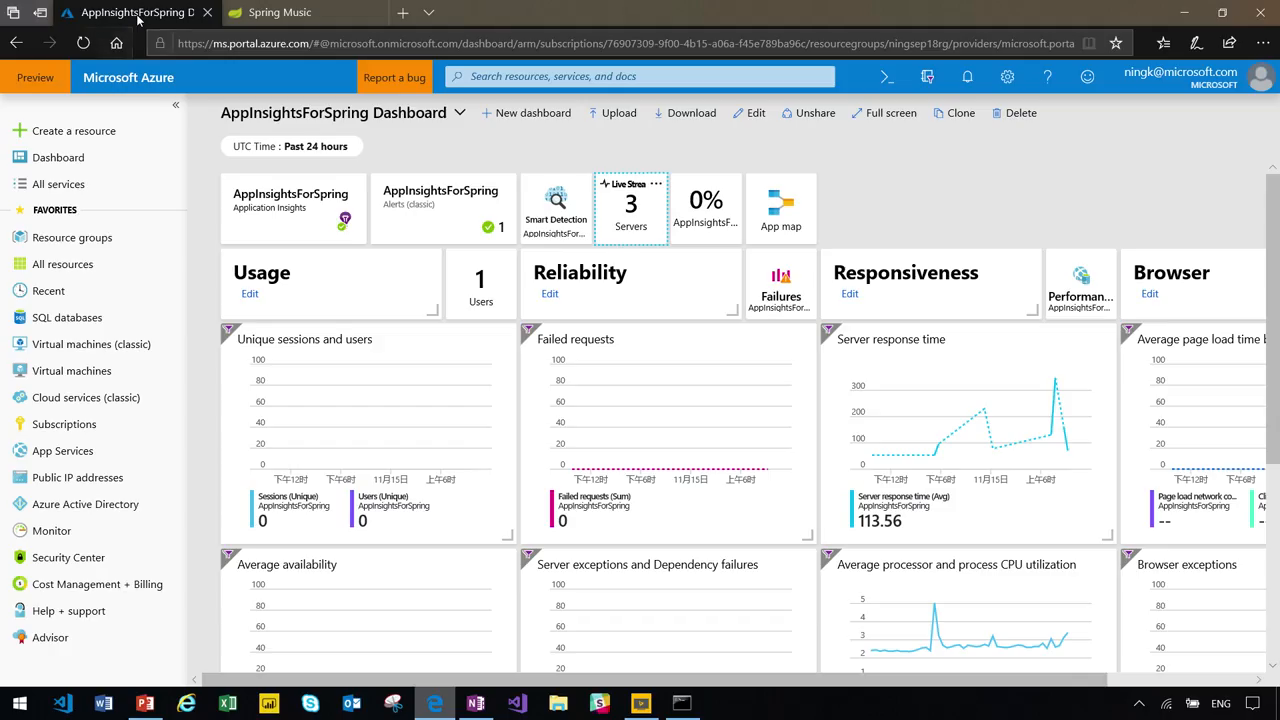
mouse_move(148, 32)
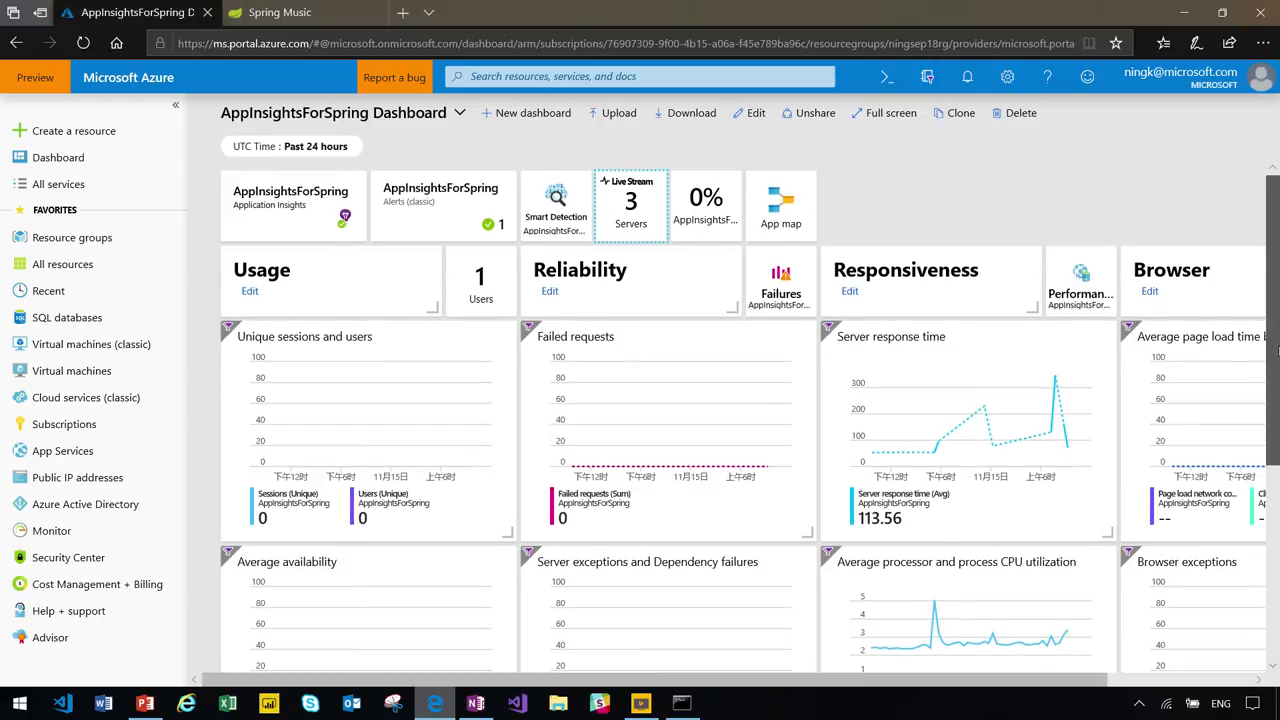
scroll("down", 3)
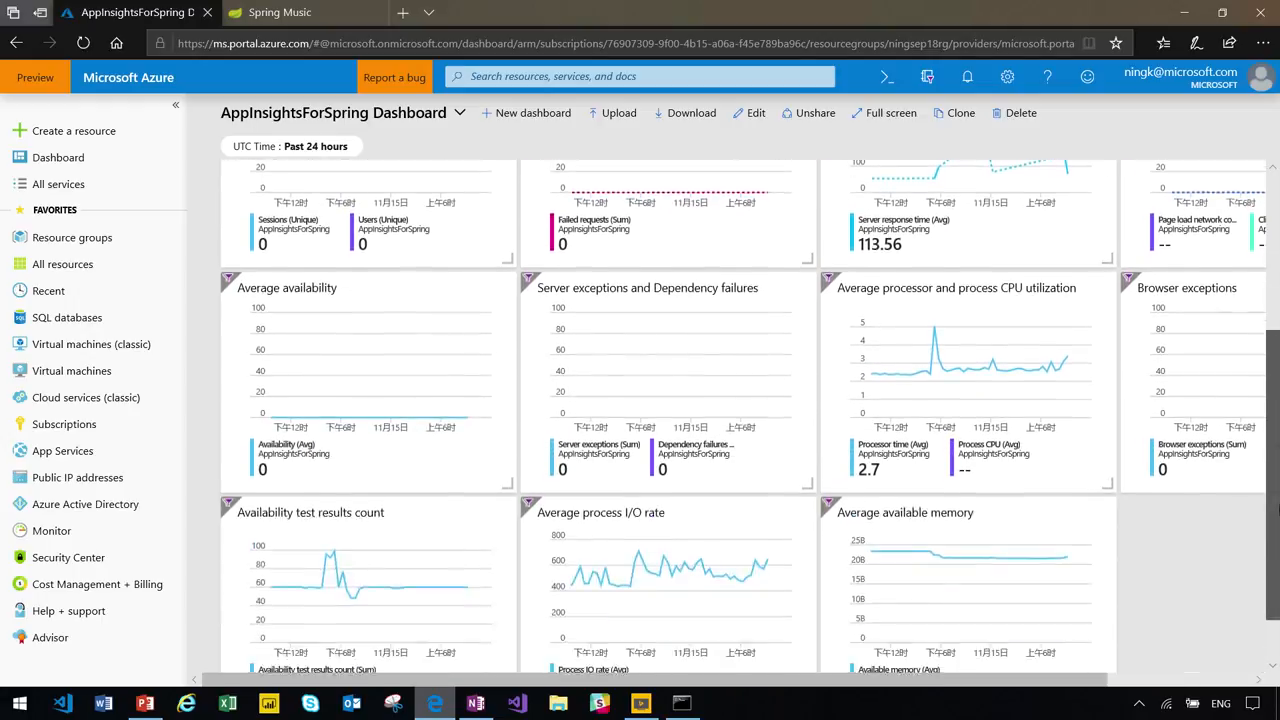
scroll("up", 3)
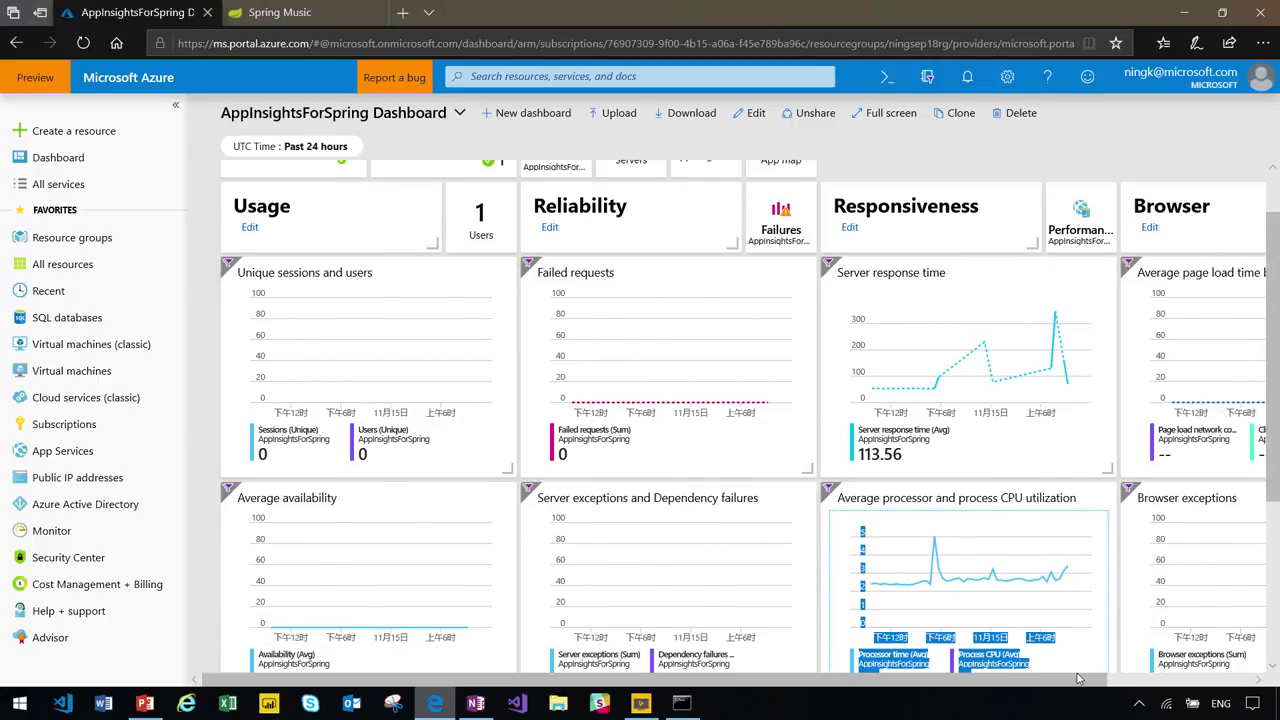
scroll("down", 3)
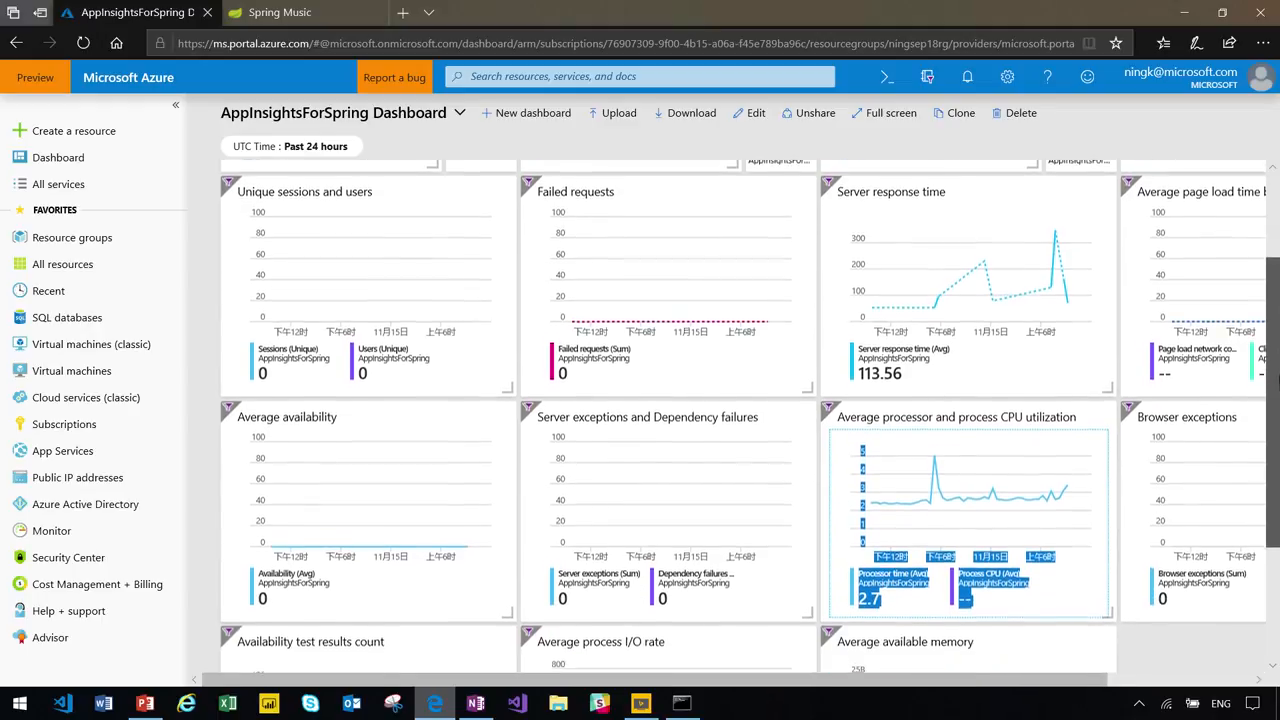
scroll("down", 3)
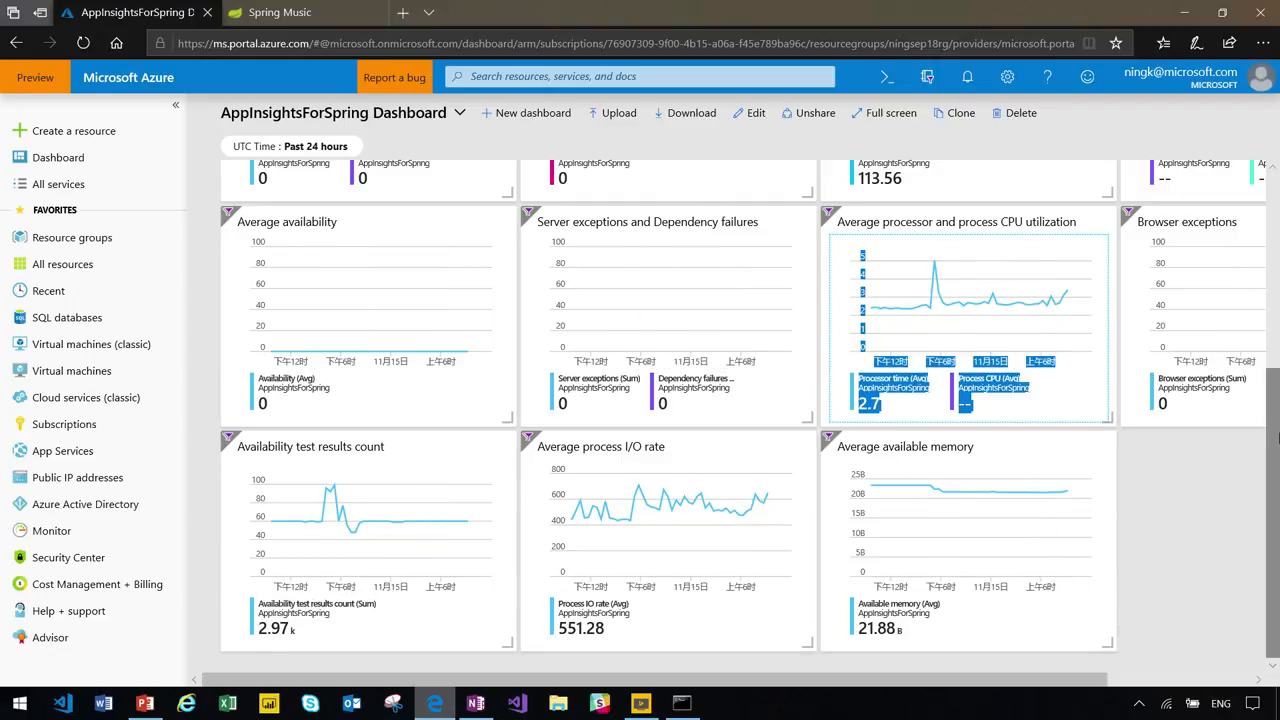
scroll("up", 3)
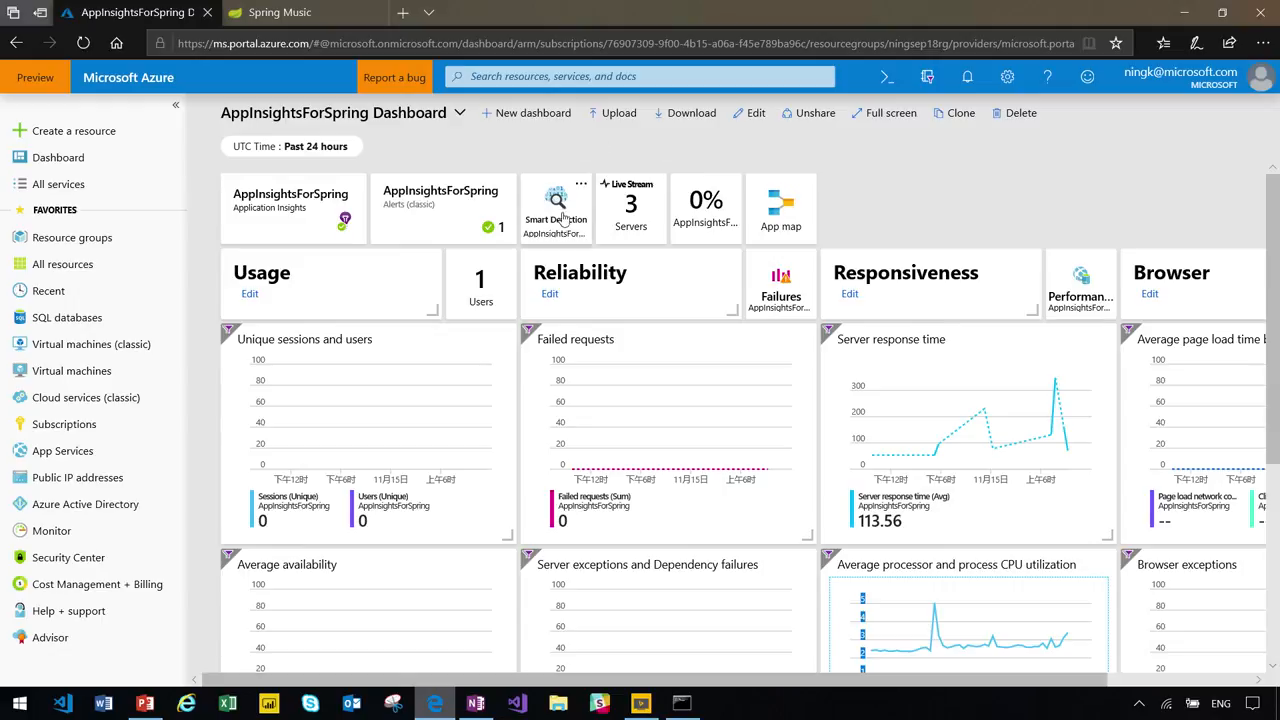
Inspect the Smart Detection rule settings, start the Live Metrics Stream, and return to Spring Music
left_click(556, 204)
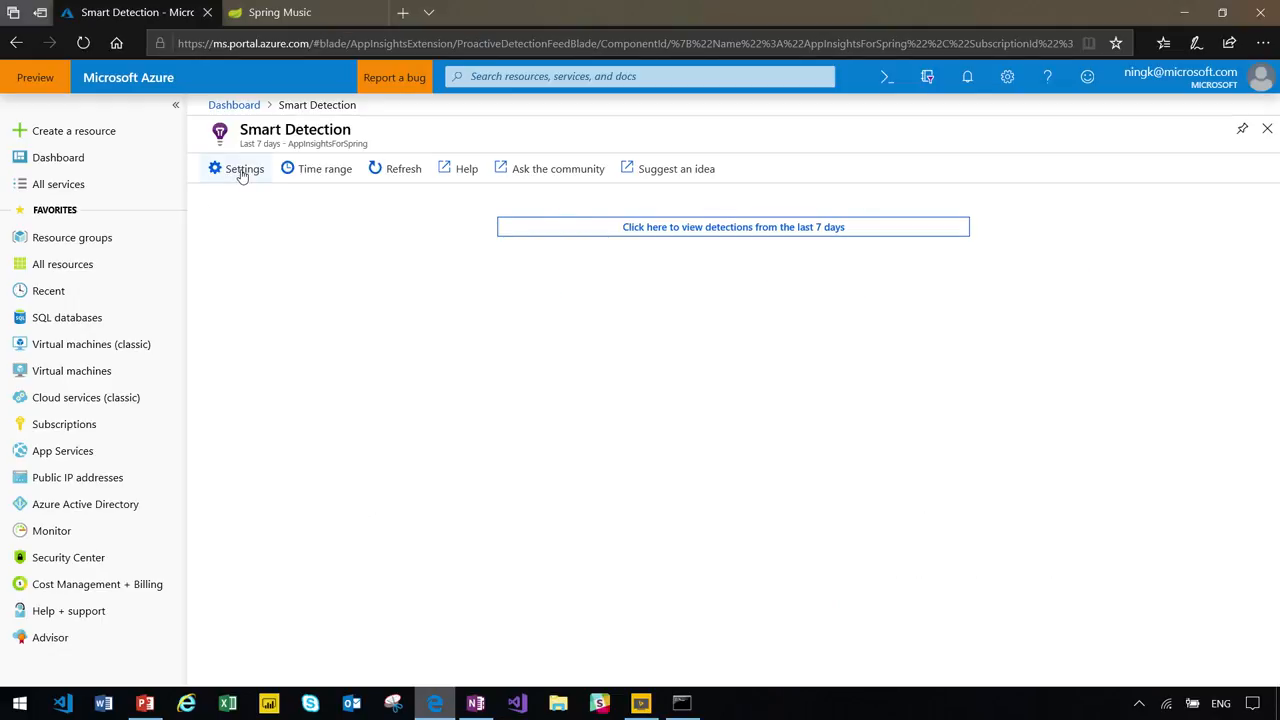
left_click(244, 168)
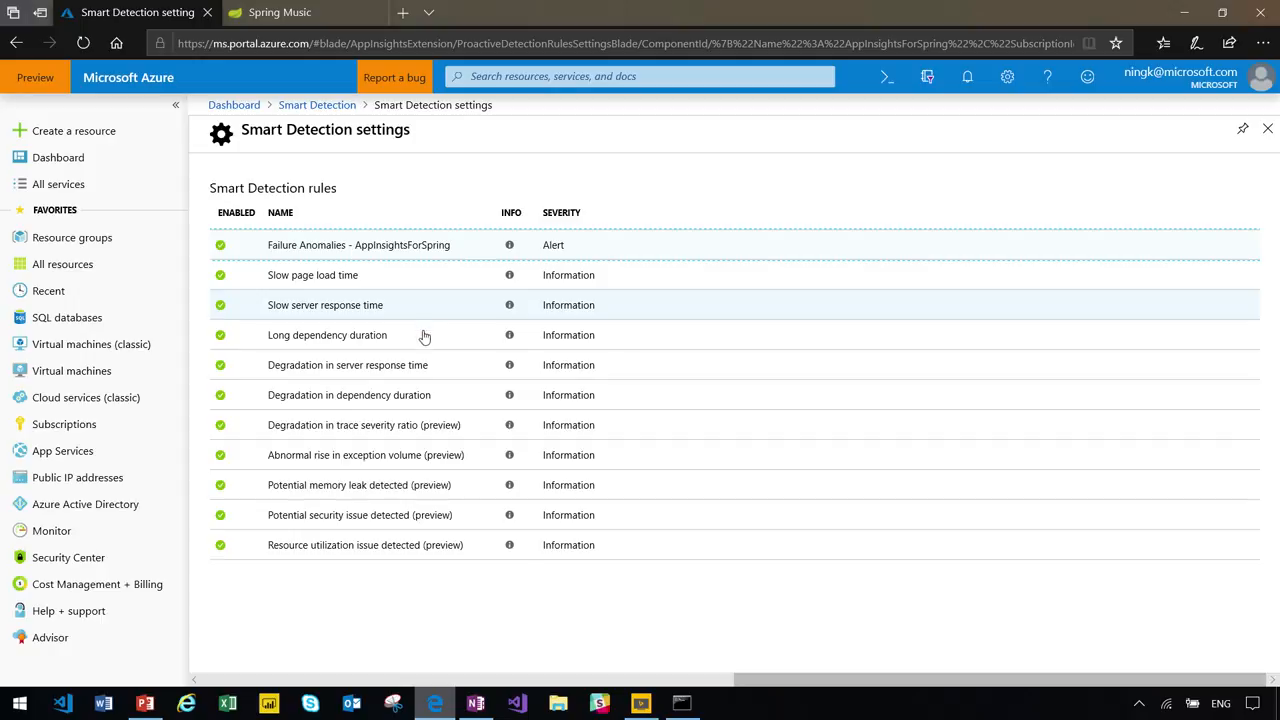
mouse_move(536, 600)
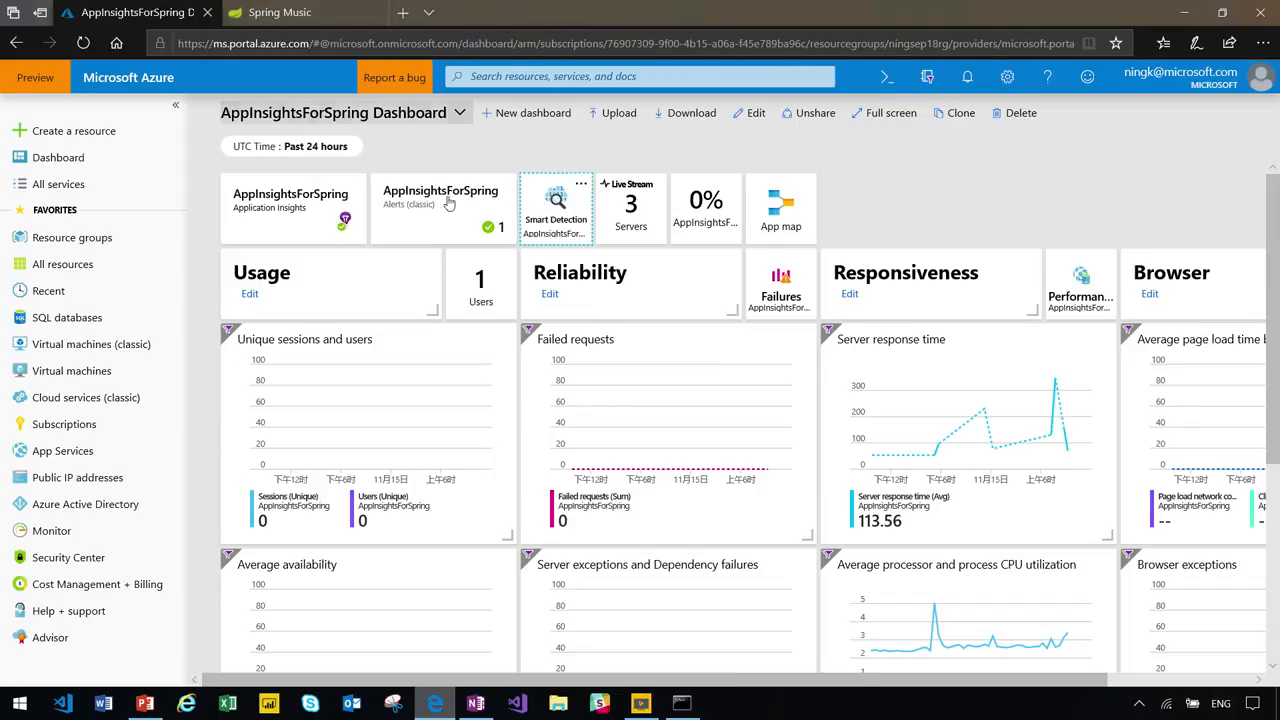
mouse_move(808, 220)
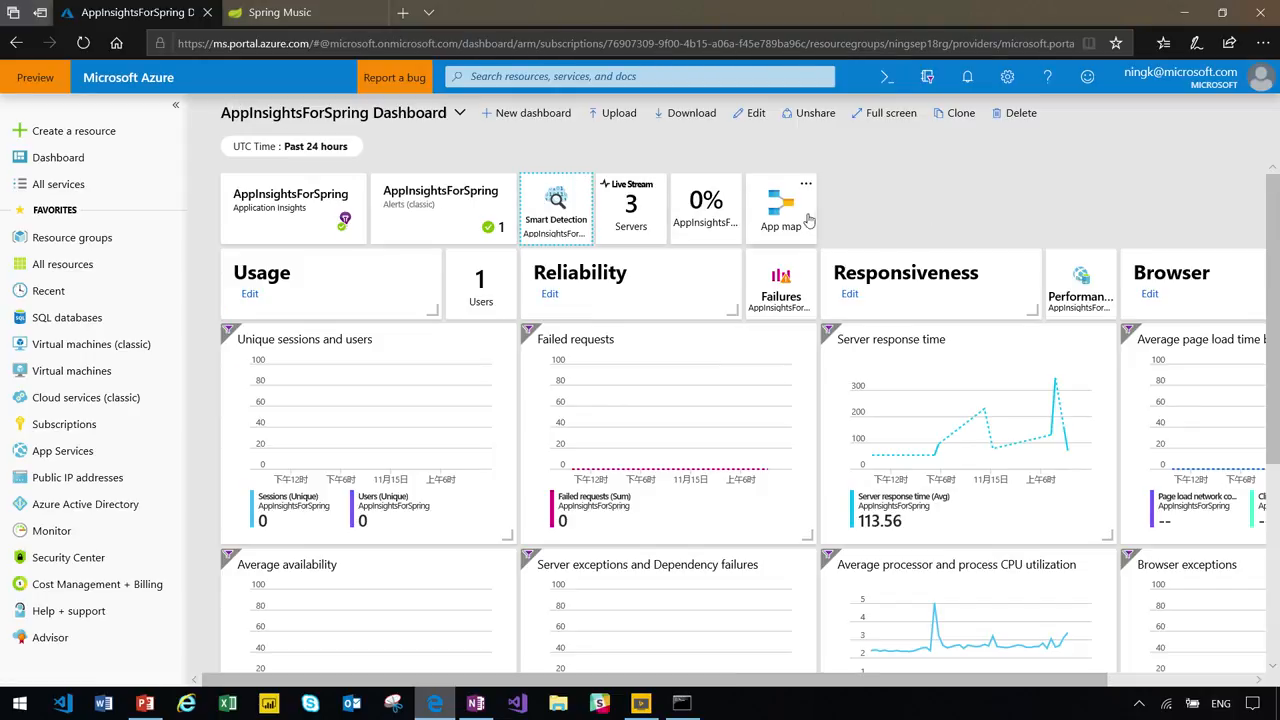
mouse_move(304, 204)
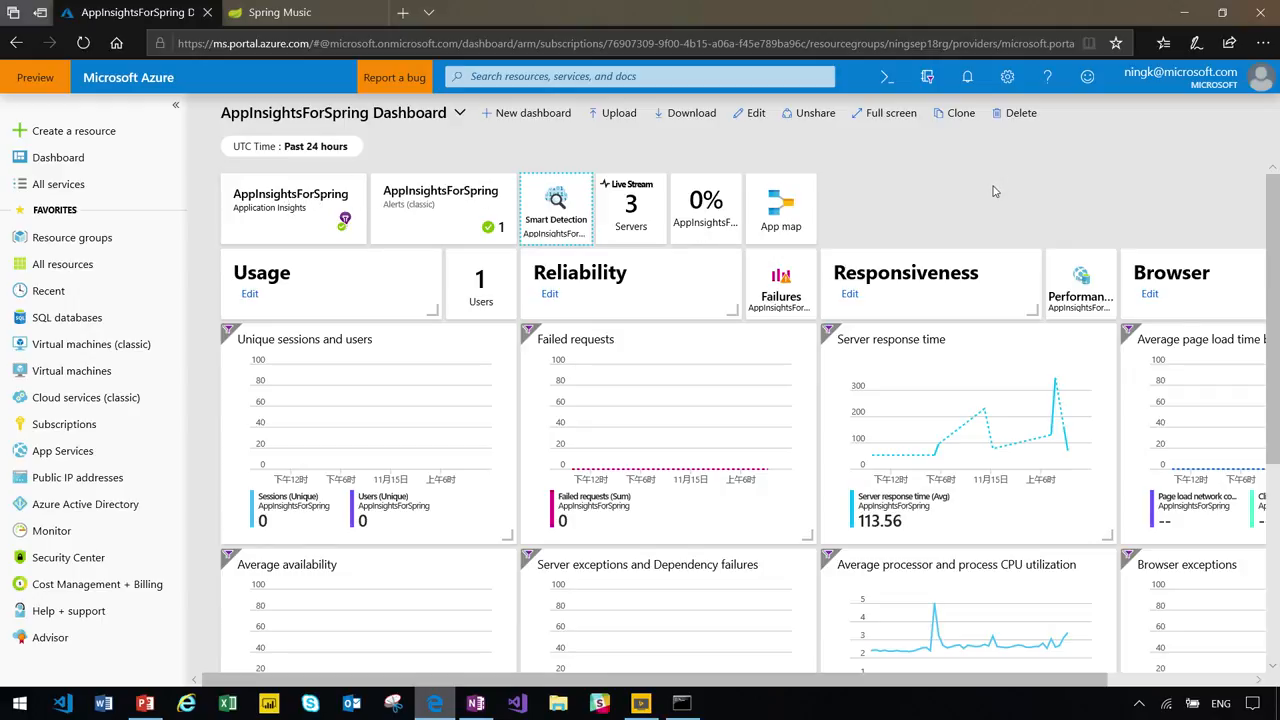
left_click(630, 204)
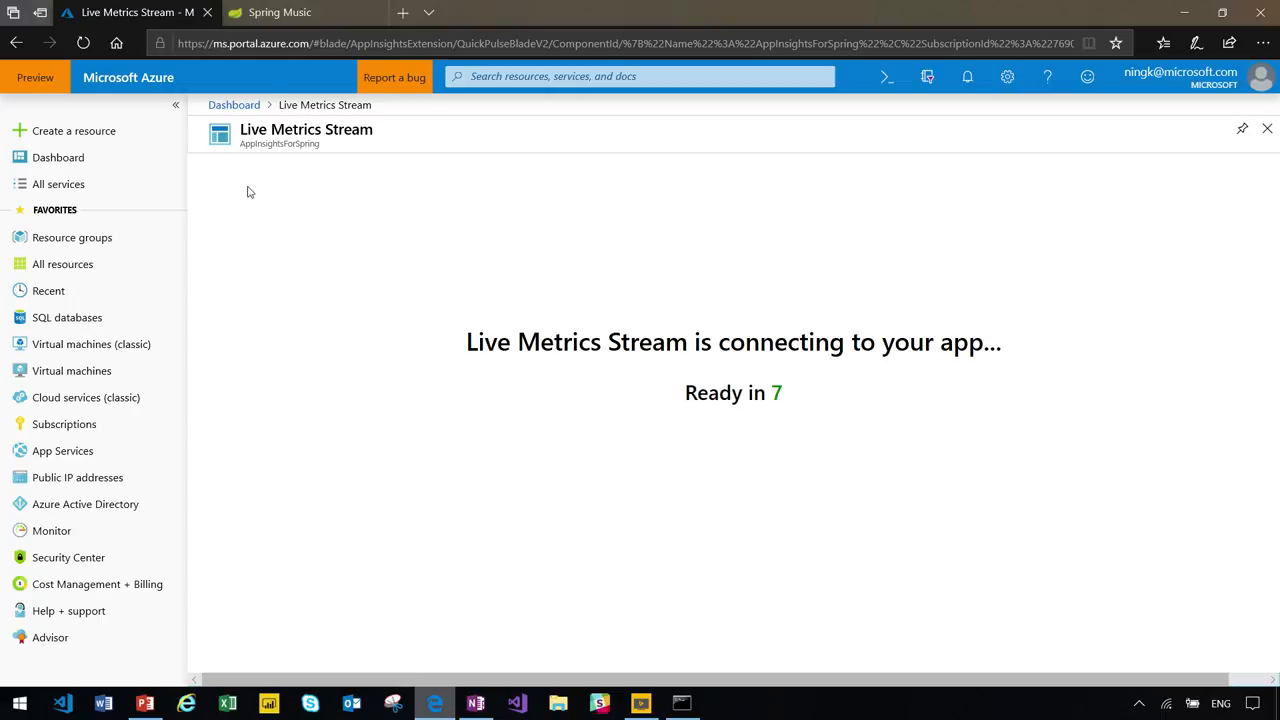
left_click(280, 12)
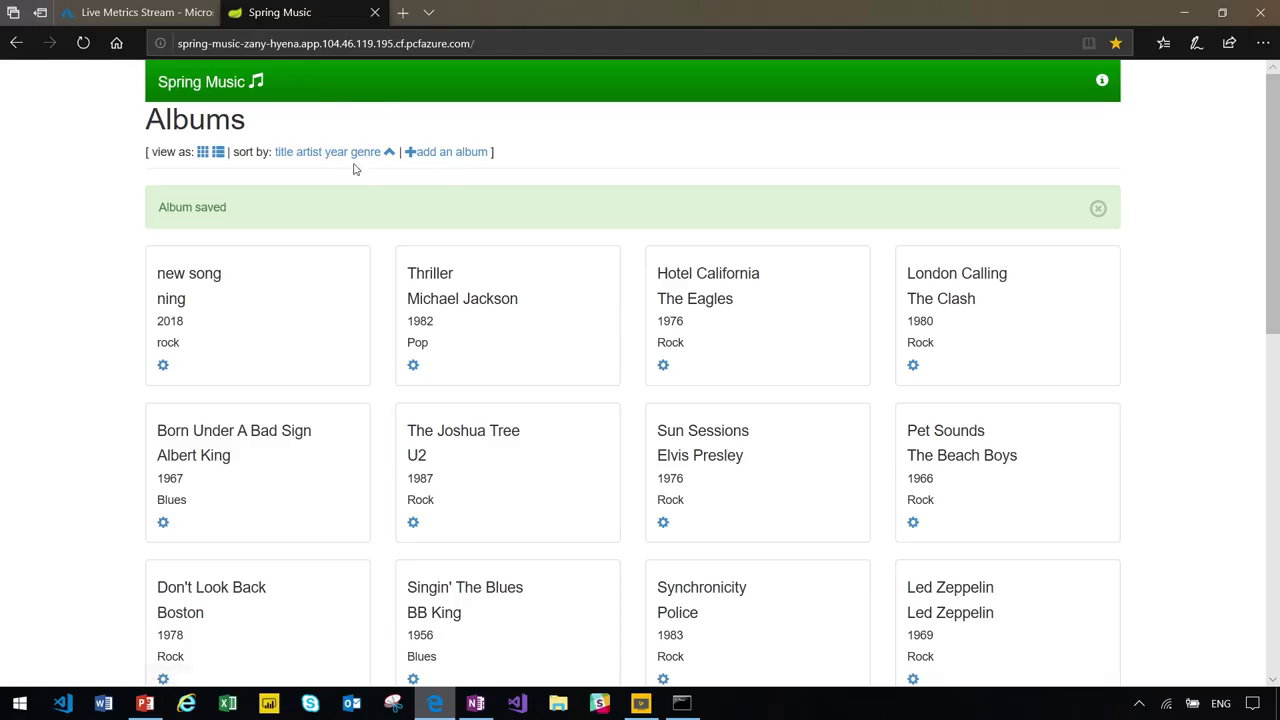
Sort and reload the album list, then watch Live Metrics Stream show 3 servers online
left_click(312, 152)
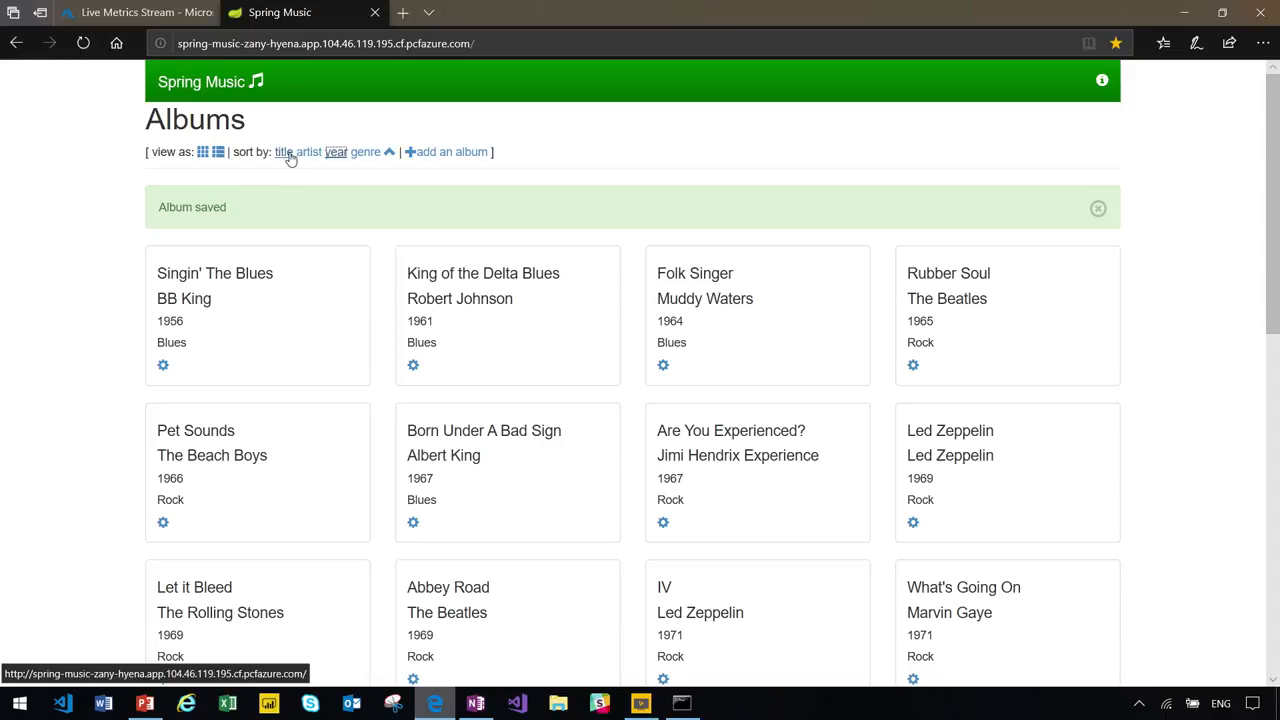
left_click(284, 152)
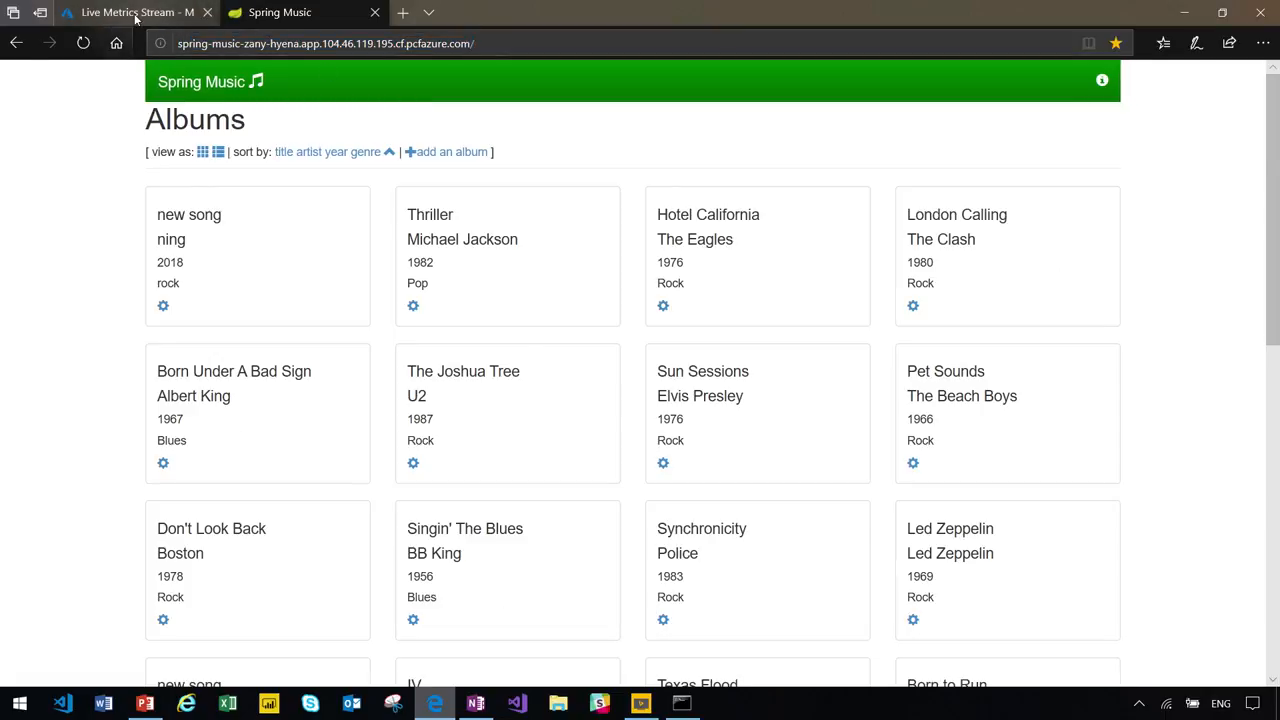
left_click(130, 12)
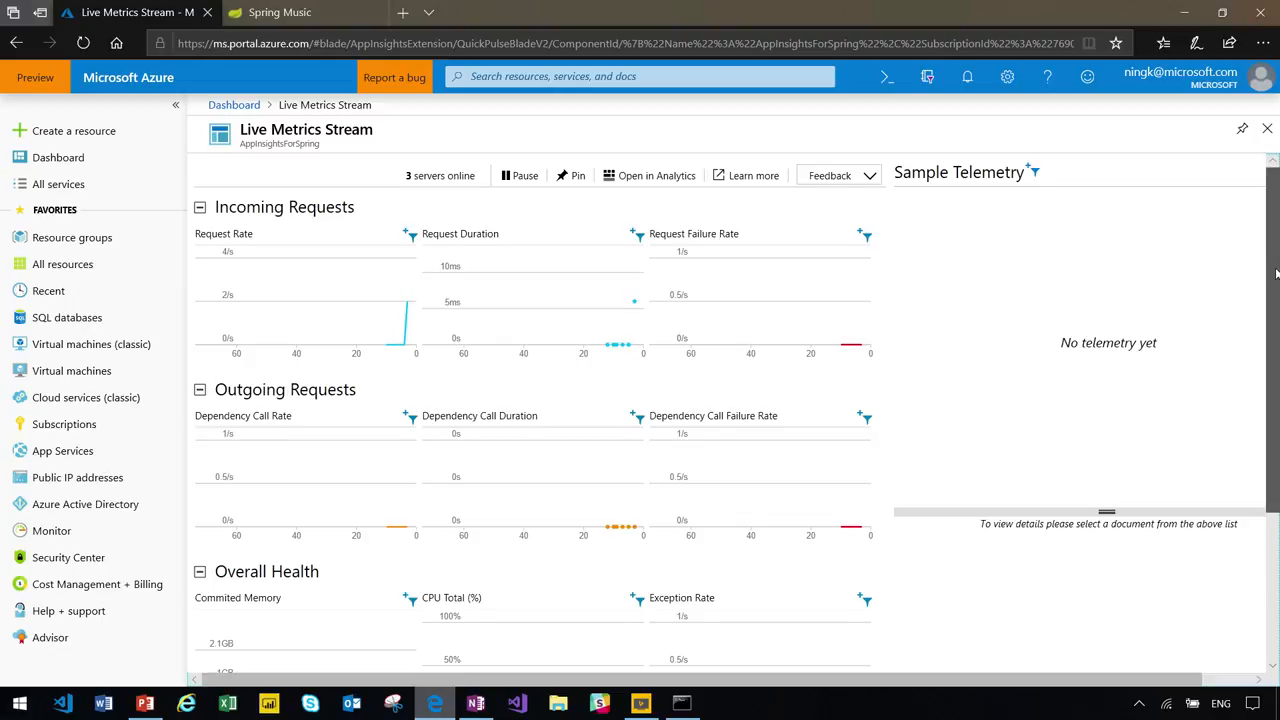
scroll("down", 3)
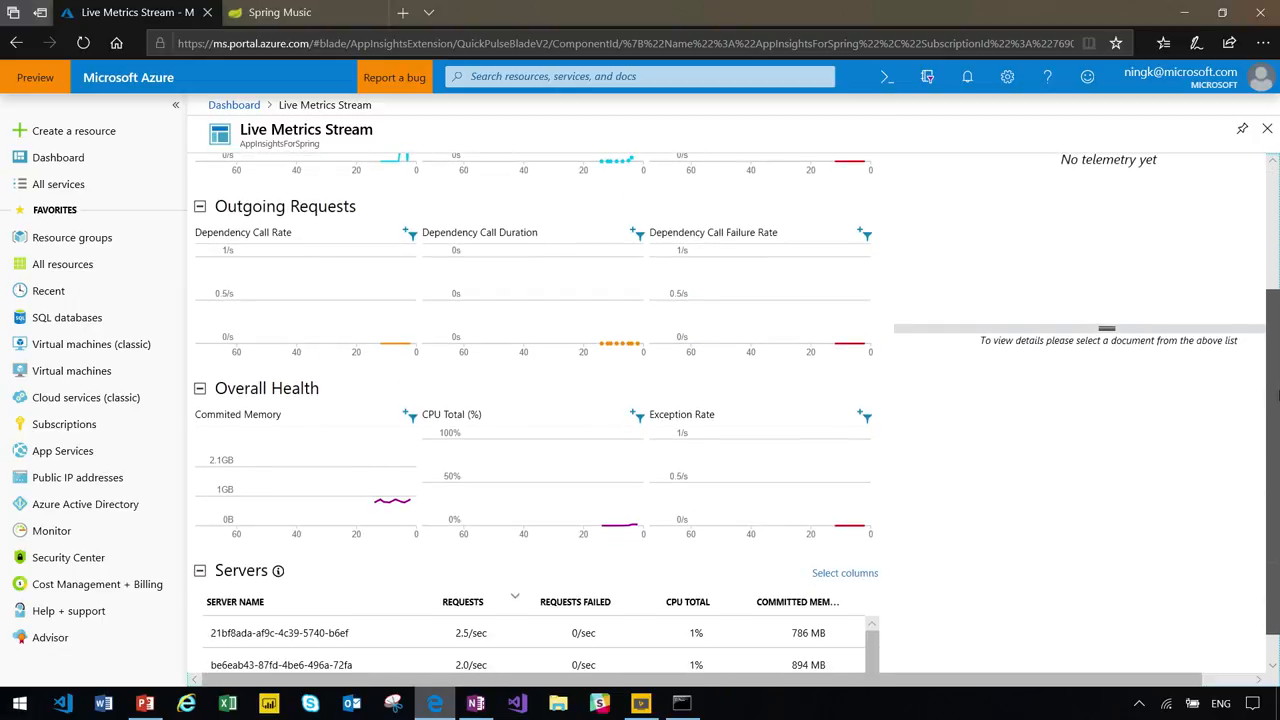